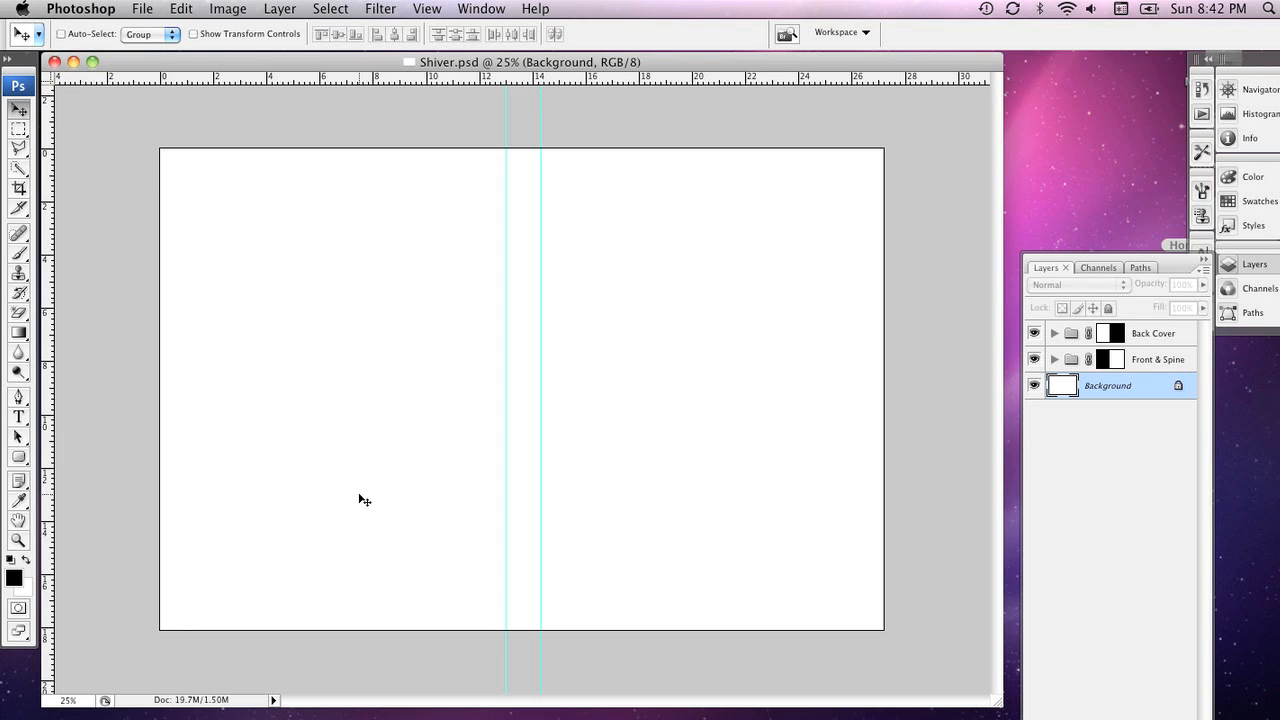
{"action": "mouse_move", "coordinate": [1103, 470]}
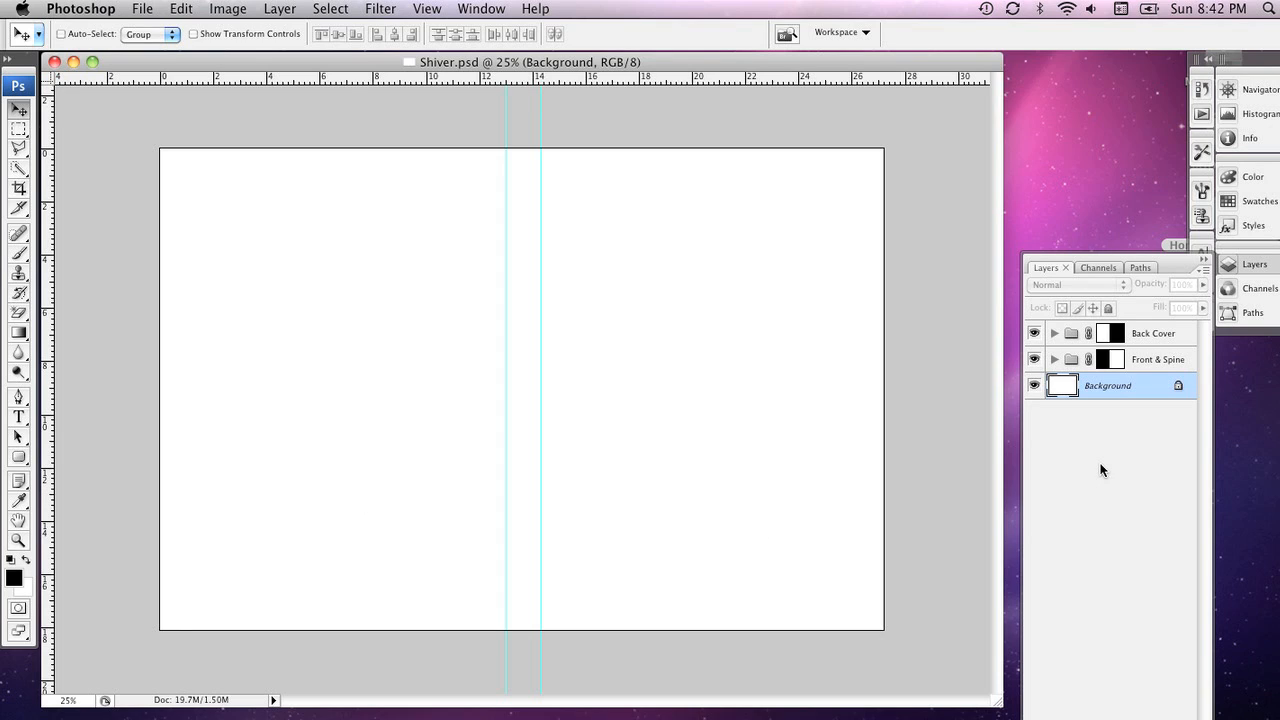
{"action": "mouse_move", "coordinate": [1101, 460]}
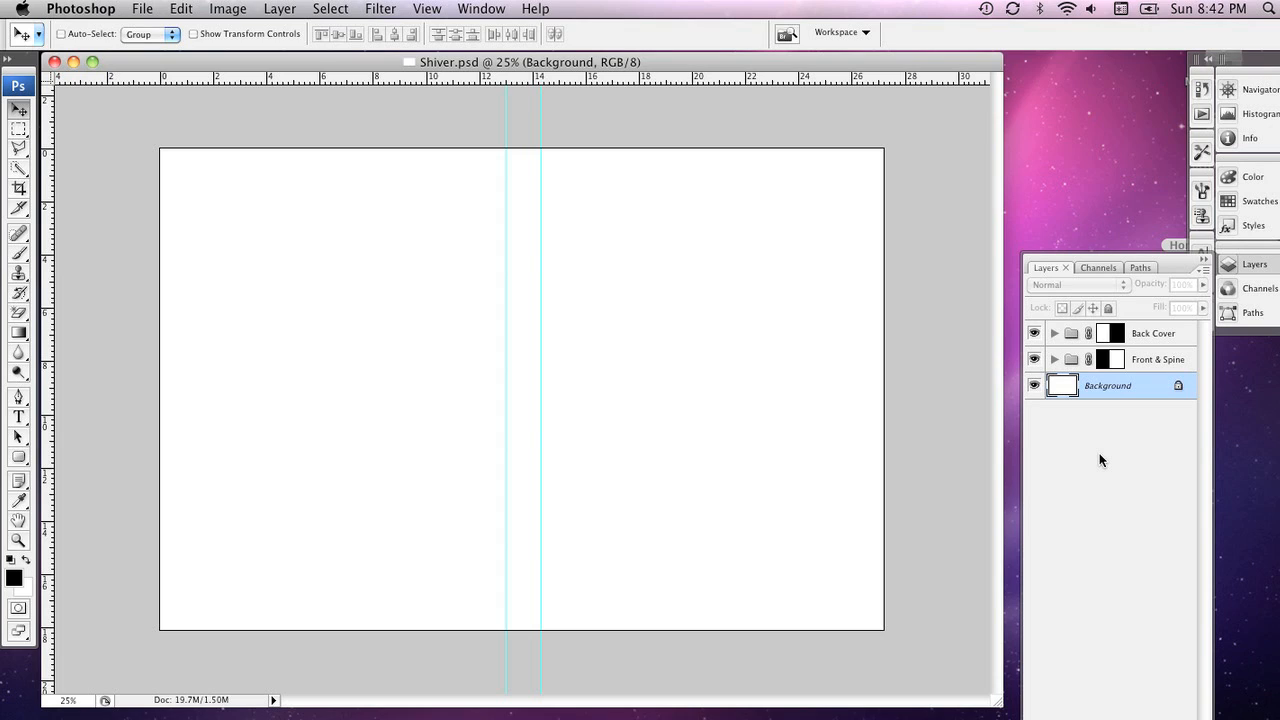
{"action": "mouse_move", "coordinate": [1052, 500]}
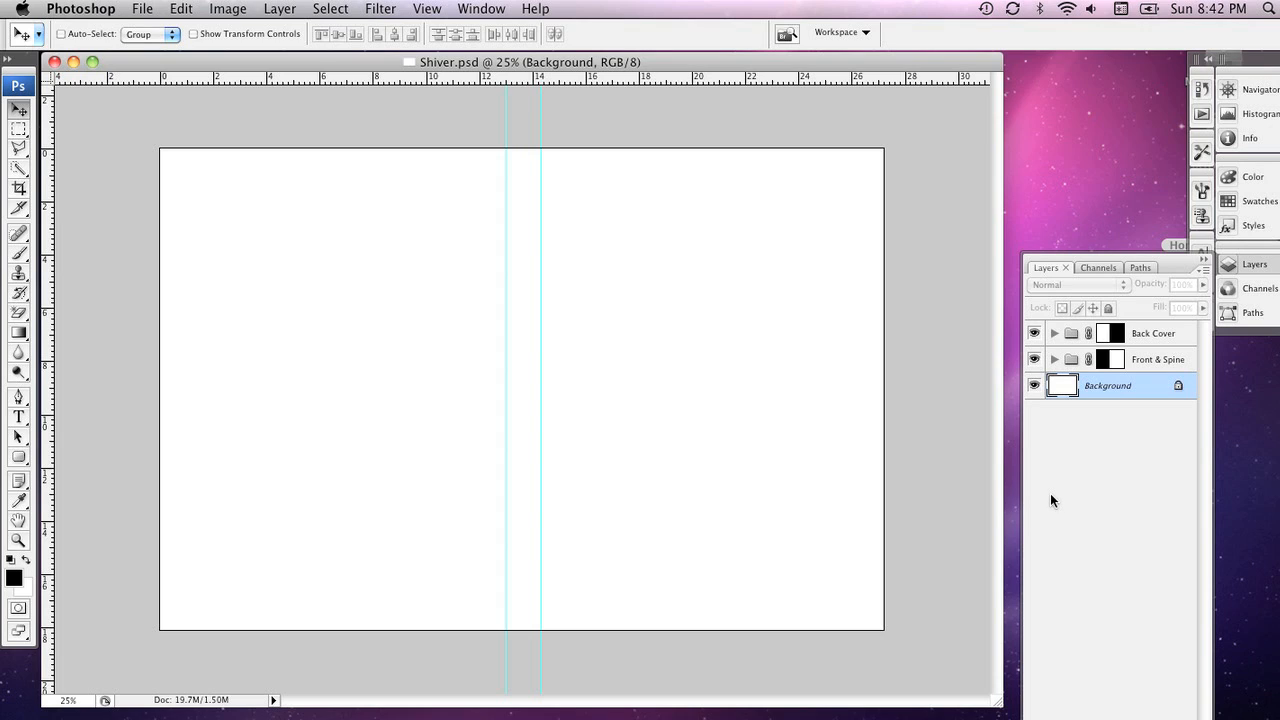
{"action": "mouse_move", "coordinate": [1039, 512]}
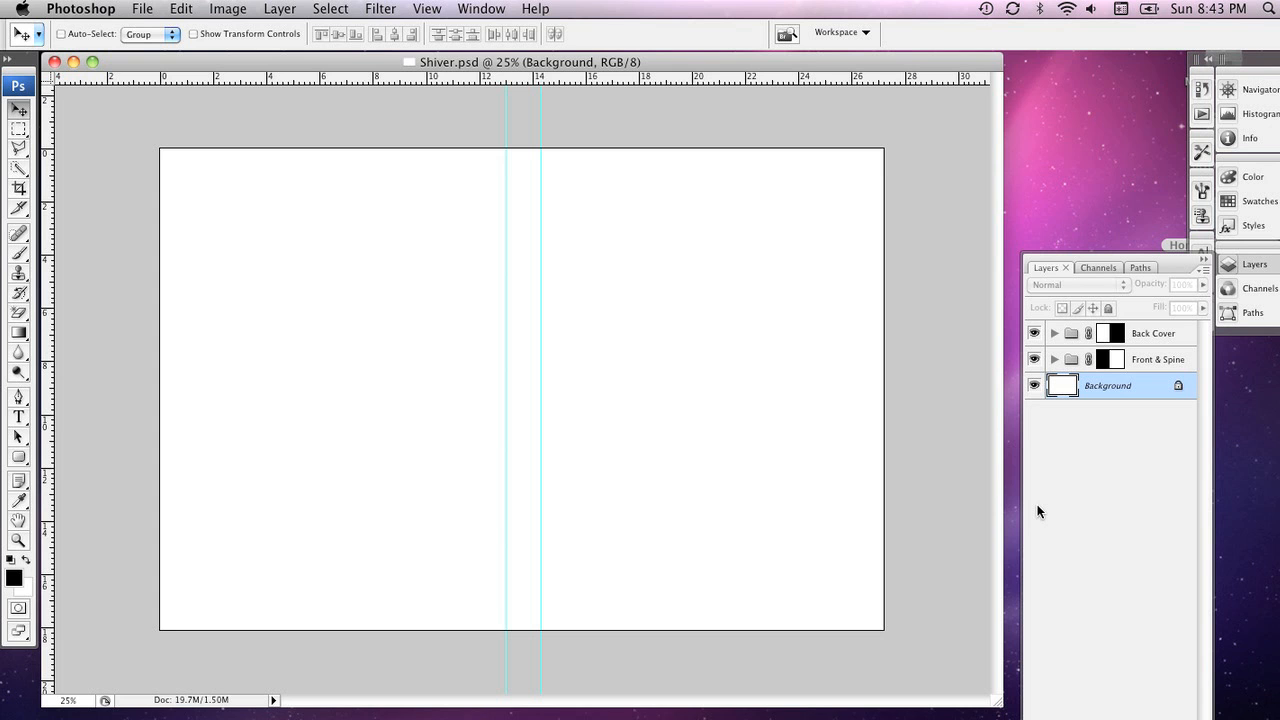
Step: Fill the whole Background layer with solid black, then clear the selection
{"action": "left_click", "coordinate": [330, 8]}
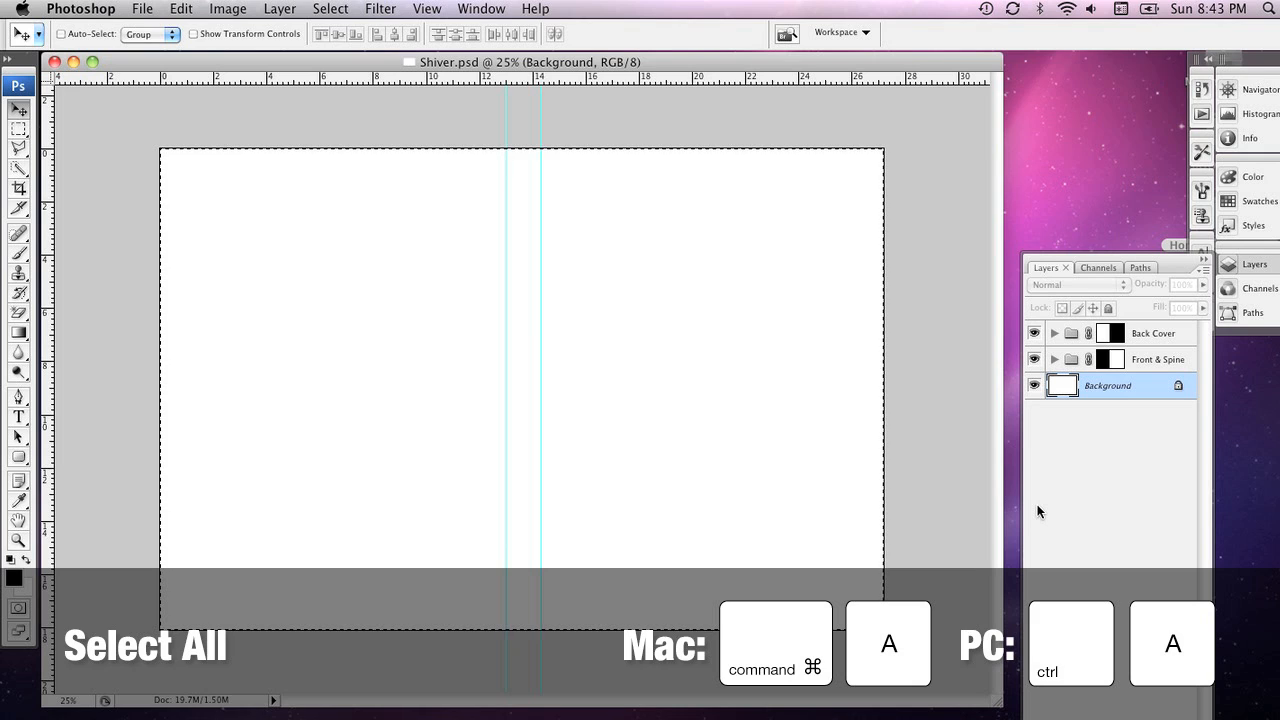
{"action": "key", "text": "cmd+a"}
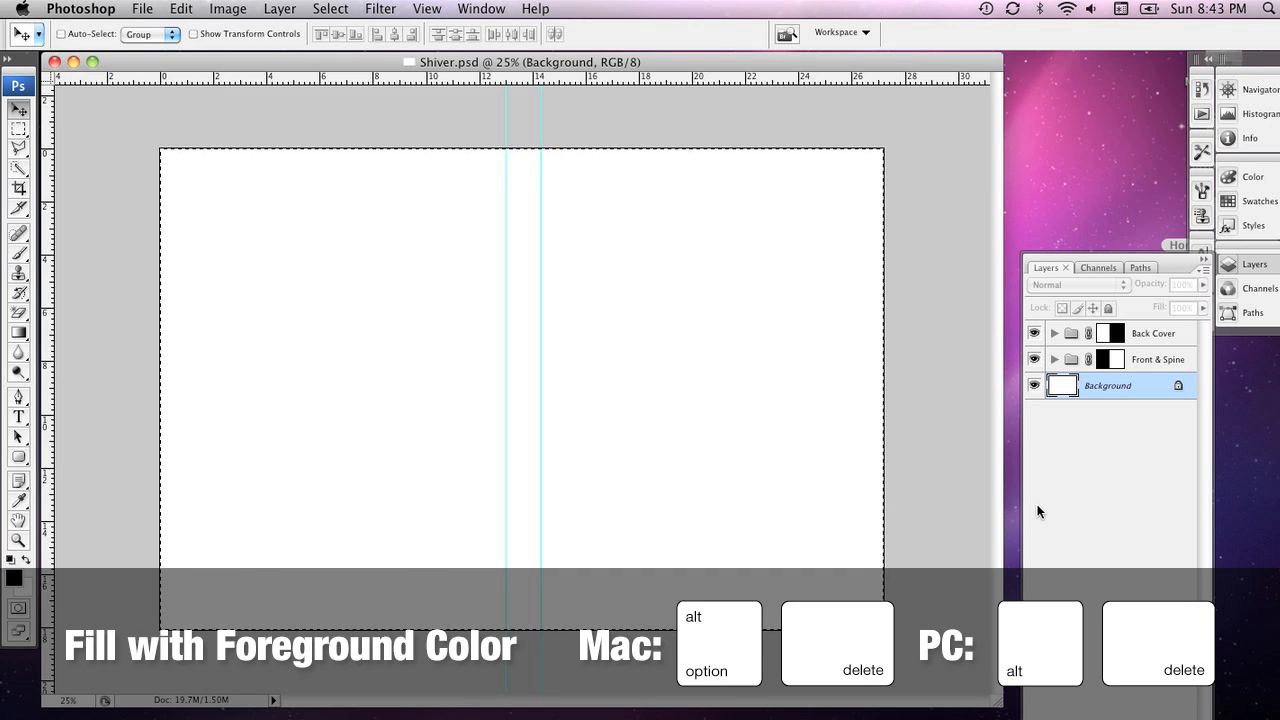
{"action": "key", "text": "alt+delete"}
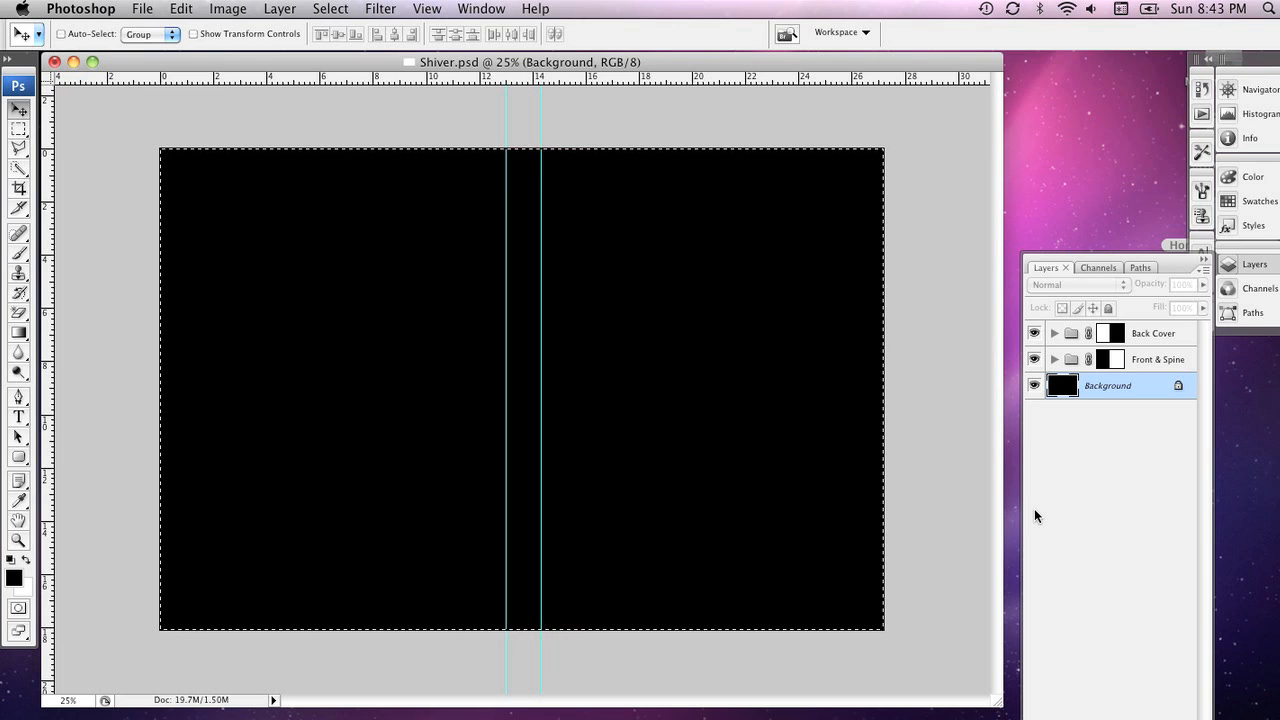
{"action": "key", "text": "cmd+d"}
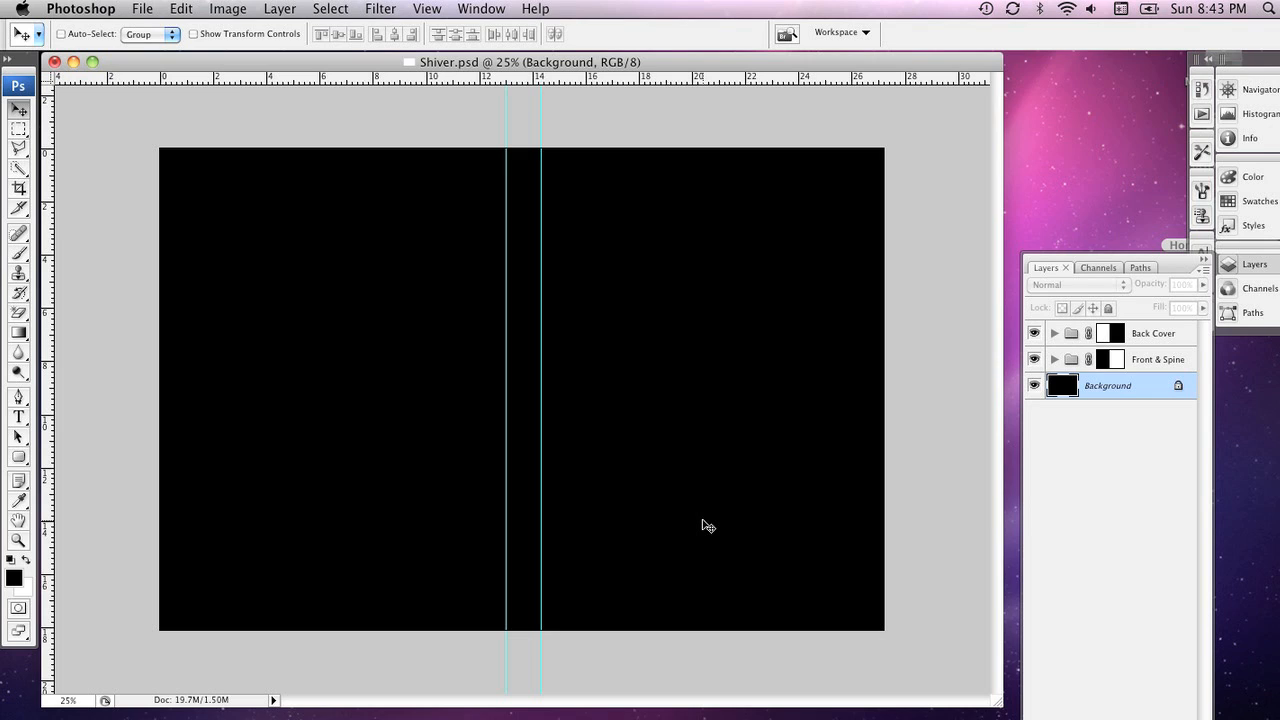
{"action": "mouse_move", "coordinate": [313, 290]}
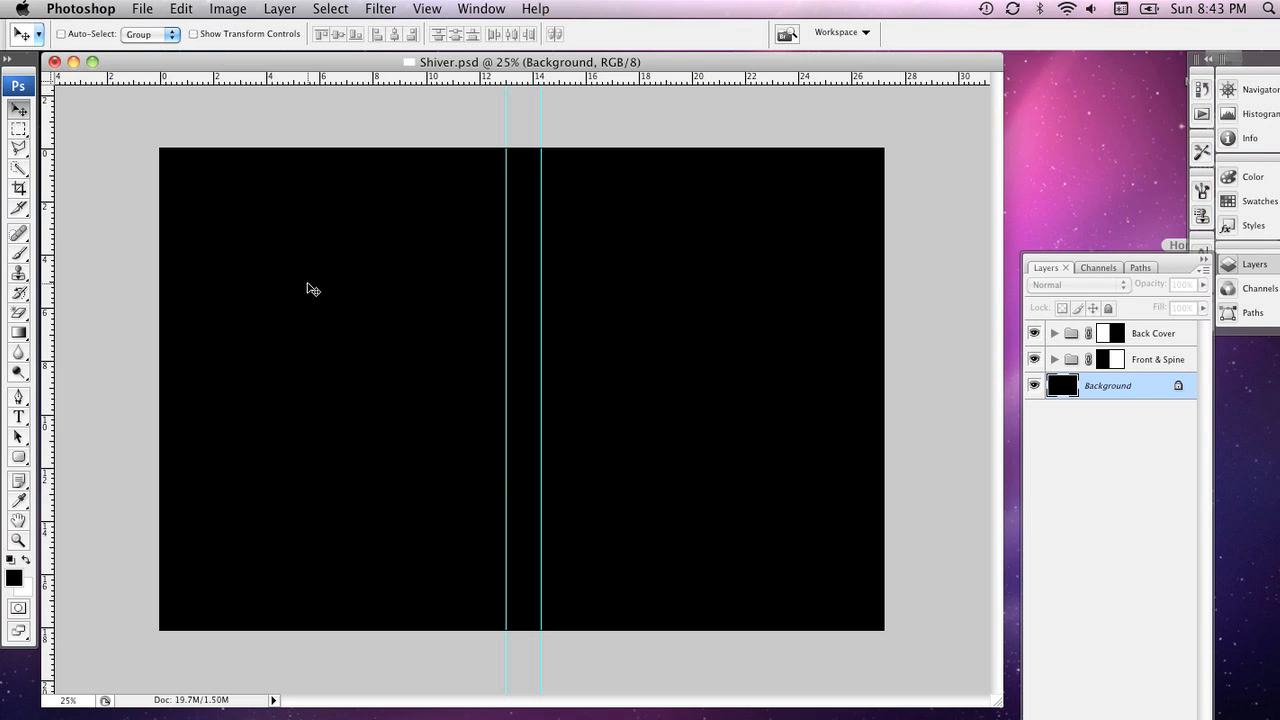
Step: Preview photos in Tutorial Files and open 518308_52598417.jpg
{"action": "left_click", "coordinate": [143, 8]}
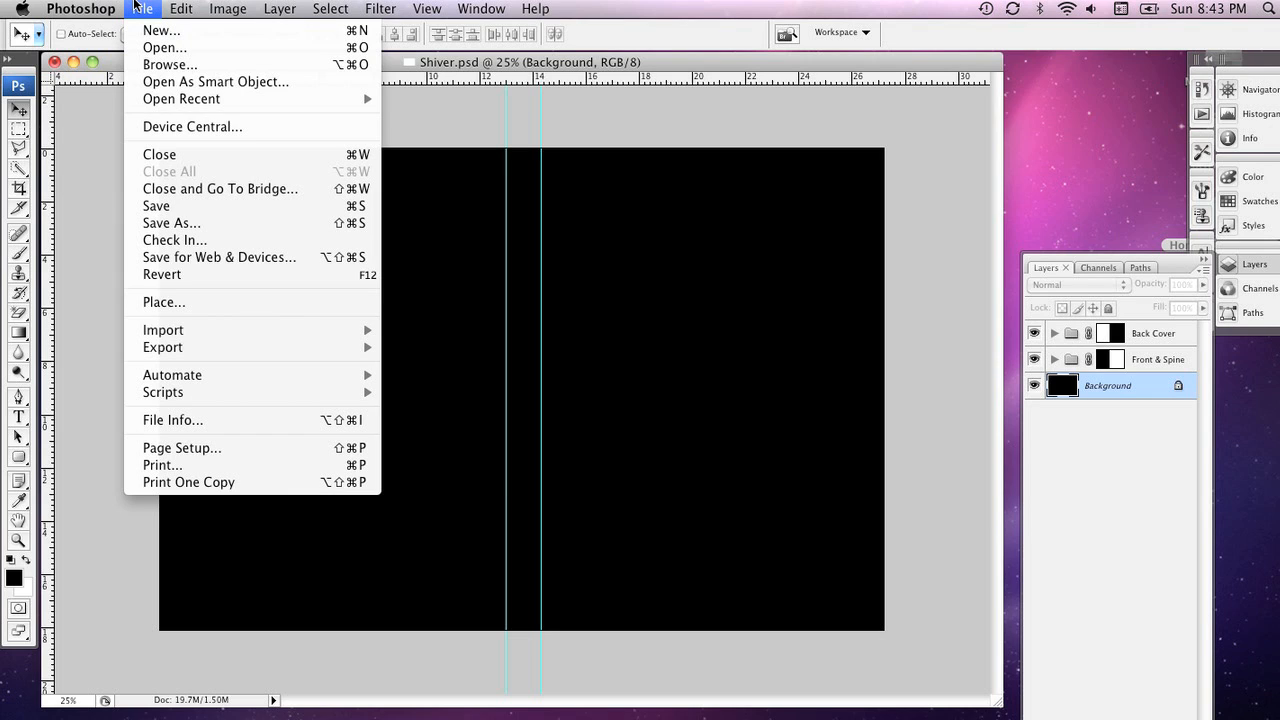
{"action": "mouse_move", "coordinate": [160, 31]}
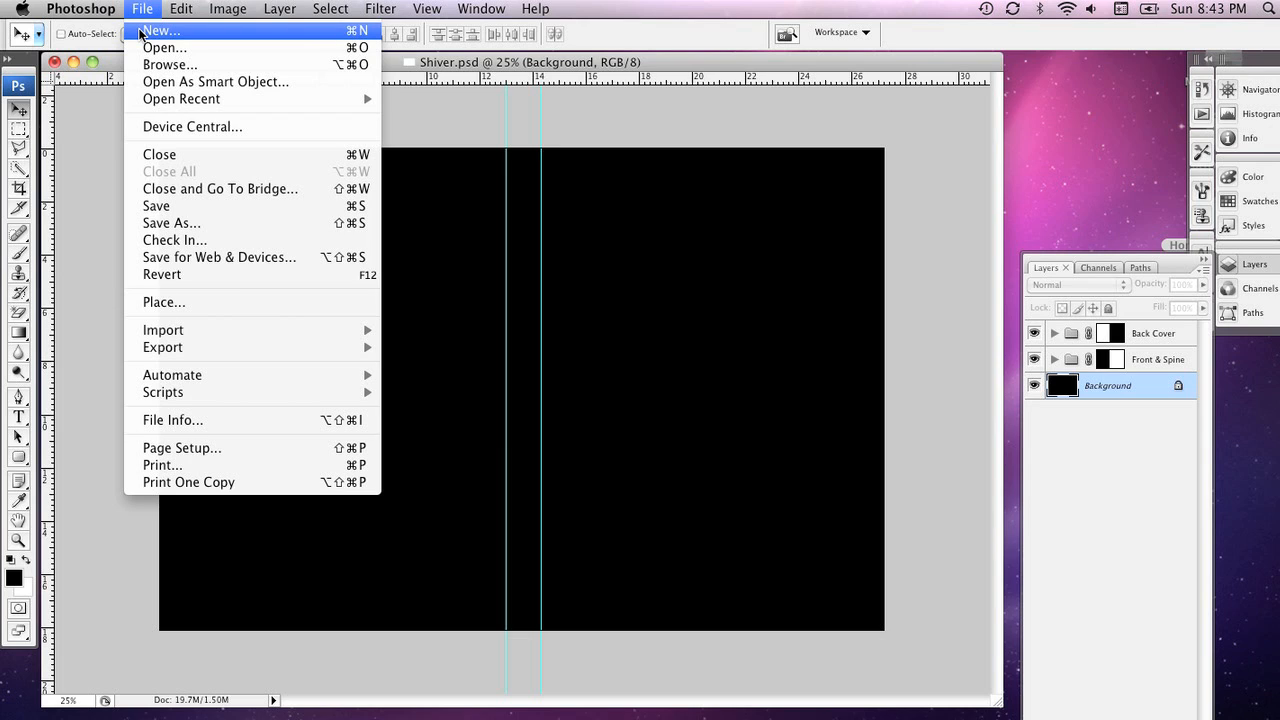
{"action": "mouse_move", "coordinate": [165, 47]}
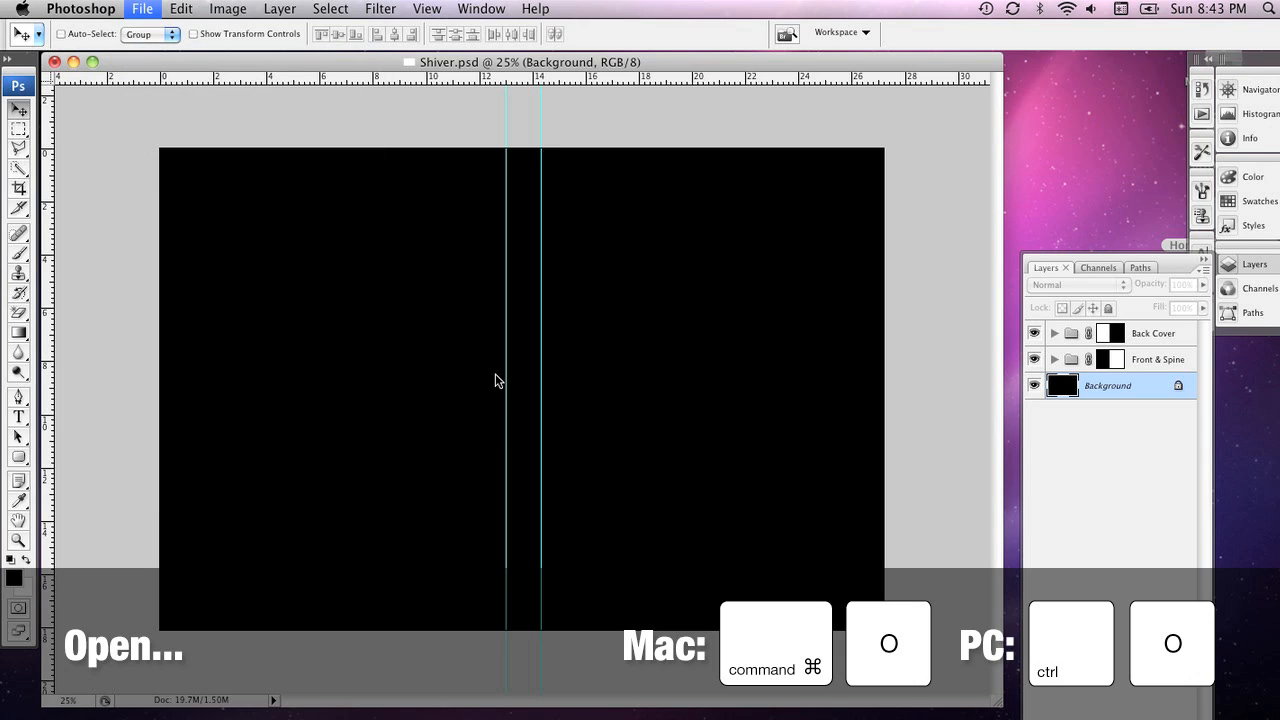
{"action": "key", "text": "cmd+o"}
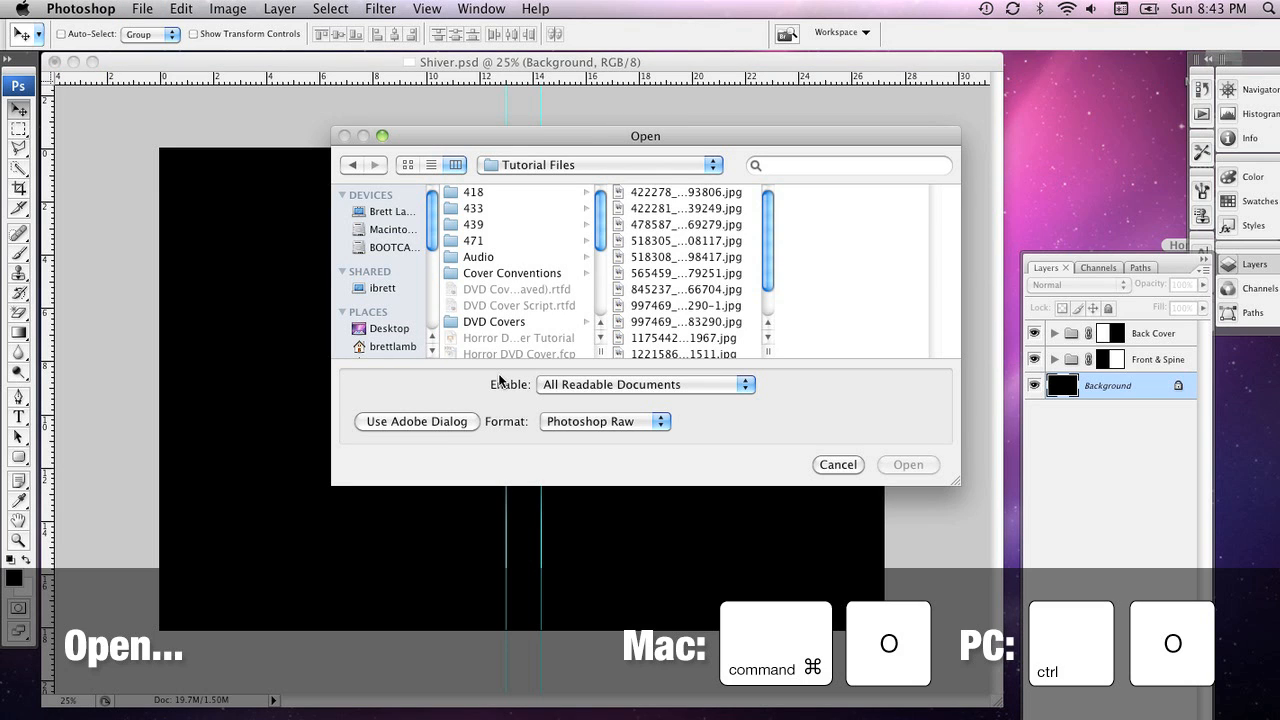
{"action": "left_click", "coordinate": [686, 192]}
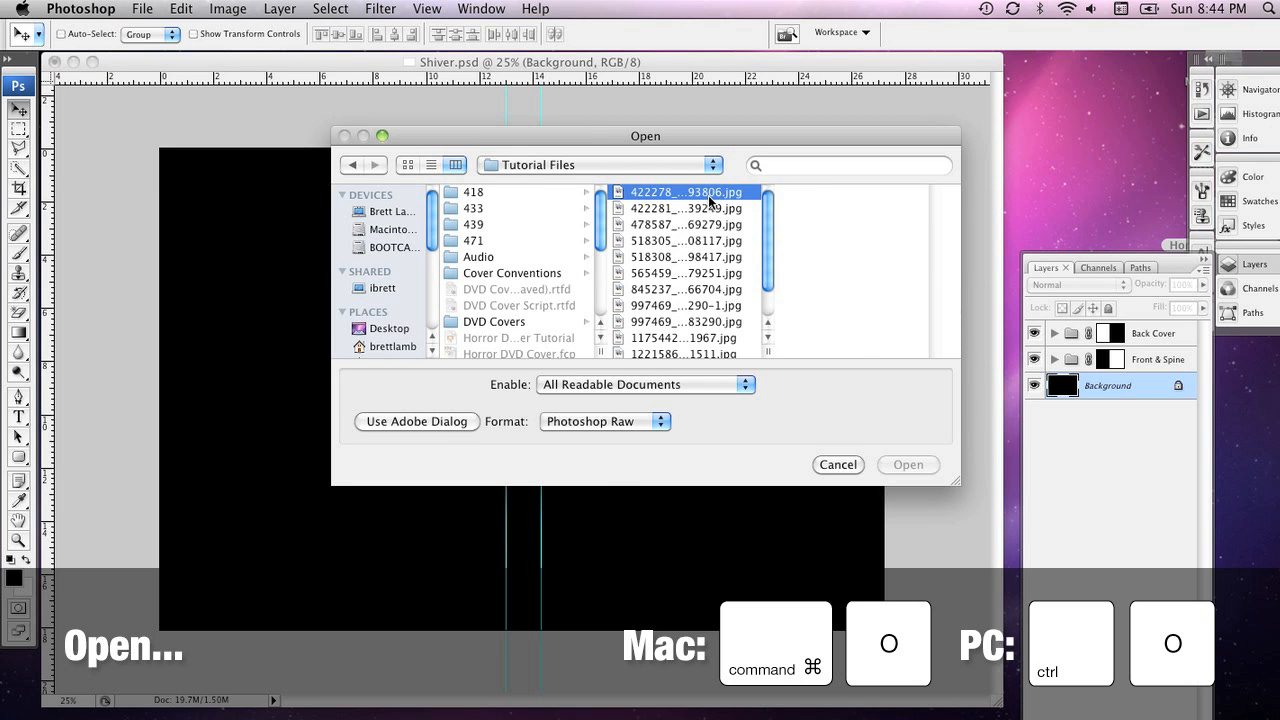
{"action": "left_click", "coordinate": [687, 192]}
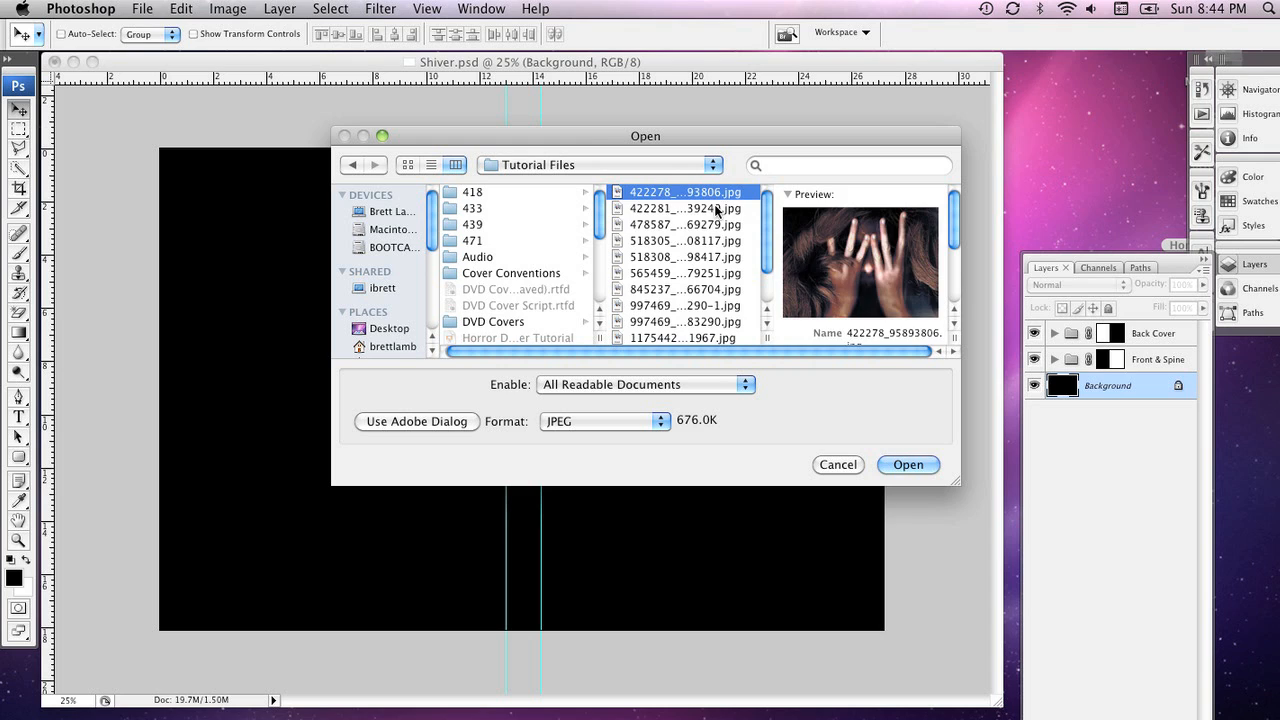
{"action": "left_click", "coordinate": [686, 240]}
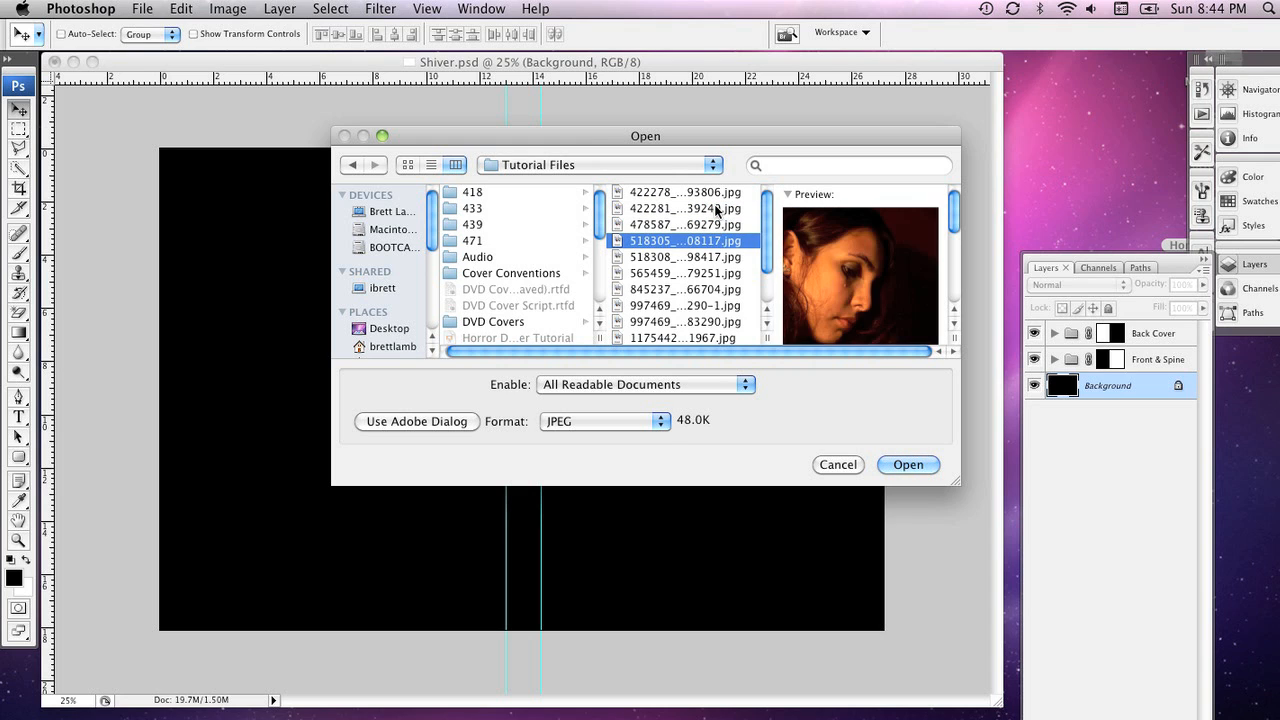
{"action": "left_click", "coordinate": [686, 257]}
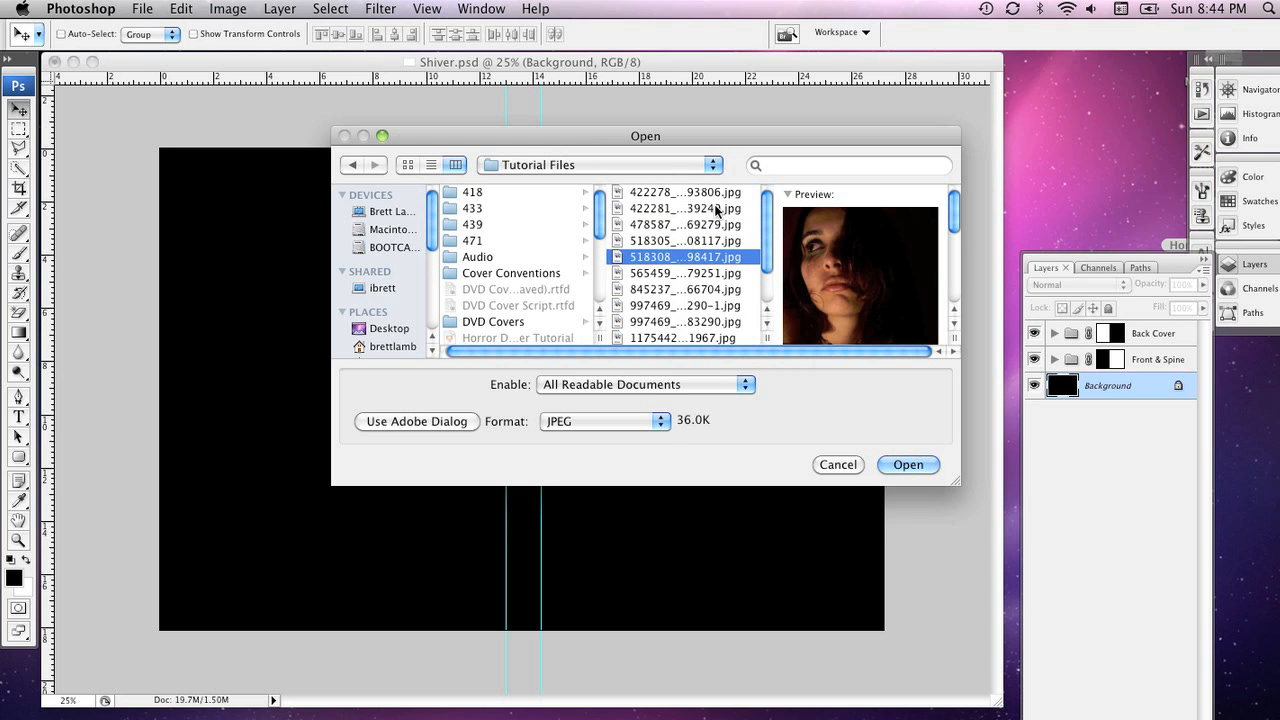
{"action": "left_click", "coordinate": [907, 464]}
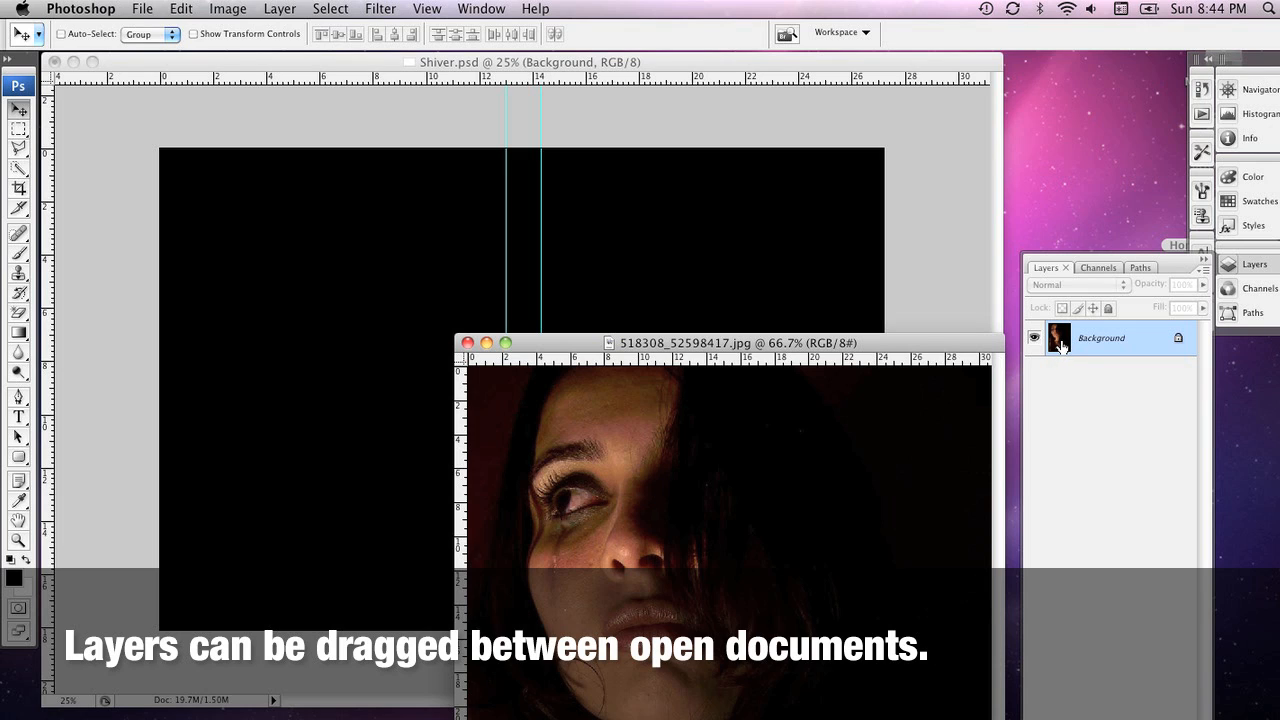
Step: Drag the face photo into Shiver.psd and raise it on the front cover
{"action": "left_click_drag", "start_coordinate": [1058, 338], "coordinate": [718, 284]}
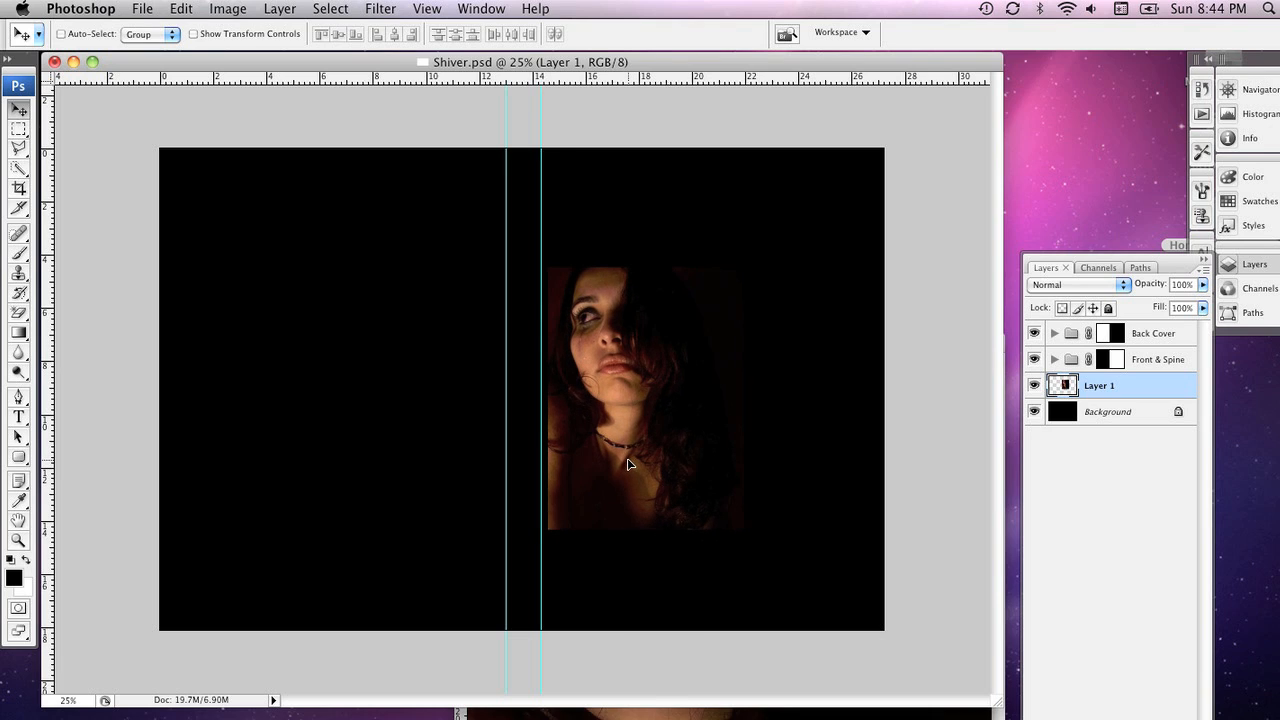
{"action": "left_click_drag", "start_coordinate": [628, 460], "coordinate": [628, 400]}
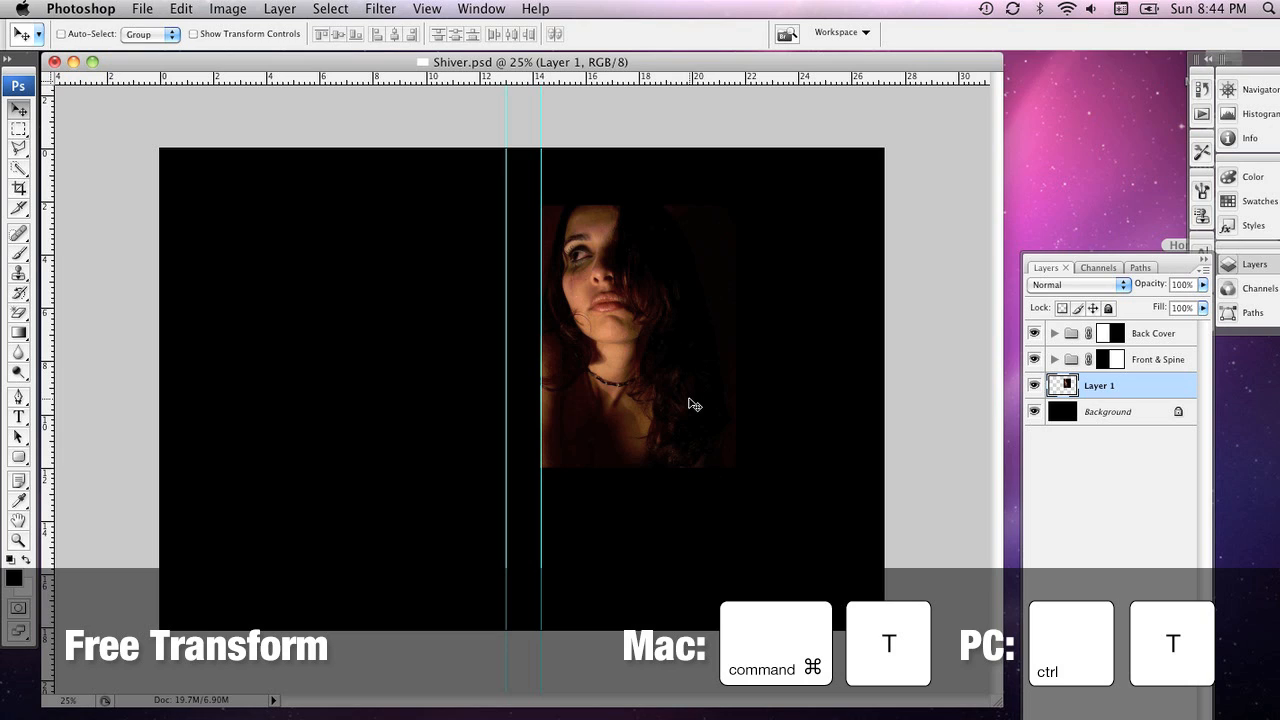
Step: Scale the face photo up proportionally with Free Transform until it fills the front cover
{"action": "key", "text": "cmd+t"}
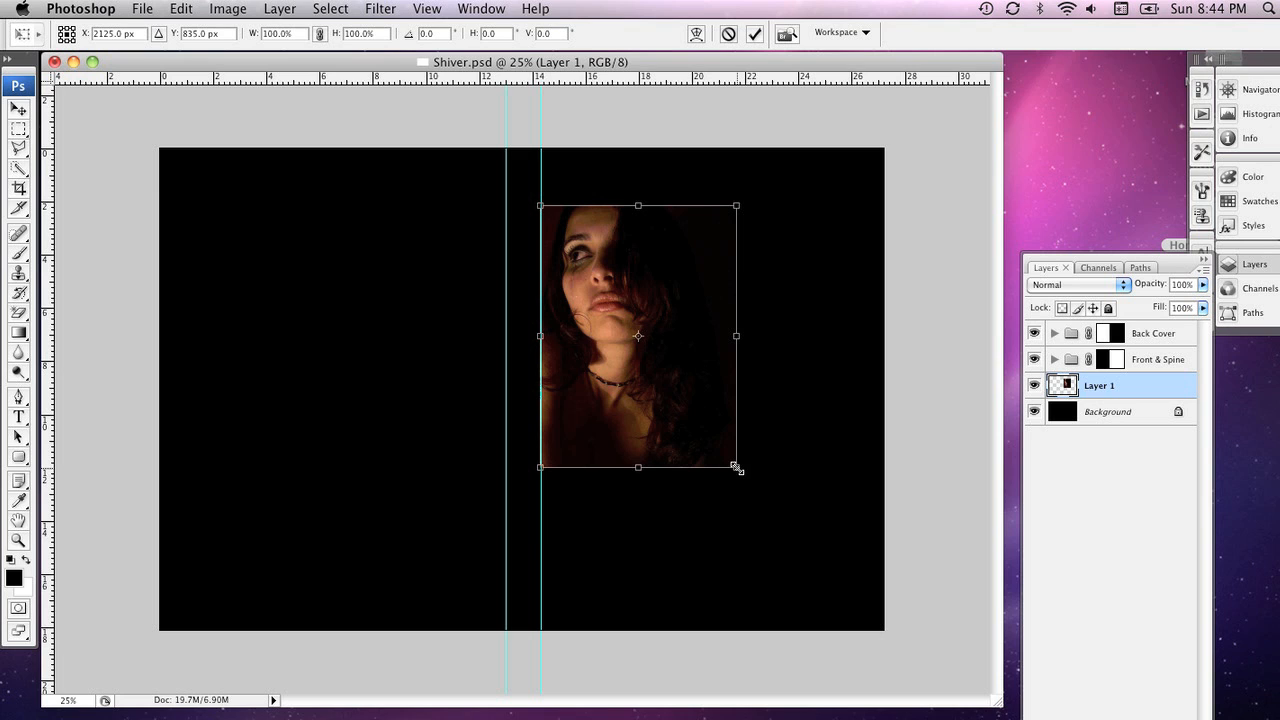
{"action": "left_click_drag", "start_coordinate": [738, 467], "coordinate": [741, 473]}
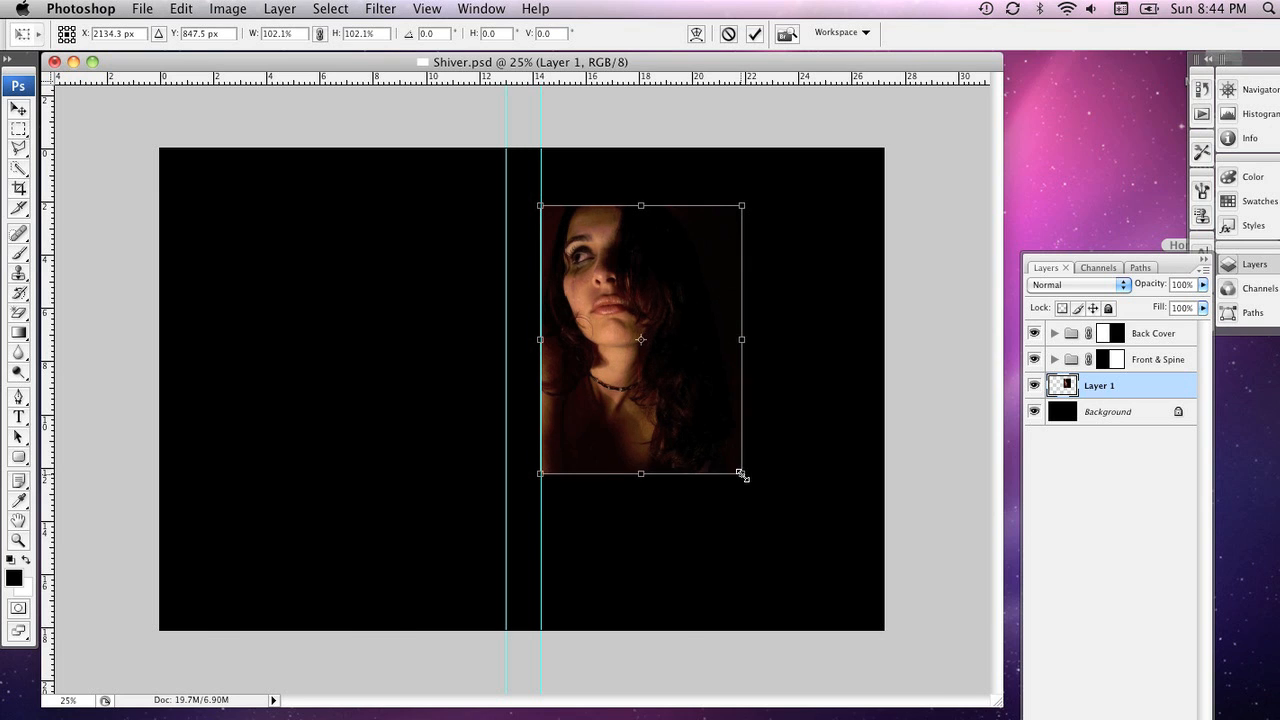
{"action": "left_click_drag", "start_coordinate": [741, 472], "coordinate": [840, 605]}
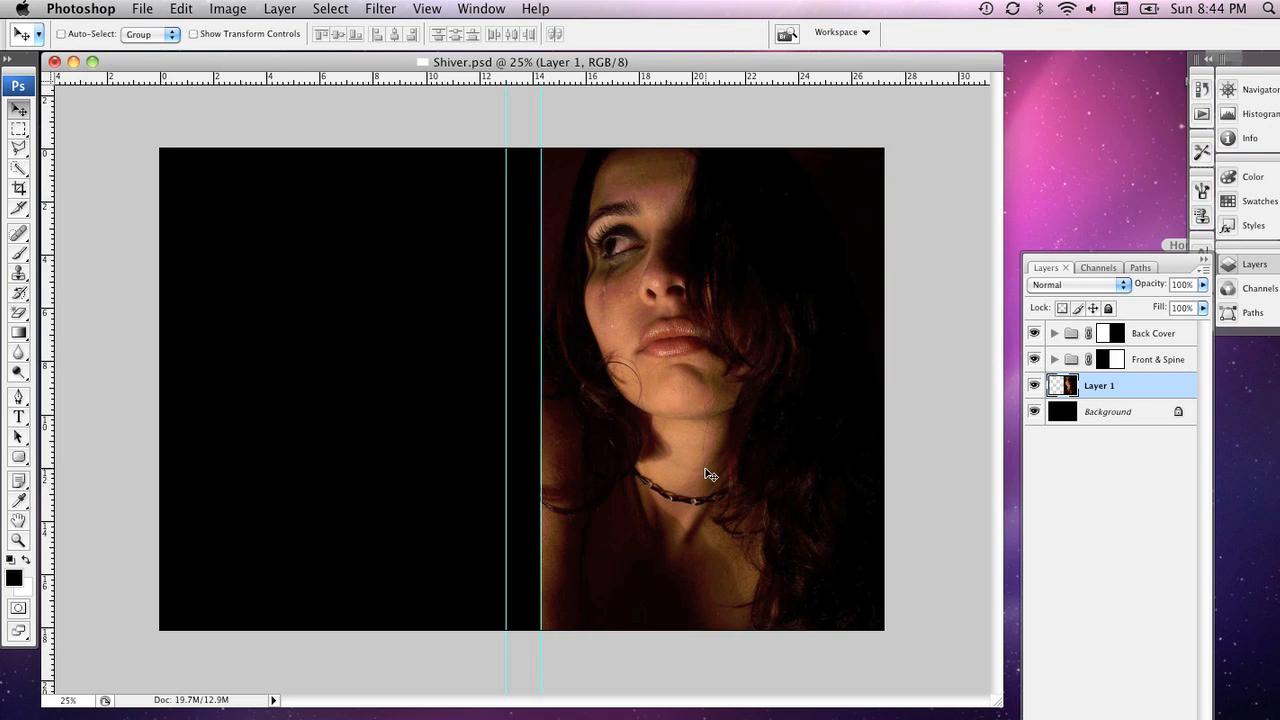
{"action": "mouse_move", "coordinate": [1058, 468]}
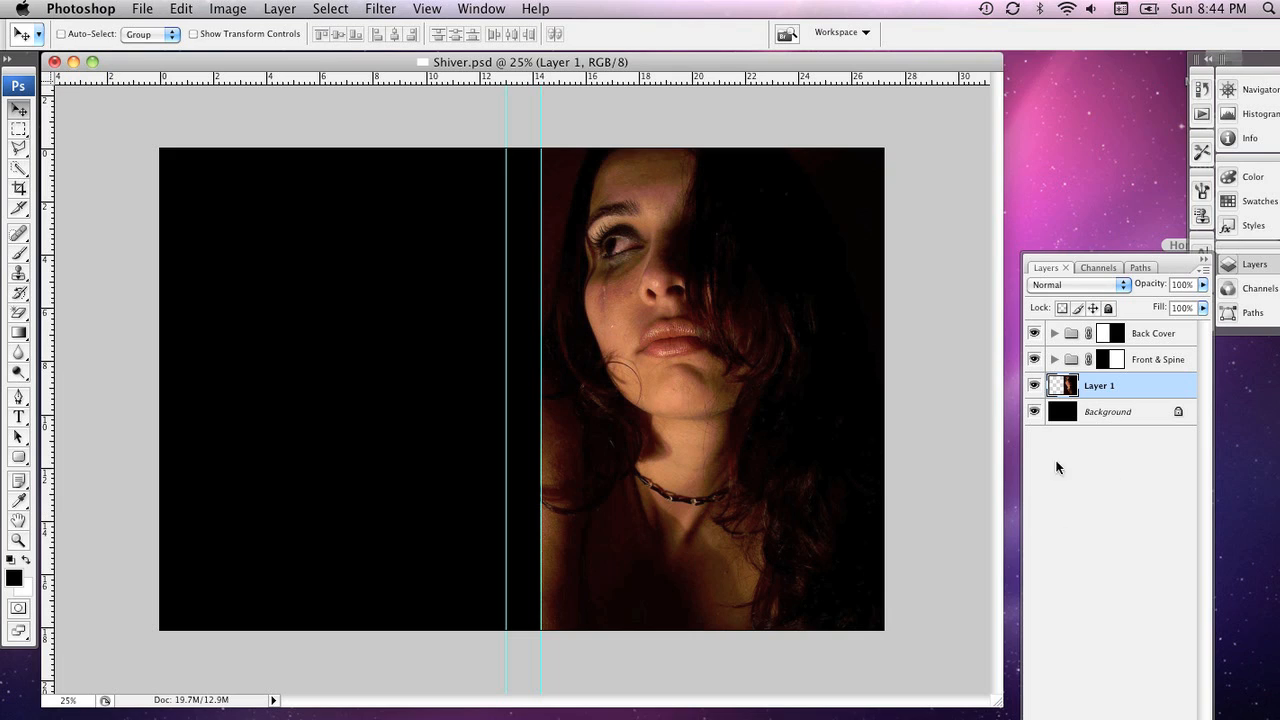
{"action": "mouse_move", "coordinate": [873, 568]}
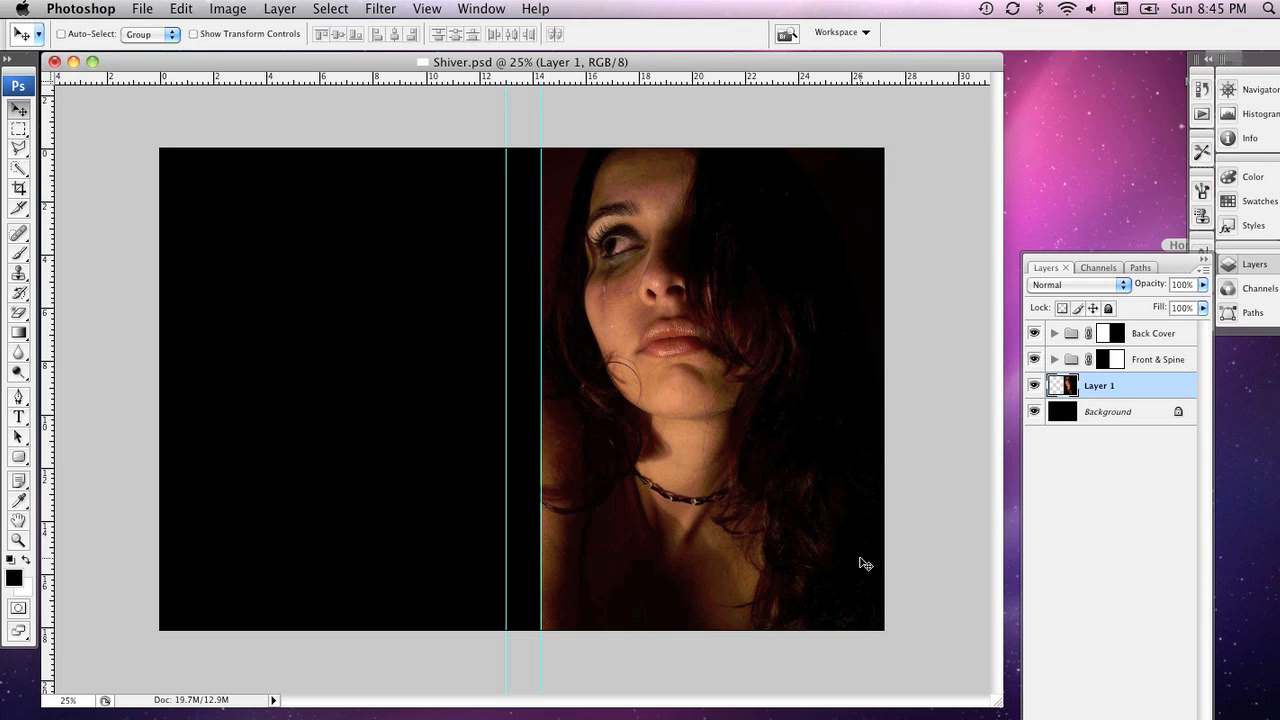
{"action": "mouse_move", "coordinate": [256, 12]}
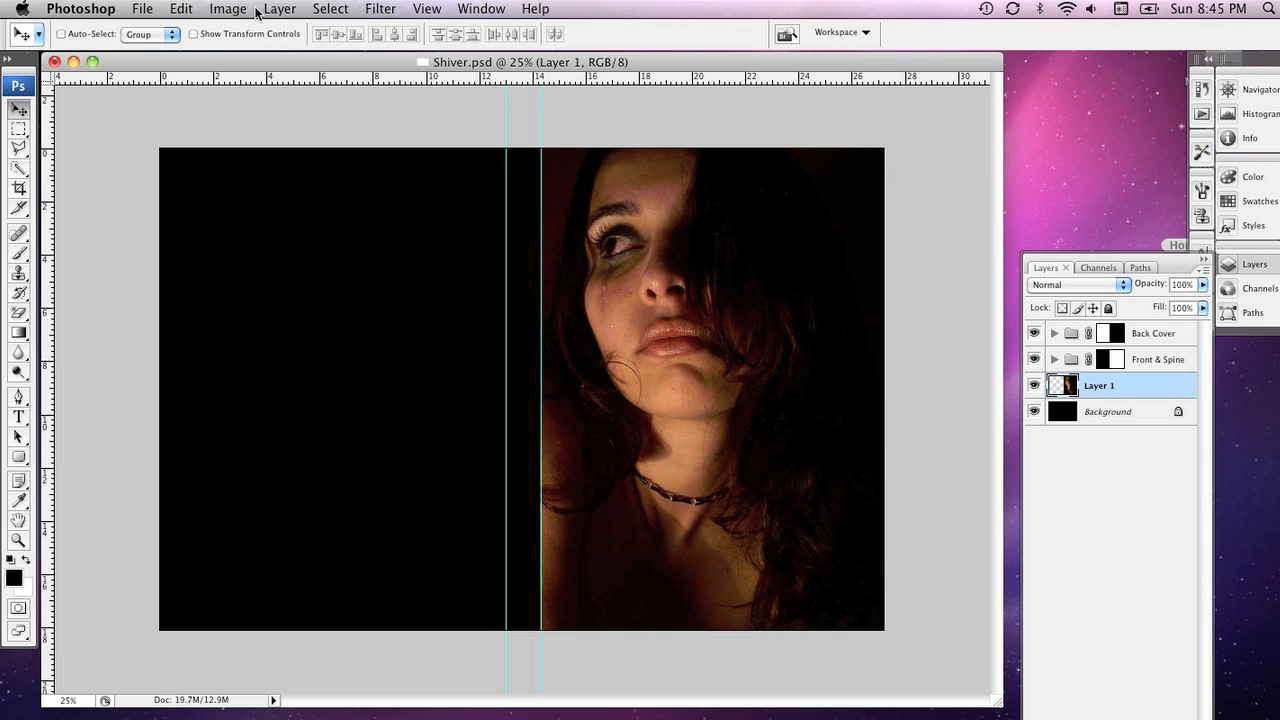
Step: Add a Reveal All layer mask to Layer 1
{"action": "left_click", "coordinate": [279, 8]}
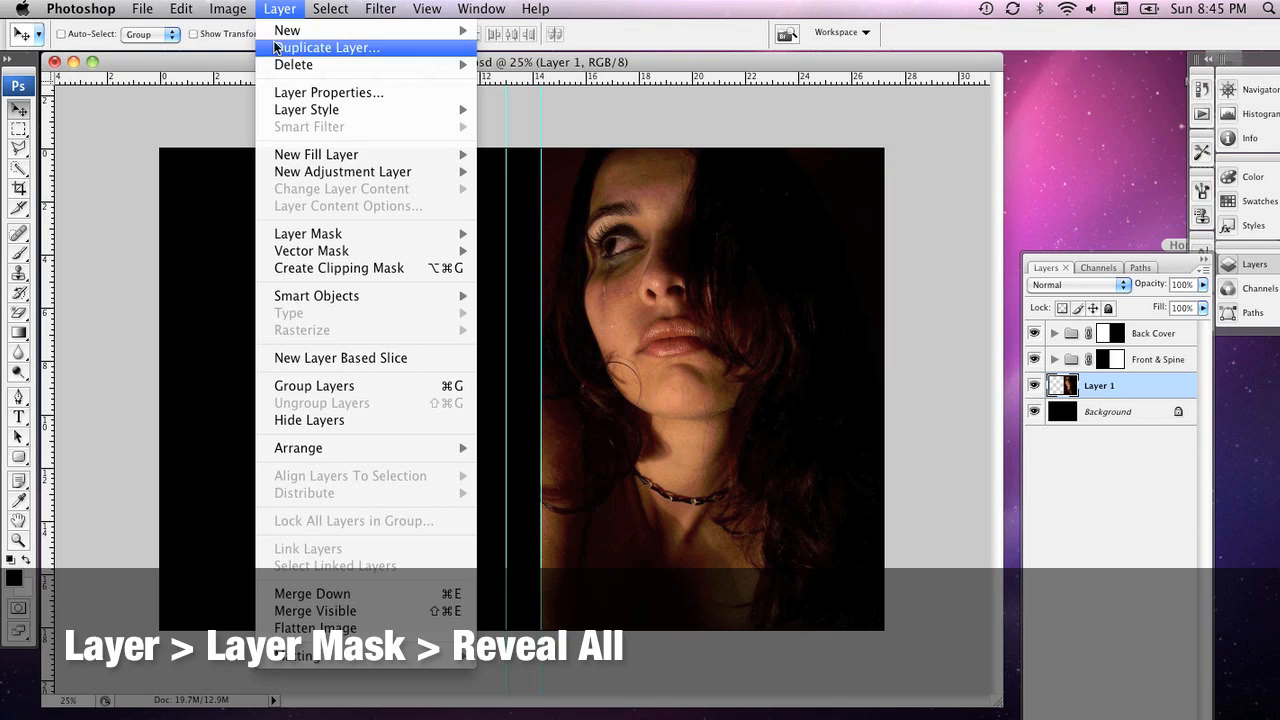
{"action": "mouse_move", "coordinate": [308, 233]}
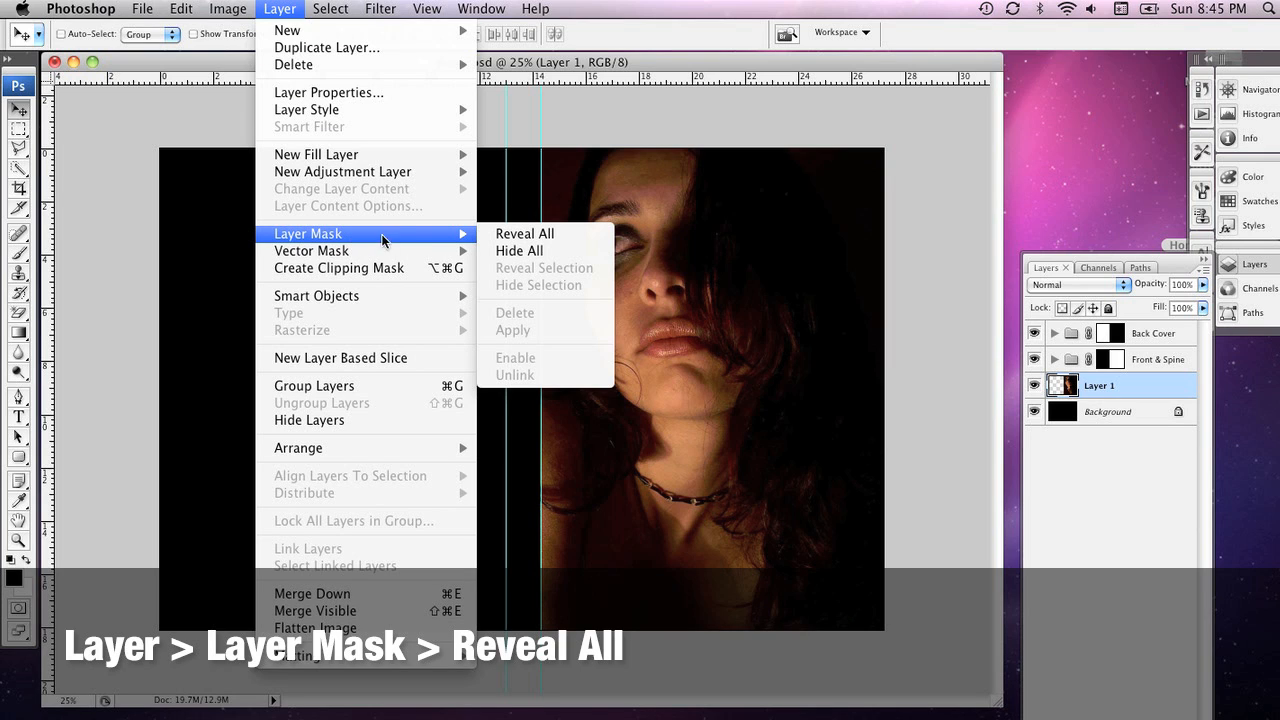
{"action": "mouse_move", "coordinate": [524, 233]}
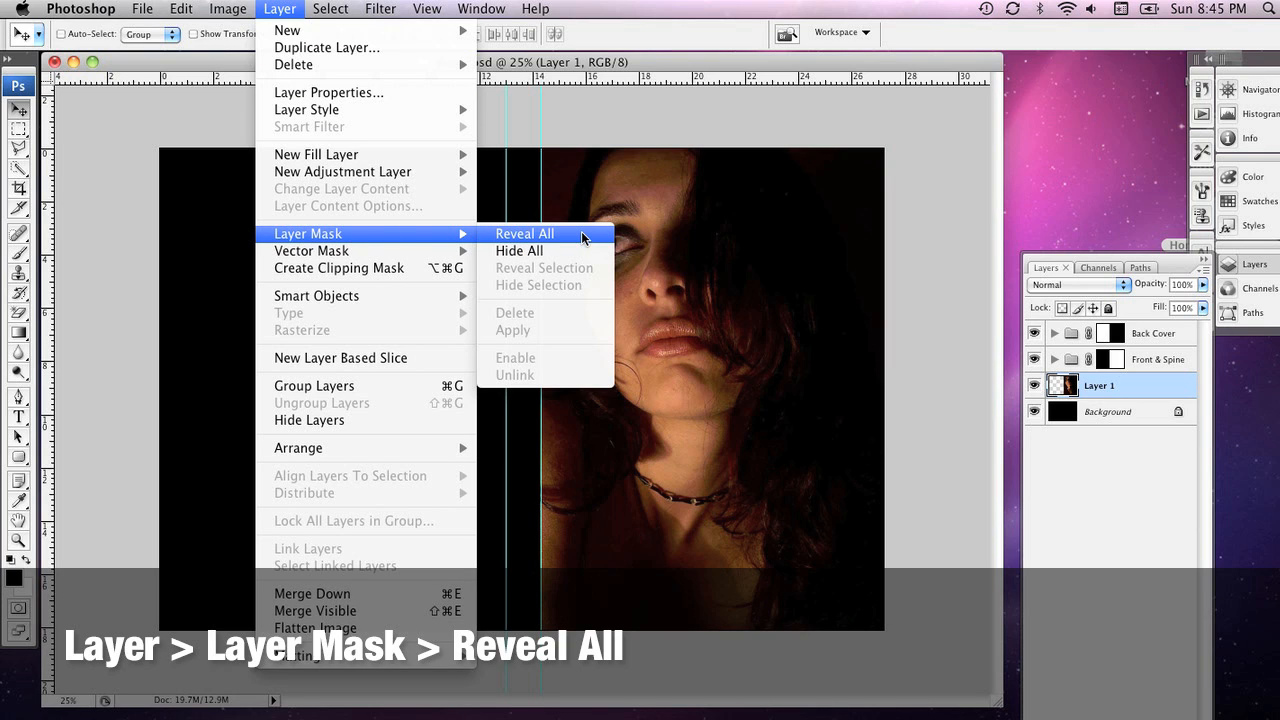
{"action": "left_click", "coordinate": [524, 233]}
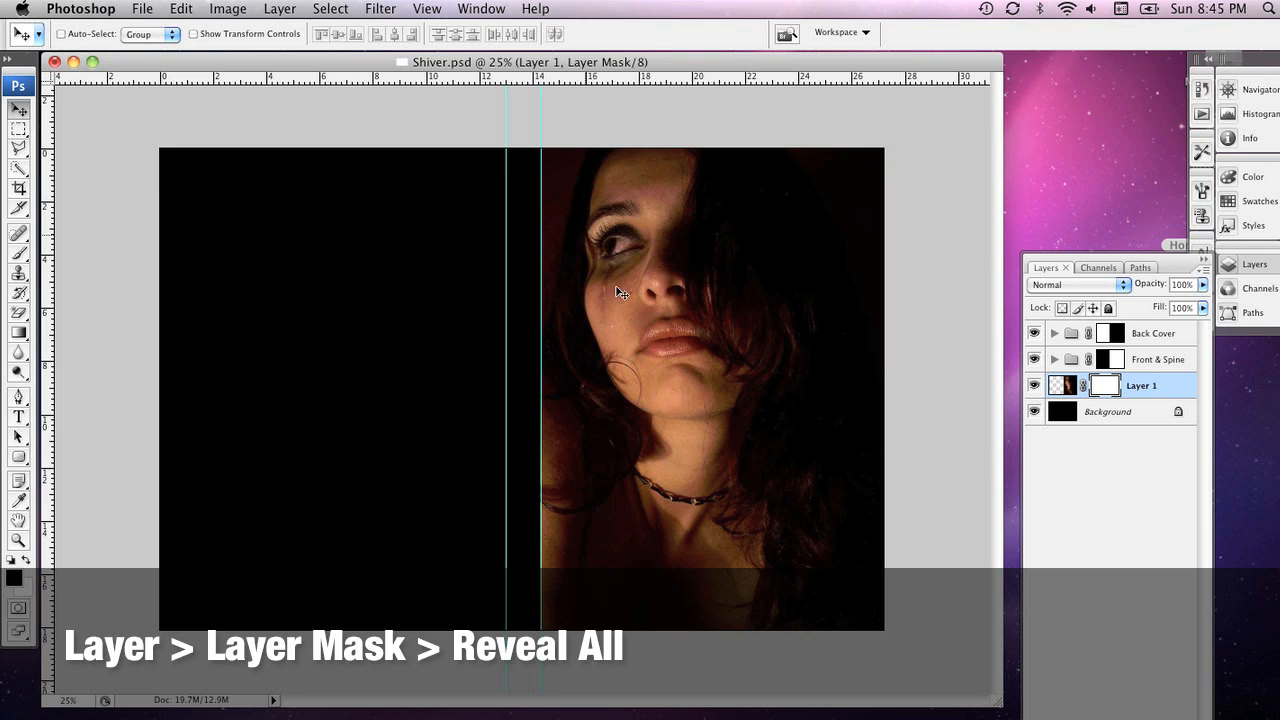
{"action": "mouse_move", "coordinate": [728, 476]}
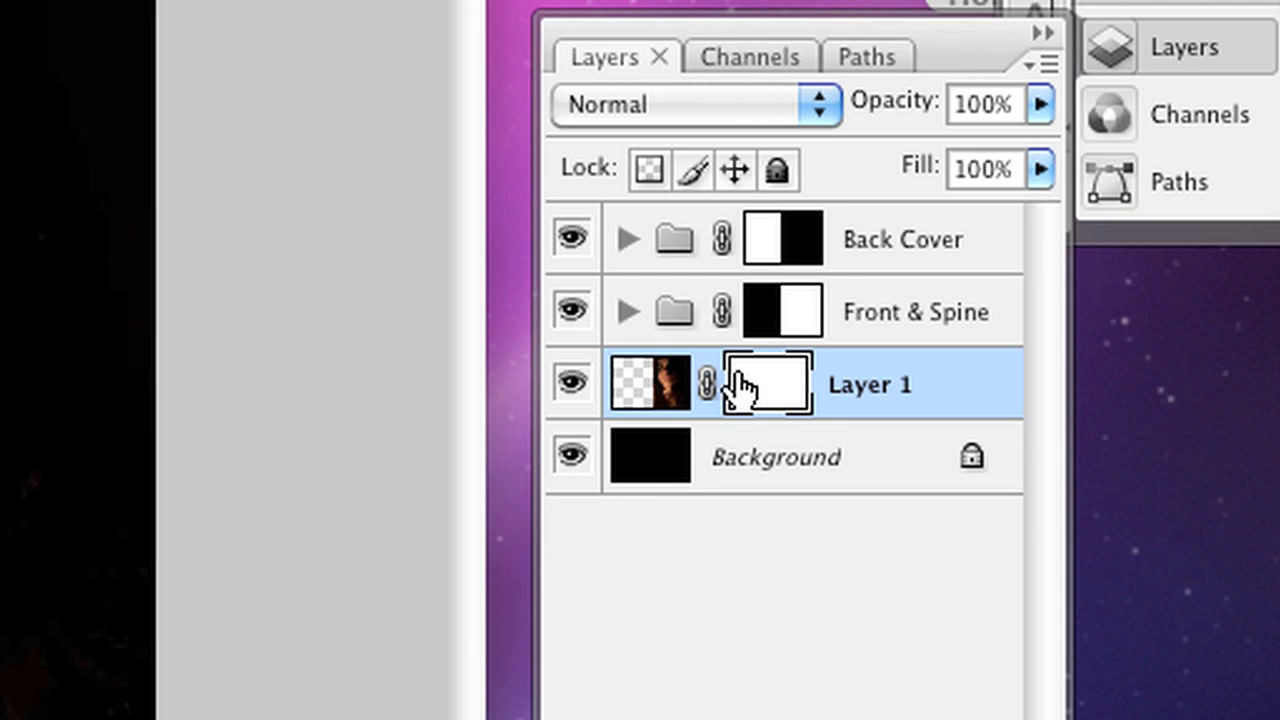
{"action": "mouse_move", "coordinate": [765, 383]}
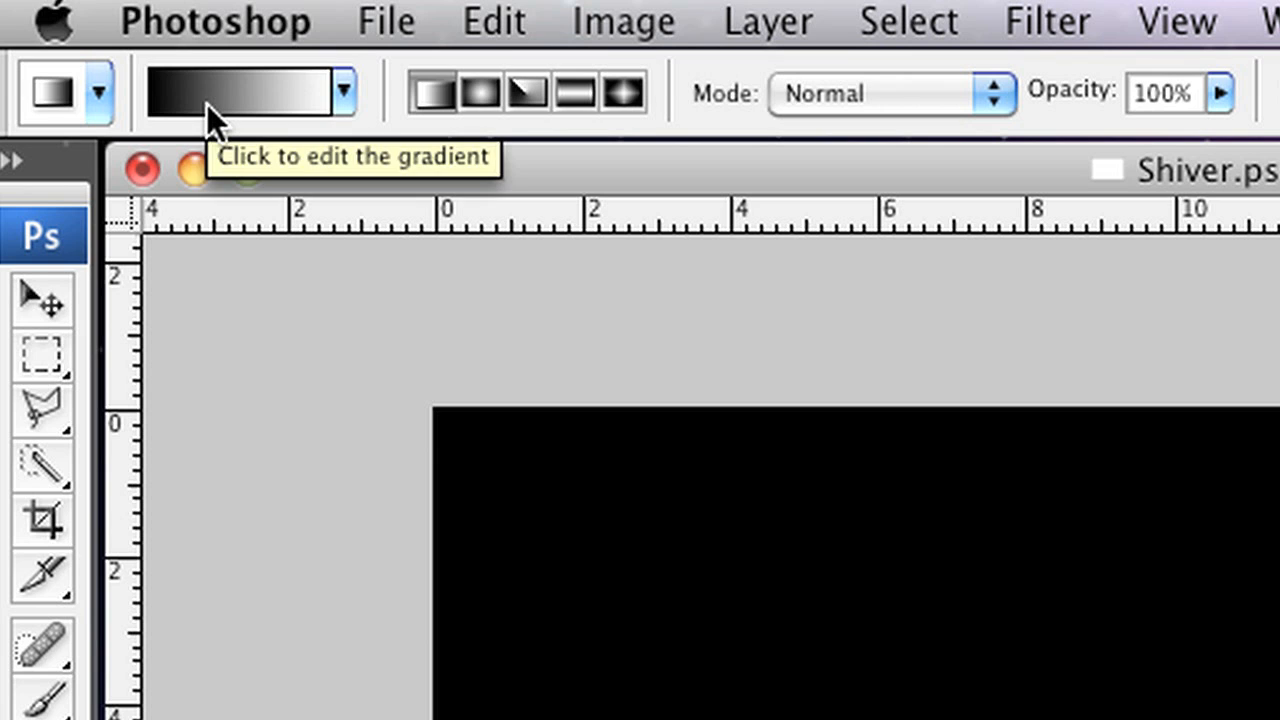
Step: Draw a short Foreground to Background gradient on Layer 1's mask near the chin
{"action": "left_click", "coordinate": [250, 90]}
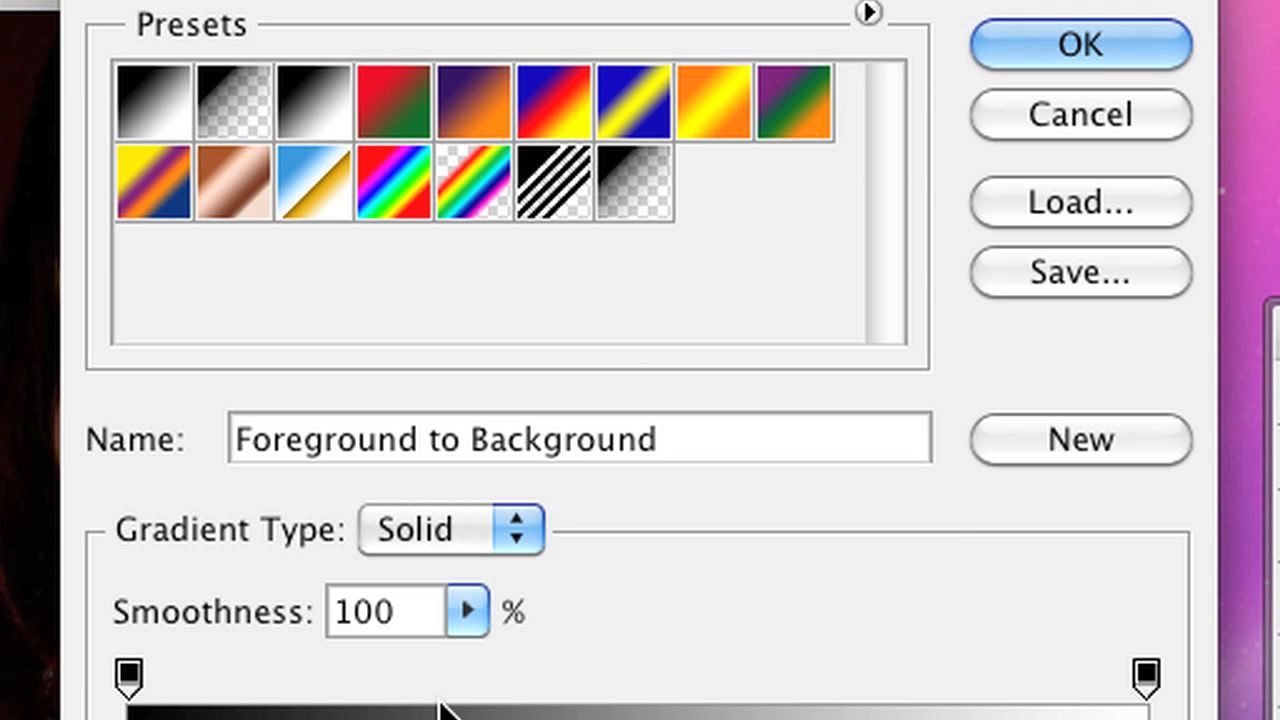
{"action": "mouse_move", "coordinate": [175, 130]}
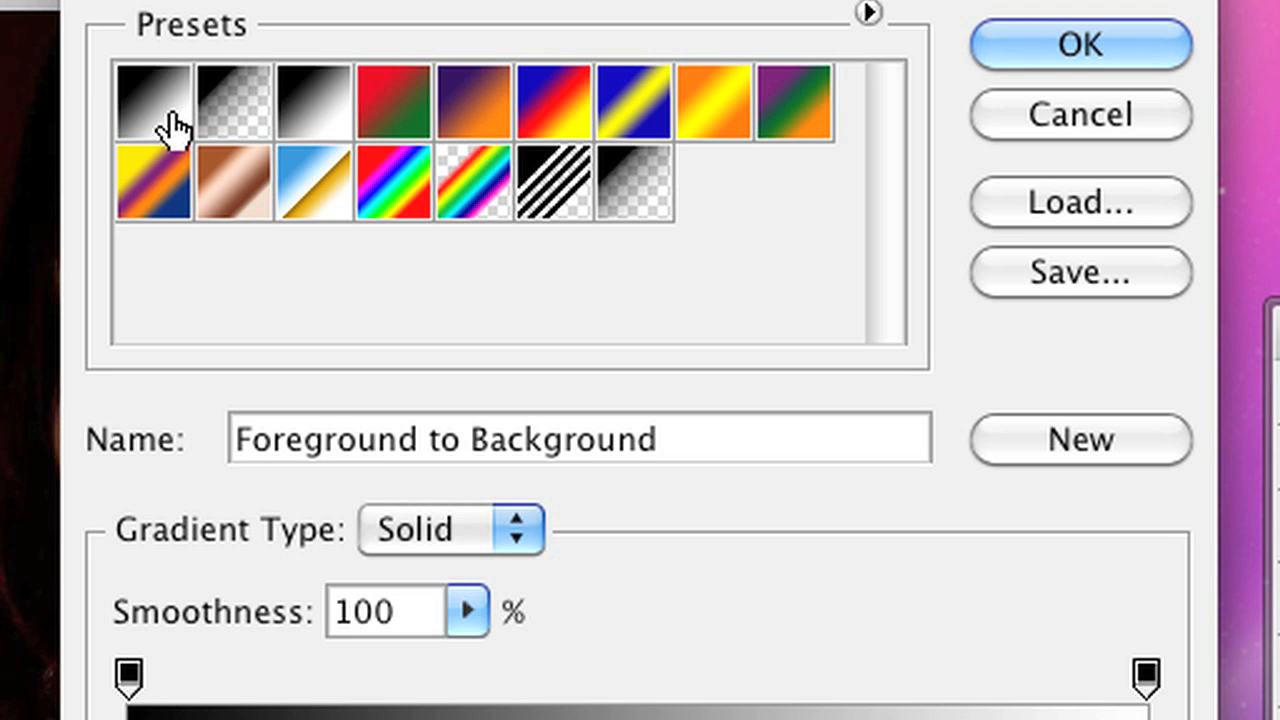
{"action": "mouse_move", "coordinate": [325, 515]}
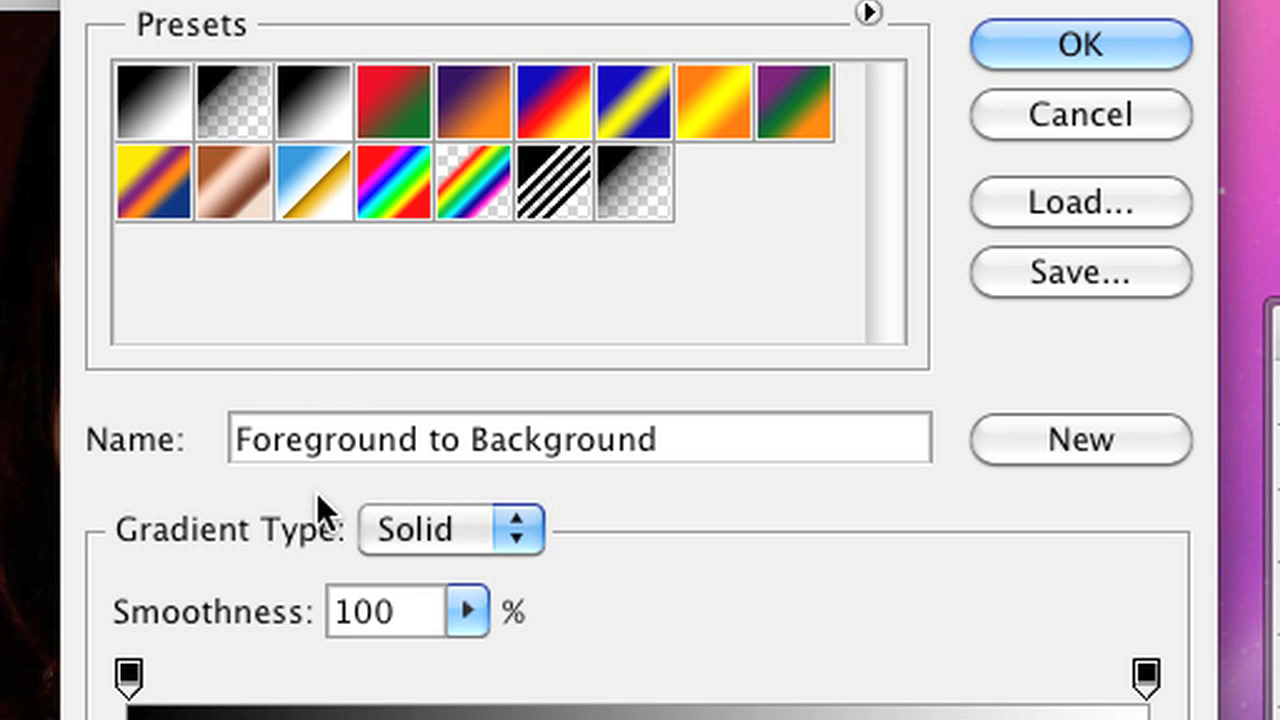
{"action": "left_click", "coordinate": [1079, 44]}
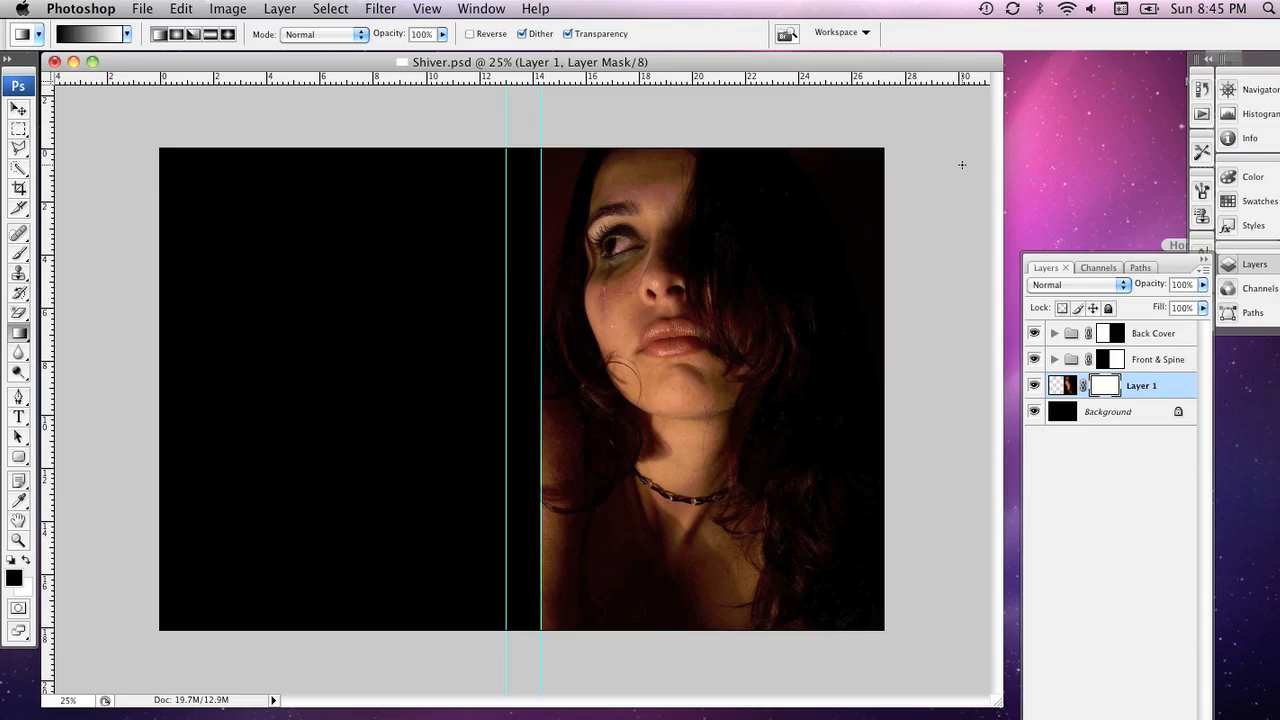
{"action": "mouse_move", "coordinate": [422, 436]}
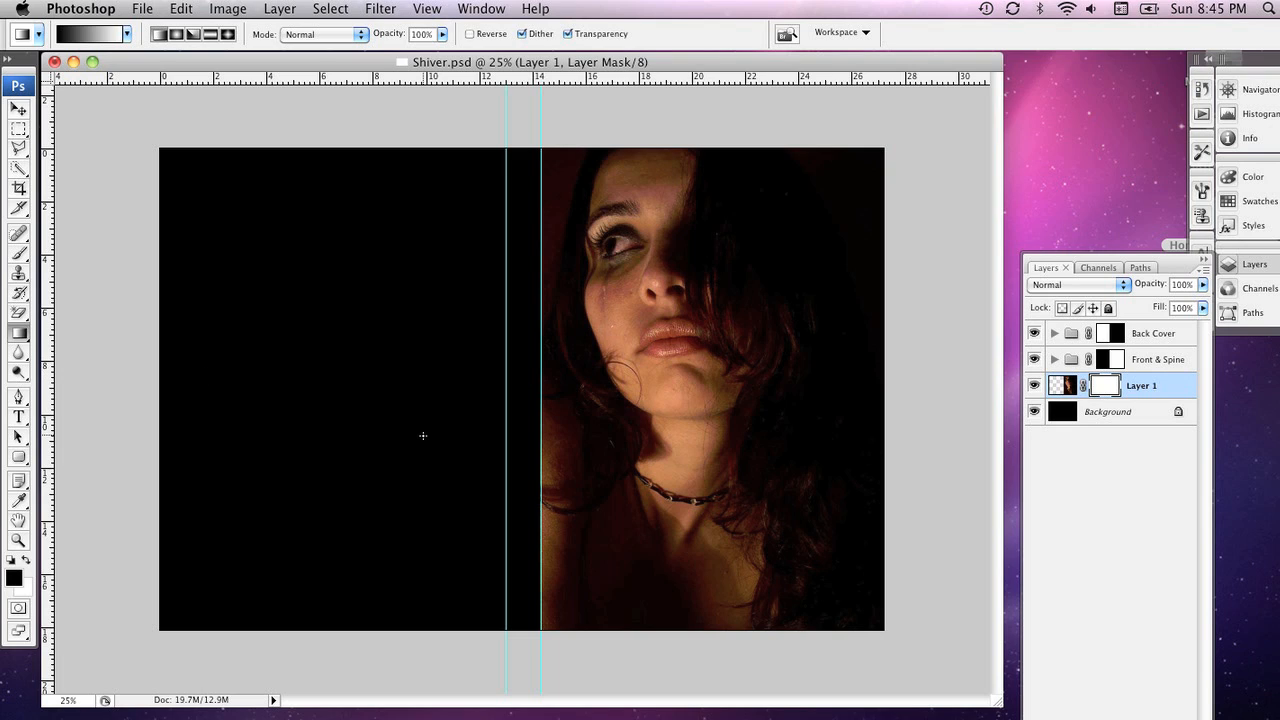
{"action": "mouse_move", "coordinate": [827, 453]}
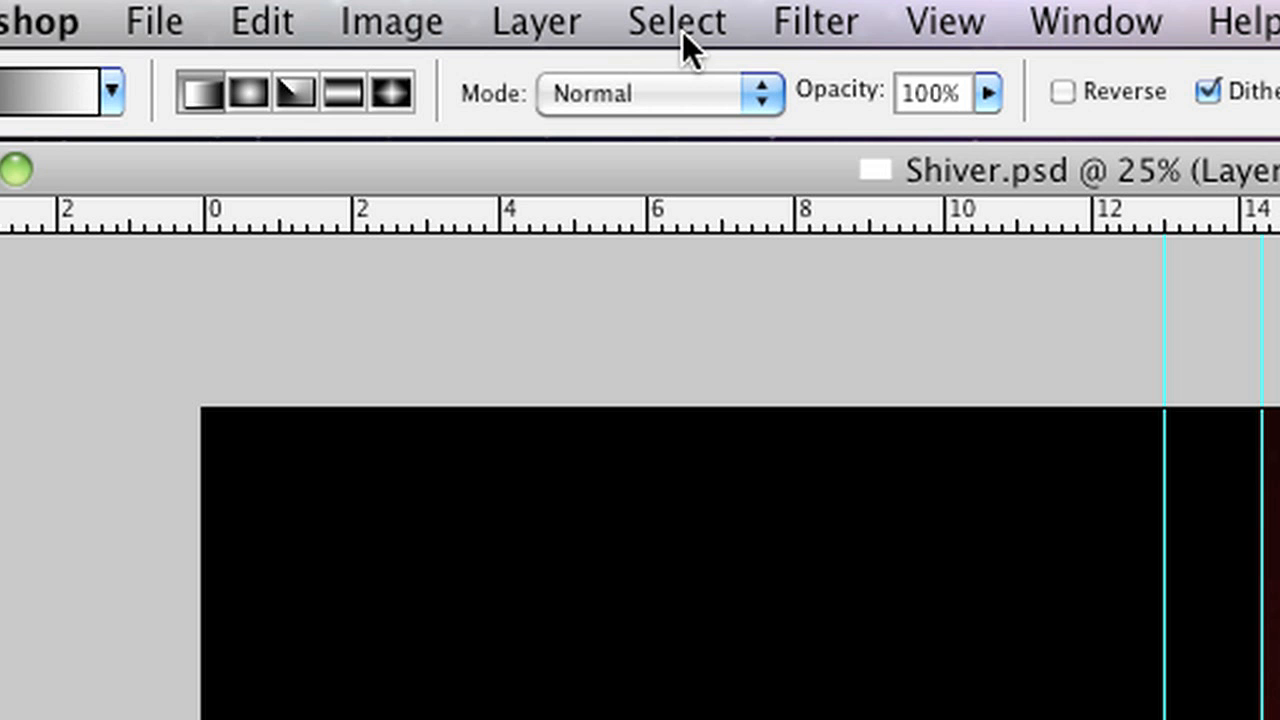
{"action": "mouse_move", "coordinate": [695, 100]}
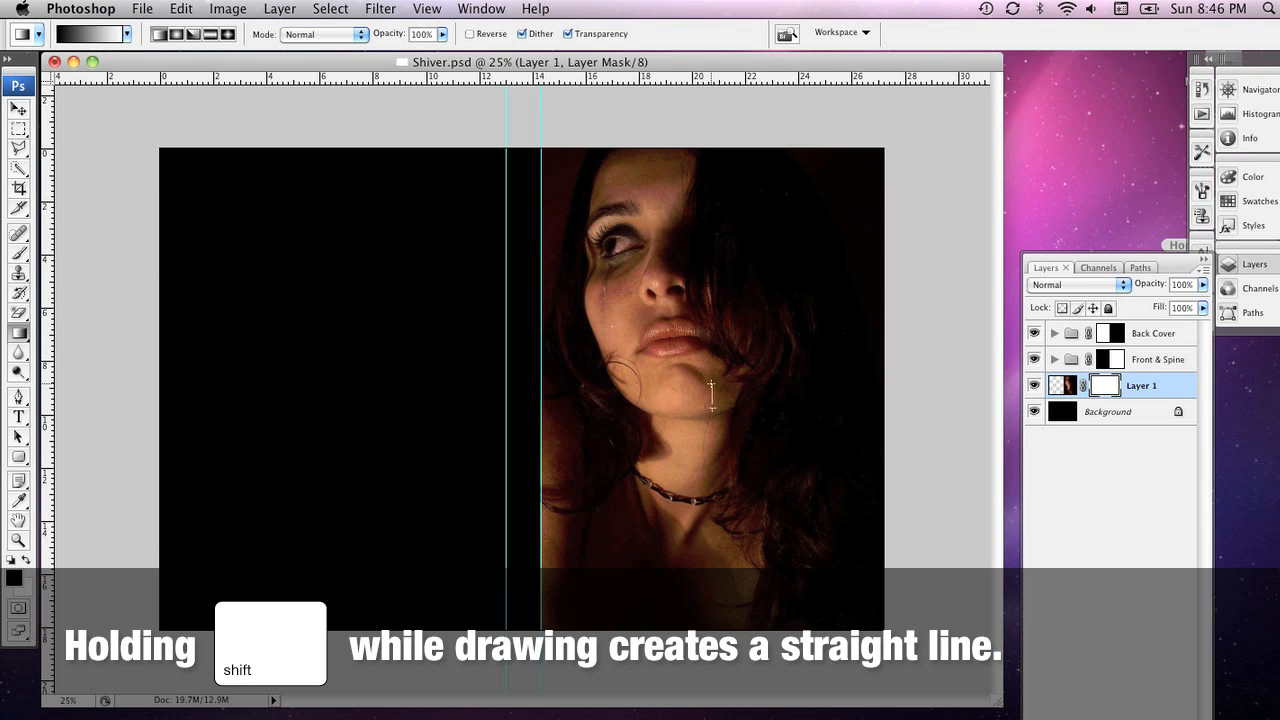
{"action": "left_click_drag", "start_coordinate": [712, 410], "coordinate": [720, 425]}
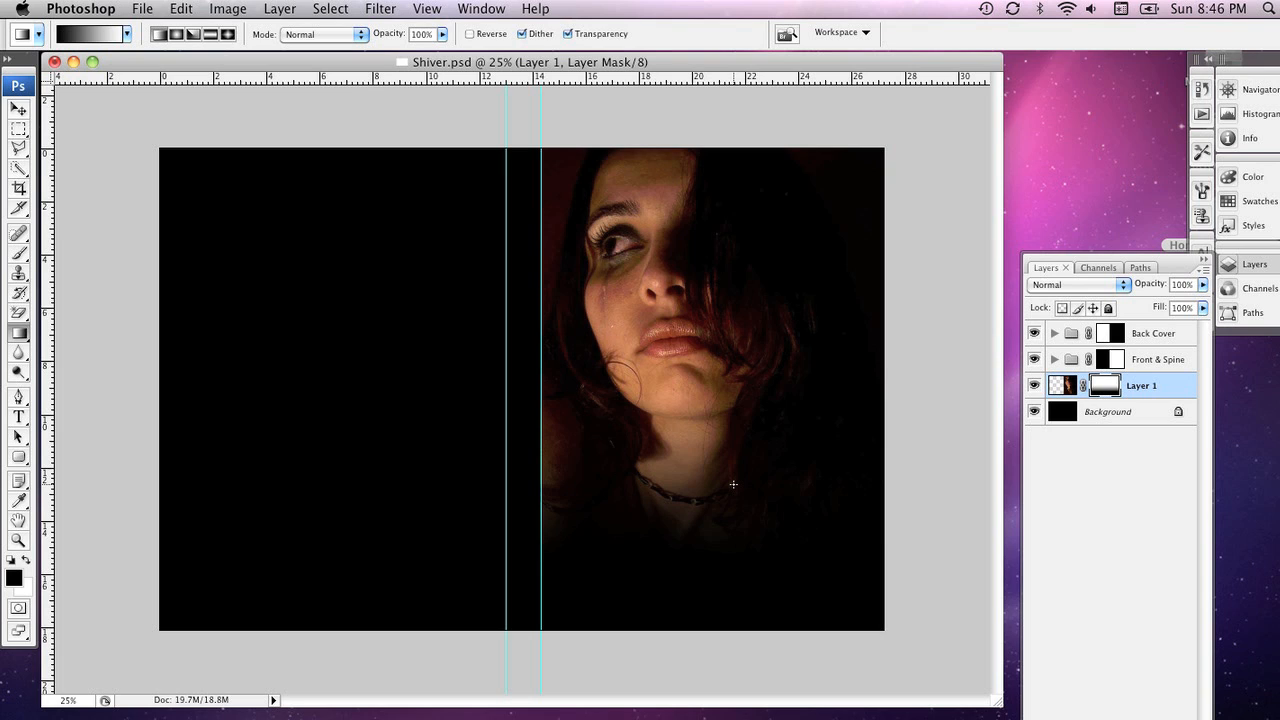
Step: Open the misty road tree photo to bring into Shiver.psd as Layer 2
{"action": "left_click", "coordinate": [142, 9]}
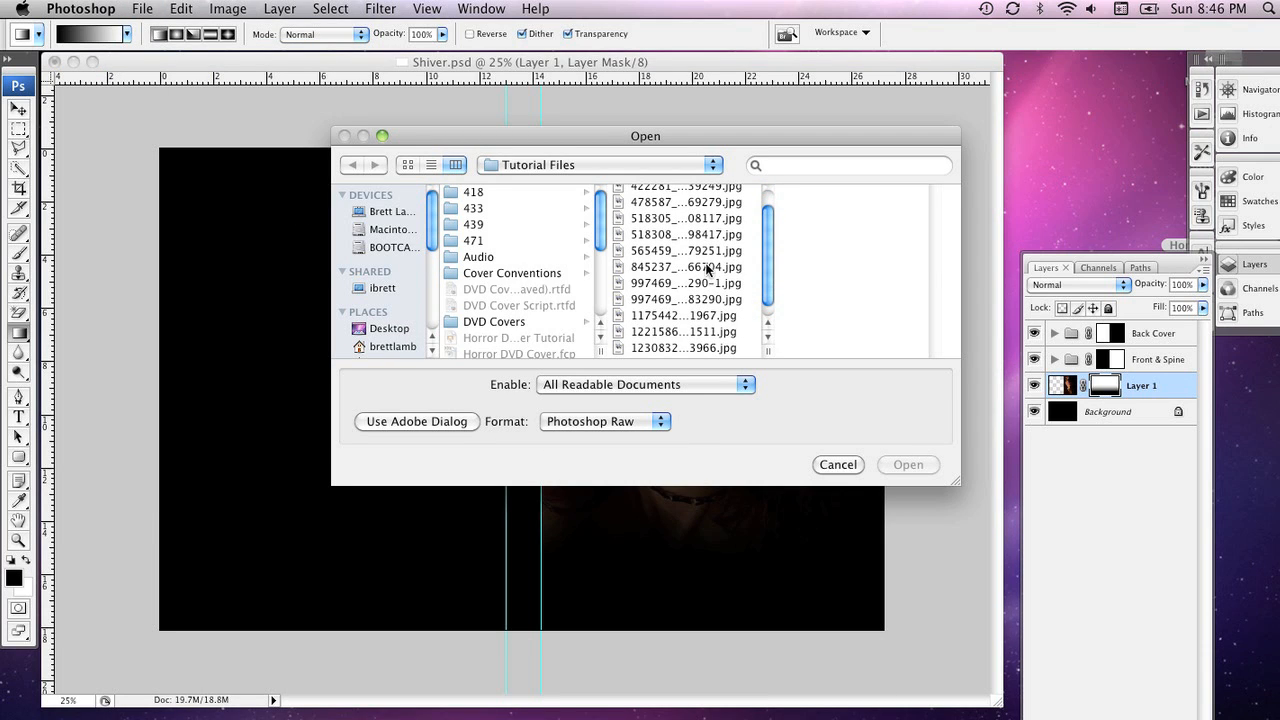
{"action": "left_click", "coordinate": [684, 283]}
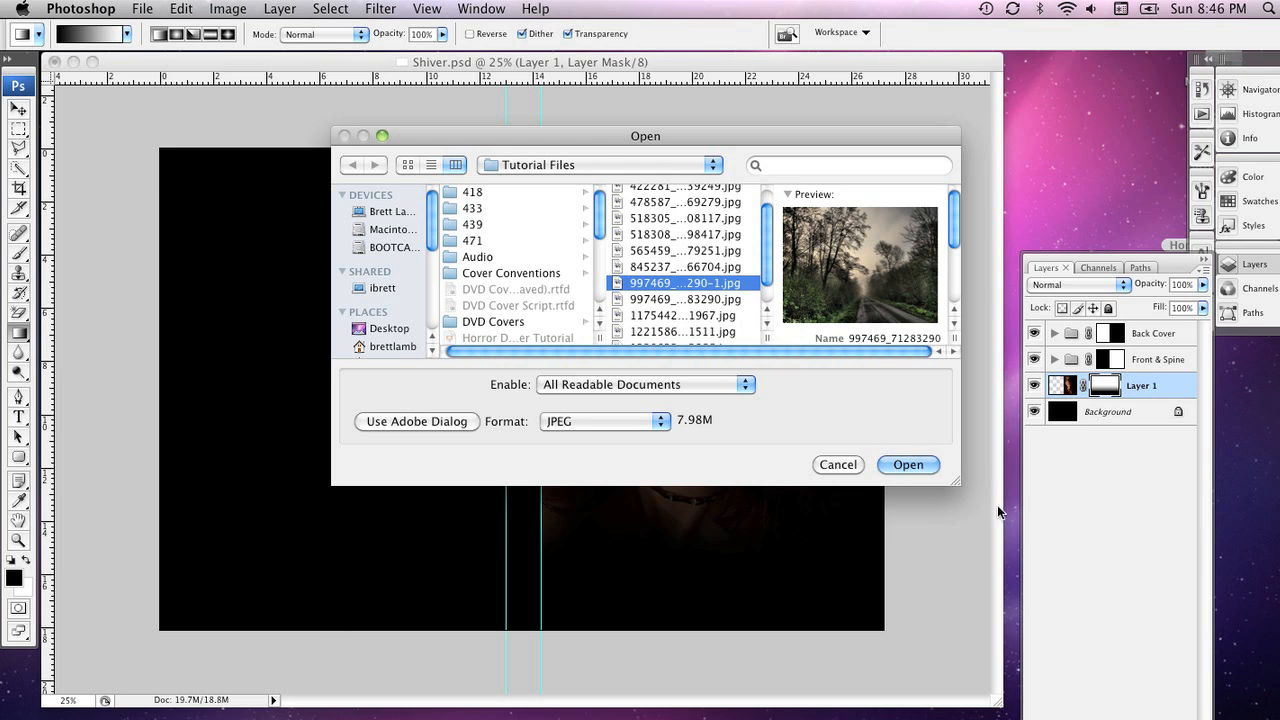
{"action": "left_click", "coordinate": [907, 464]}
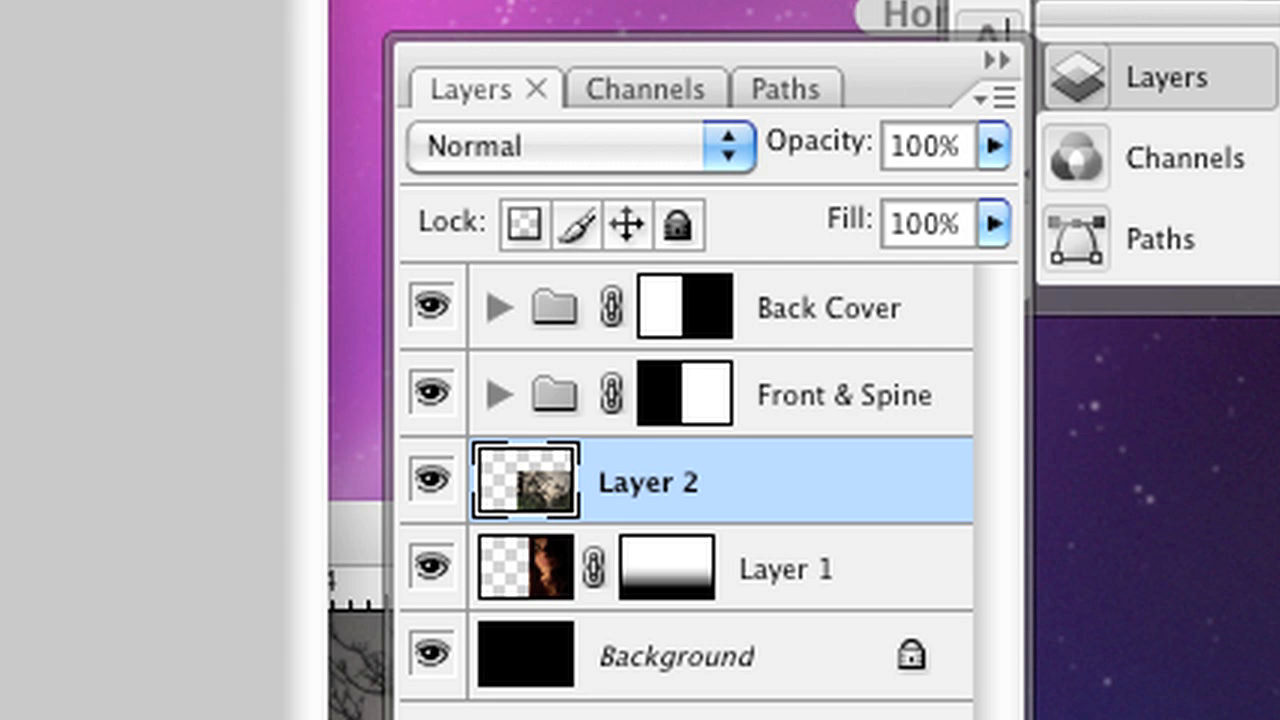
{"action": "mouse_move", "coordinate": [755, 560]}
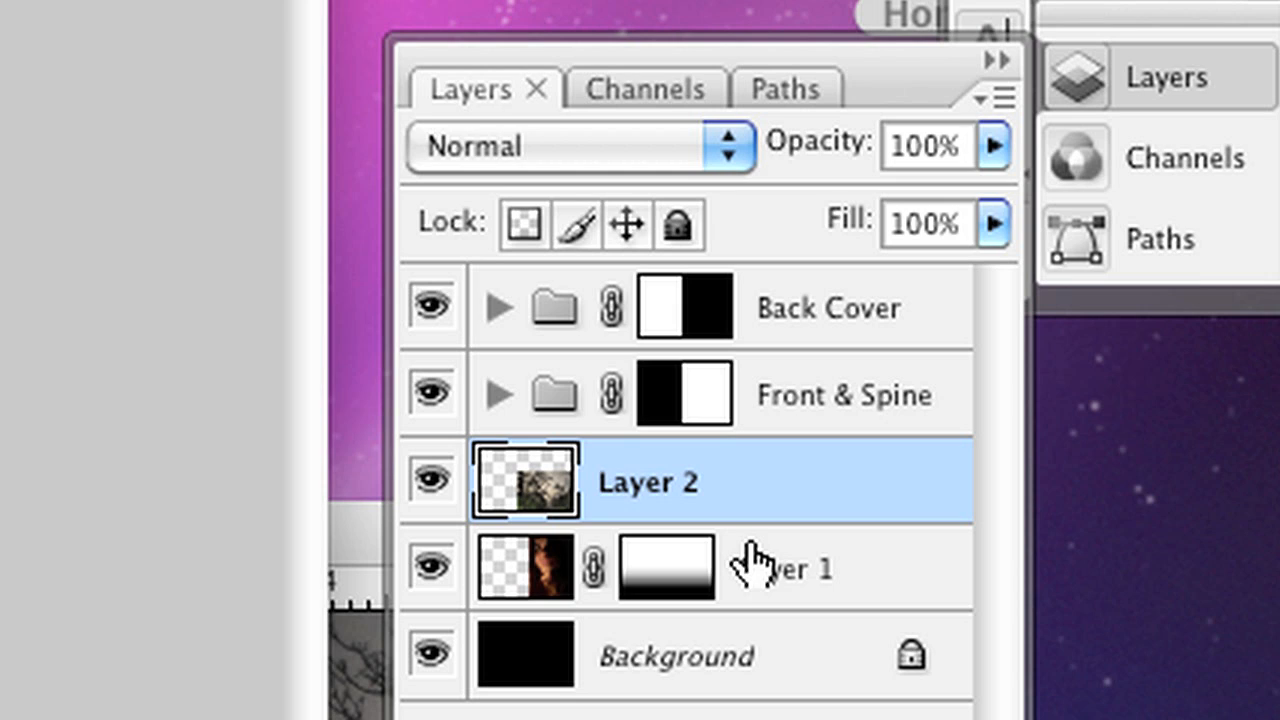
Step: Move Layer 1 and Layer 2 into the Front & Spine group and expand it
{"action": "left_click", "coordinate": [790, 568]}
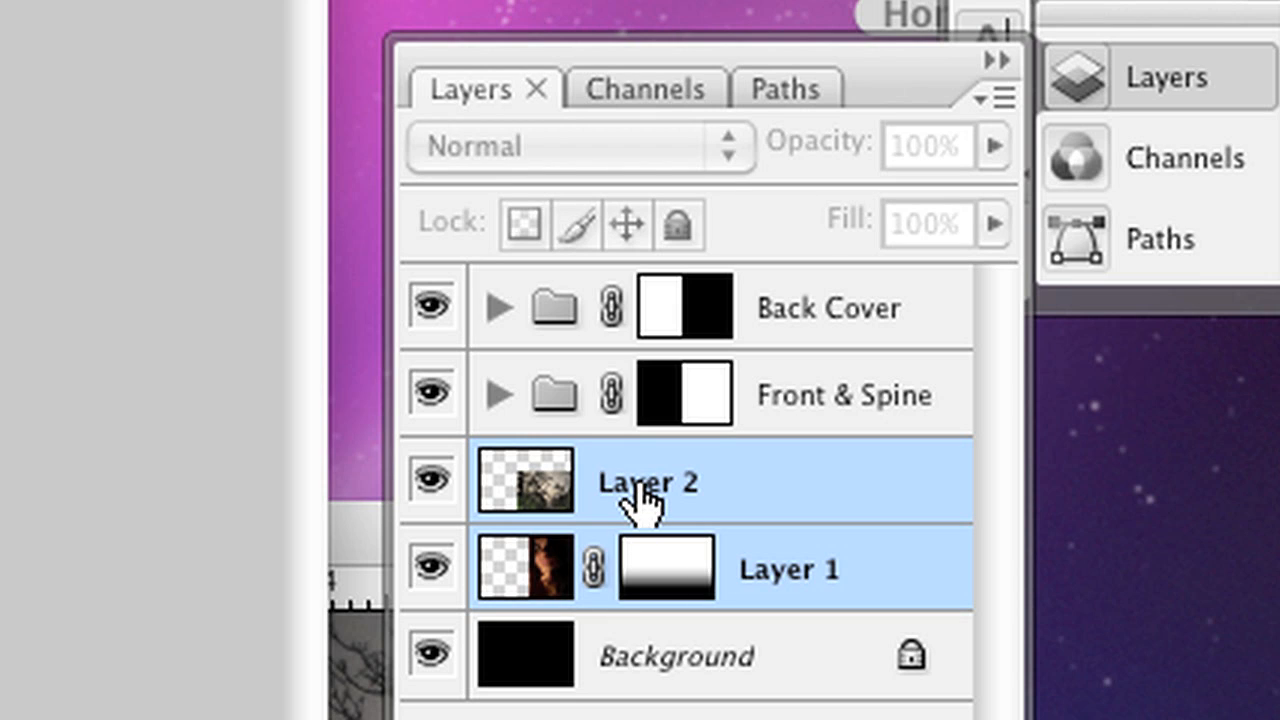
{"action": "mouse_move", "coordinate": [575, 415]}
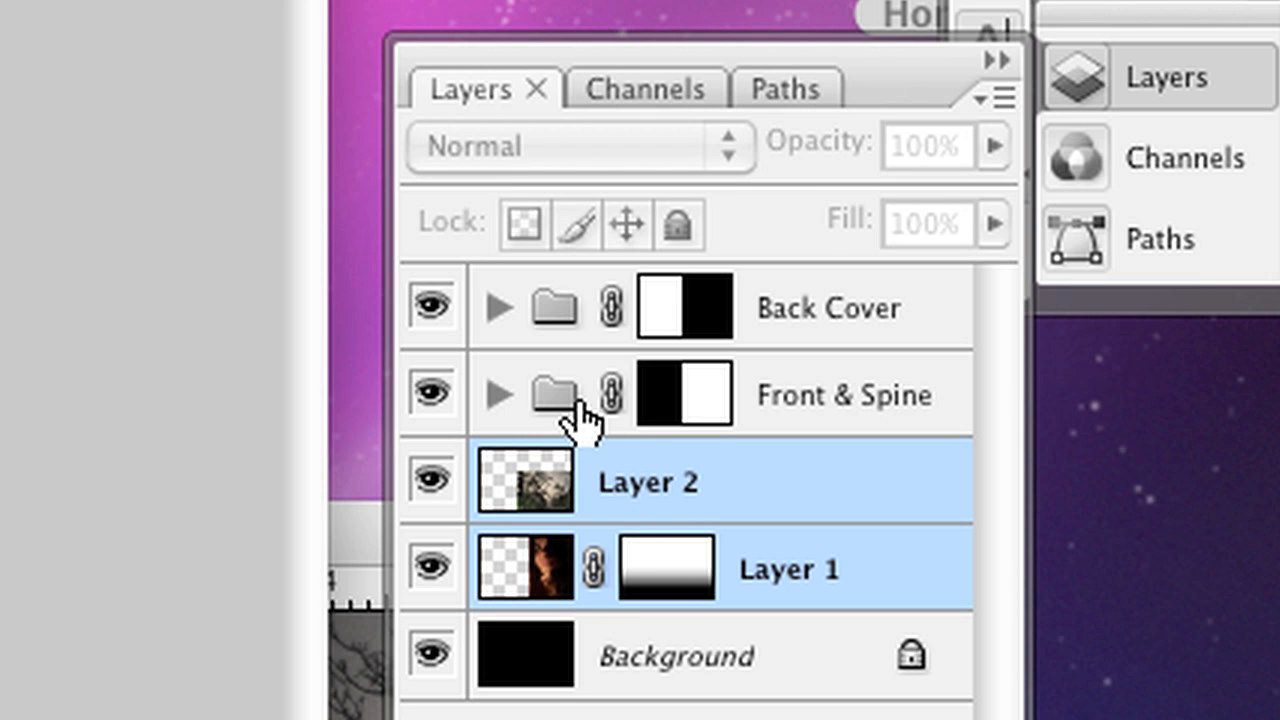
{"action": "left_click", "coordinate": [523, 481]}
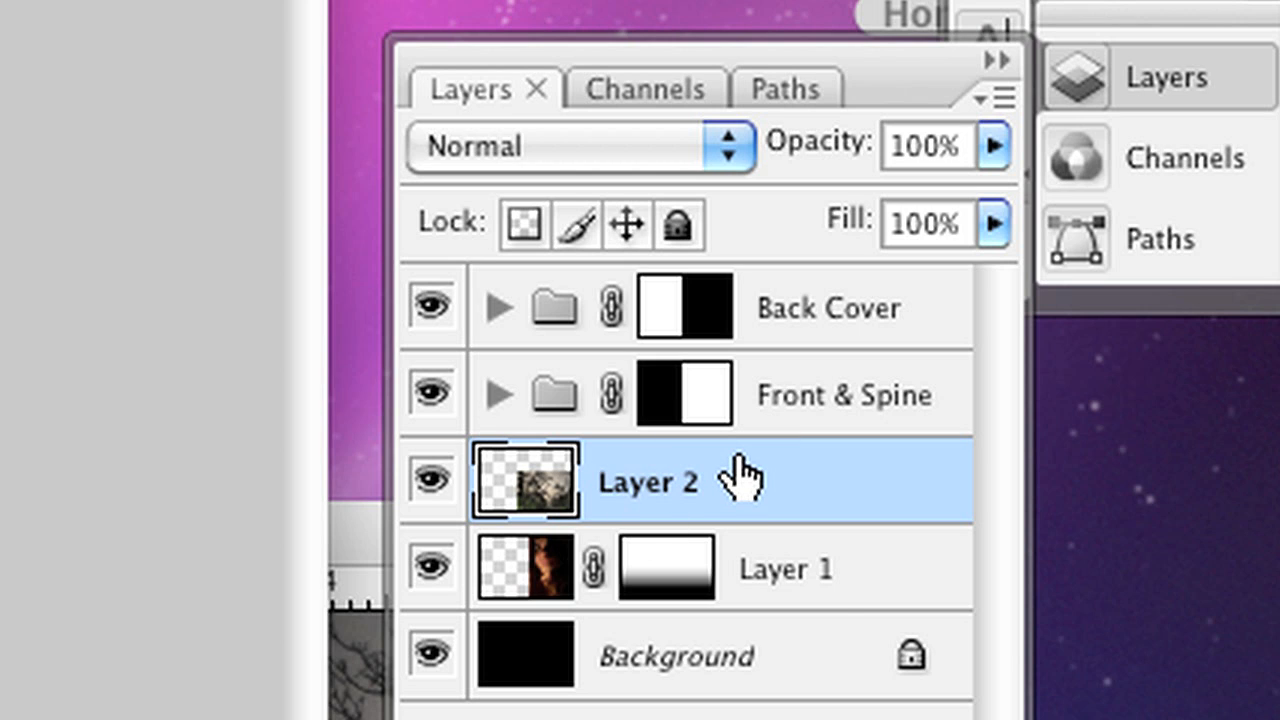
{"action": "mouse_move", "coordinate": [620, 480]}
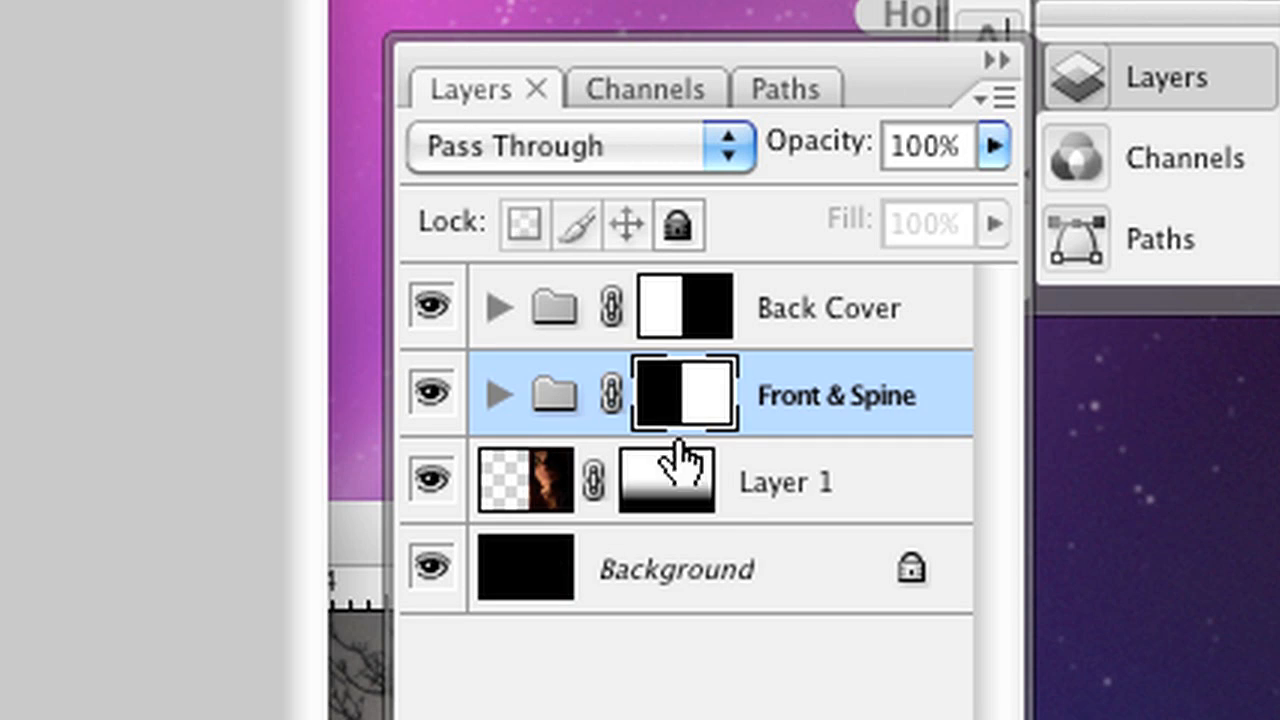
{"action": "left_click", "coordinate": [785, 481]}
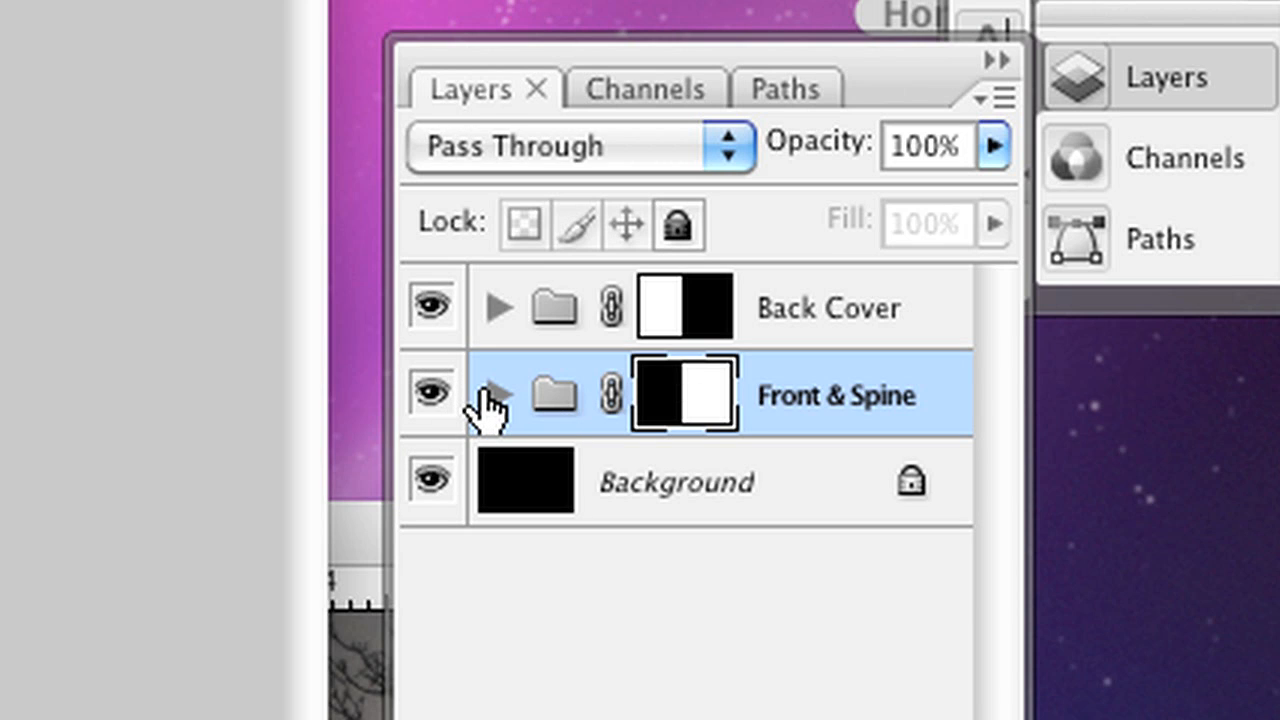
{"action": "left_click", "coordinate": [497, 394]}
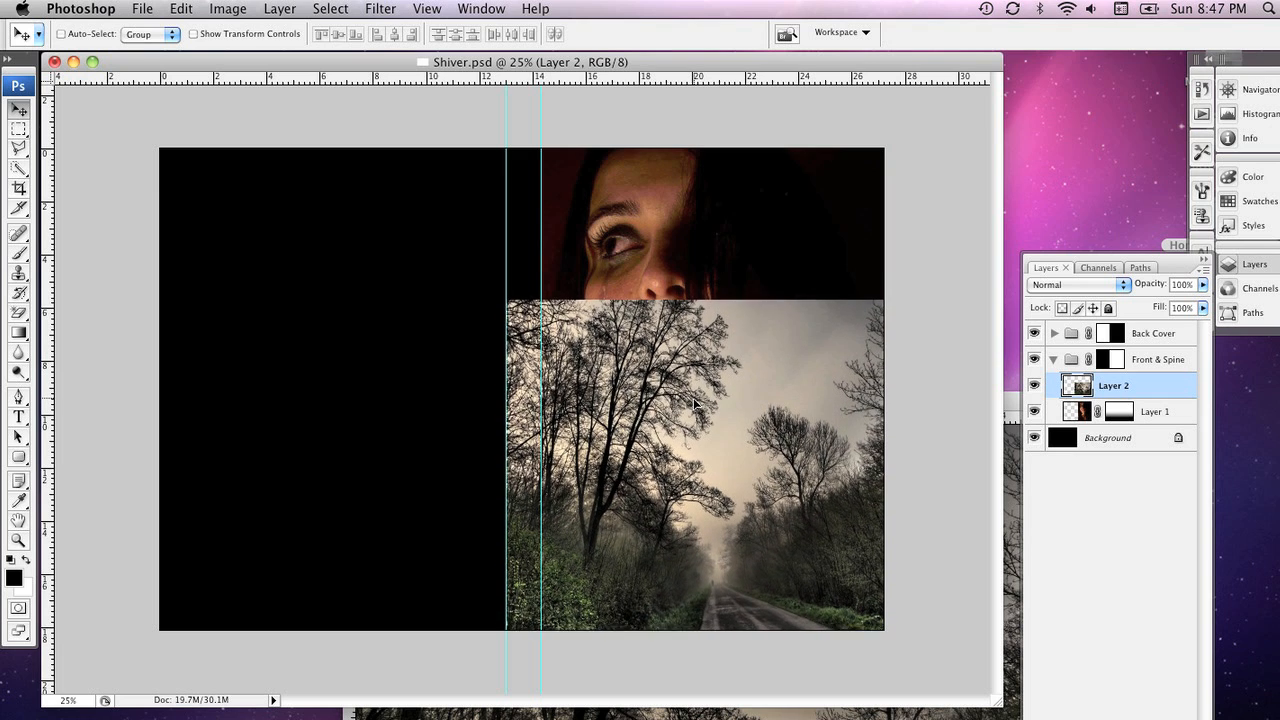
Step: Nudge the trees photo slightly lower and give Layer 2 a white layer mask
{"action": "left_click_drag", "start_coordinate": [694, 400], "coordinate": [694, 420]}
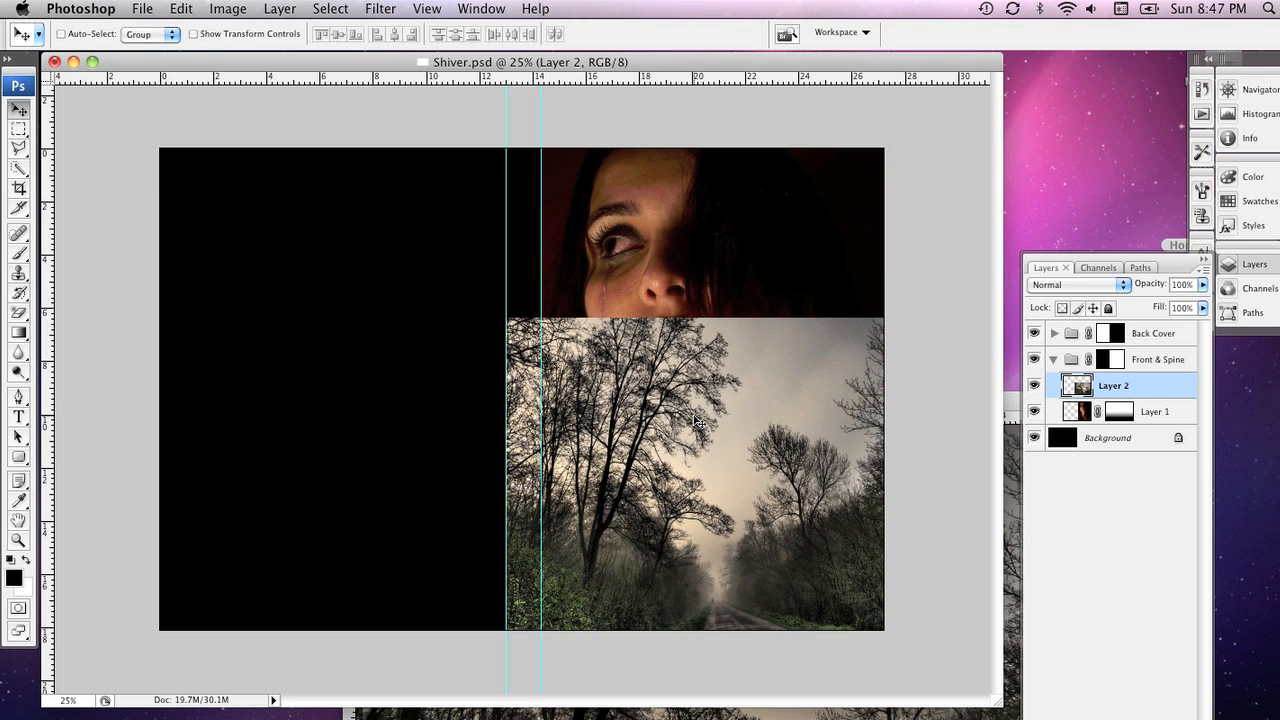
{"action": "mouse_move", "coordinate": [1085, 455]}
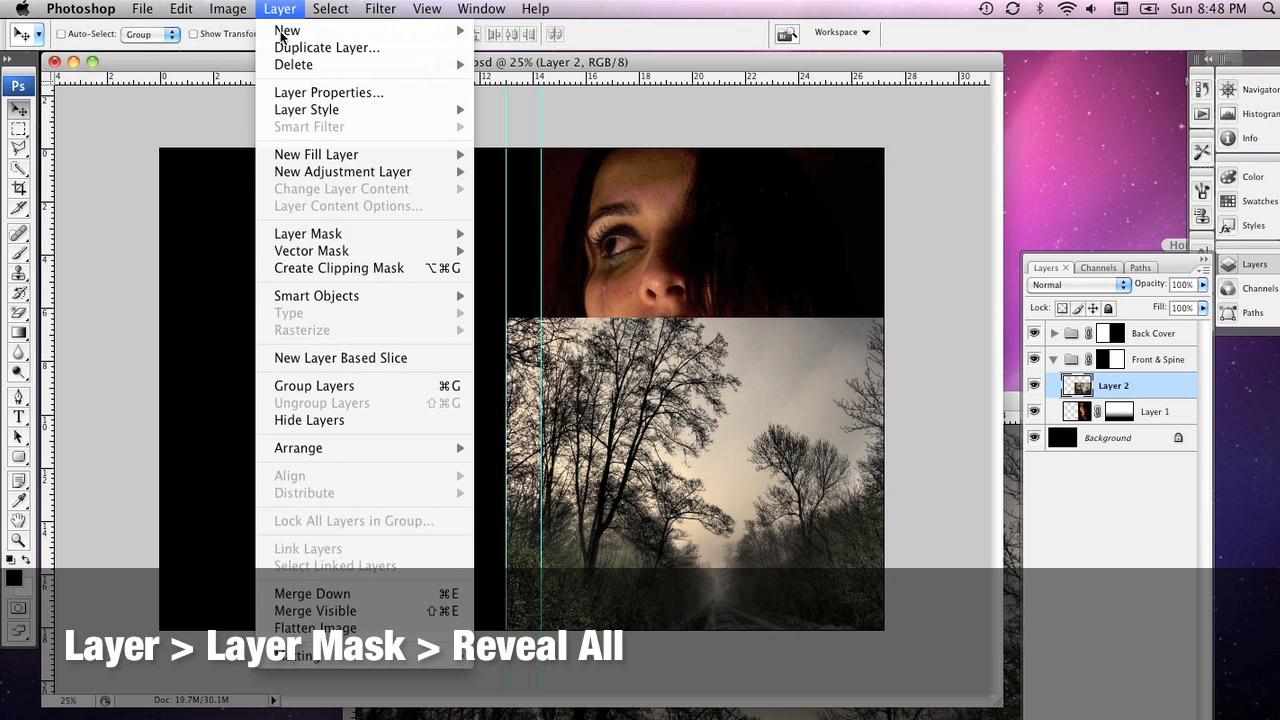
{"action": "mouse_move", "coordinate": [308, 233]}
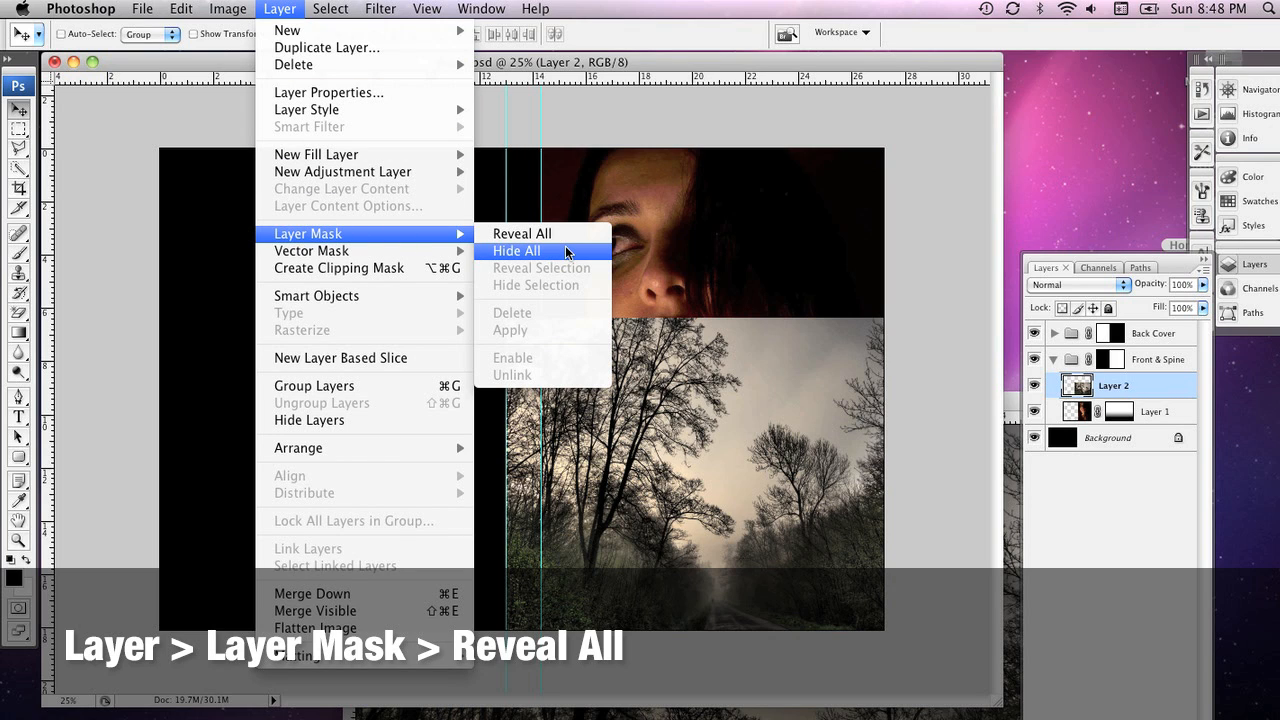
{"action": "left_click", "coordinate": [521, 233]}
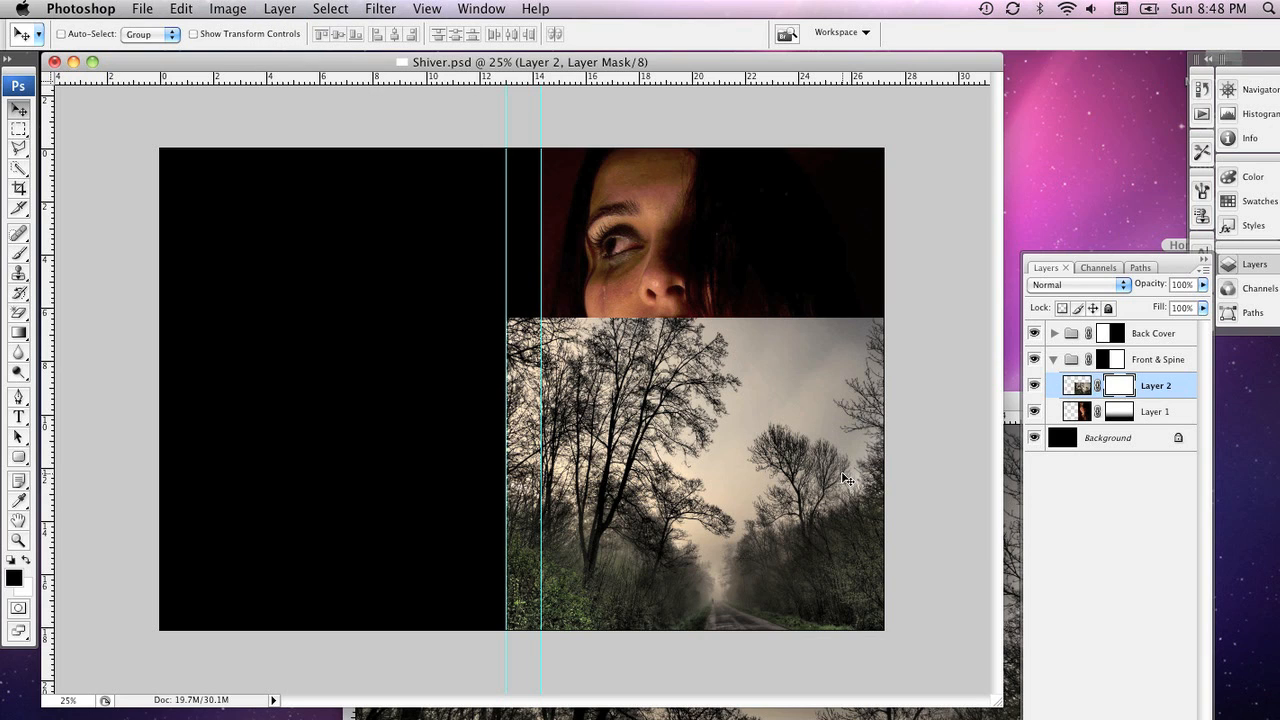
Step: Draw a black-to-white gradient on Layer 2's mask to fade the trees into the face
{"action": "key", "text": "g"}
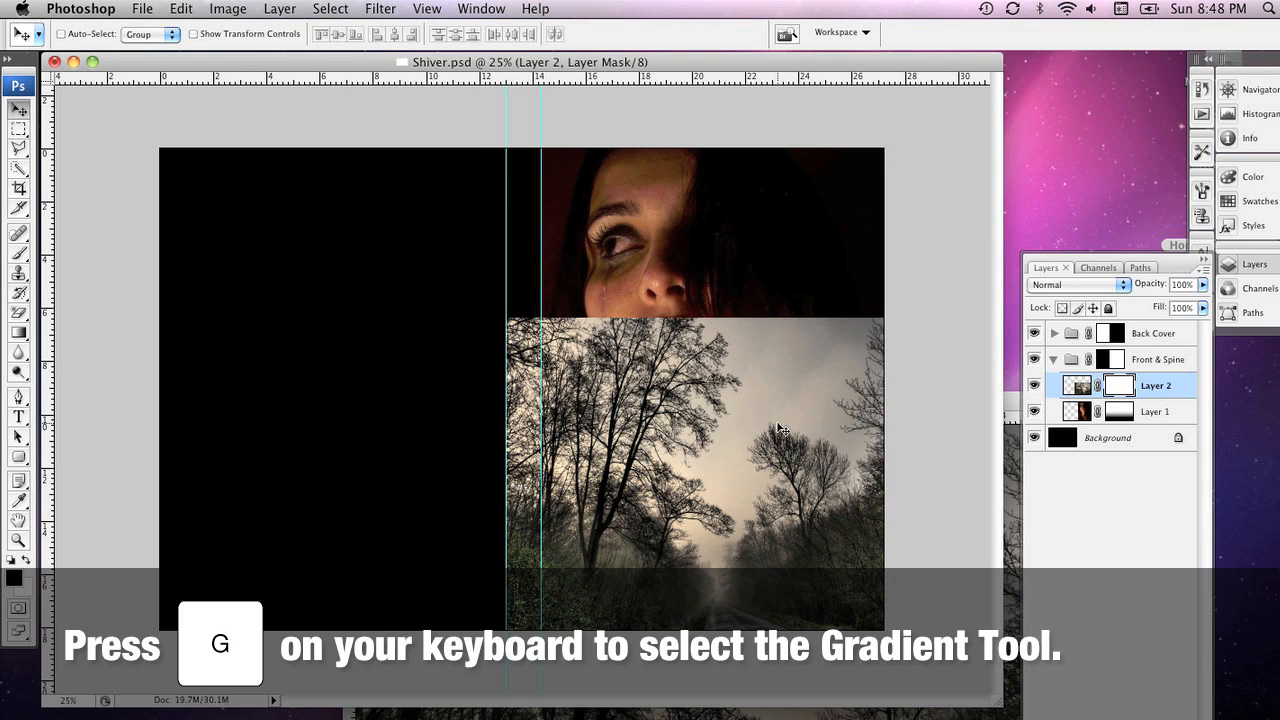
{"action": "key", "text": "g"}
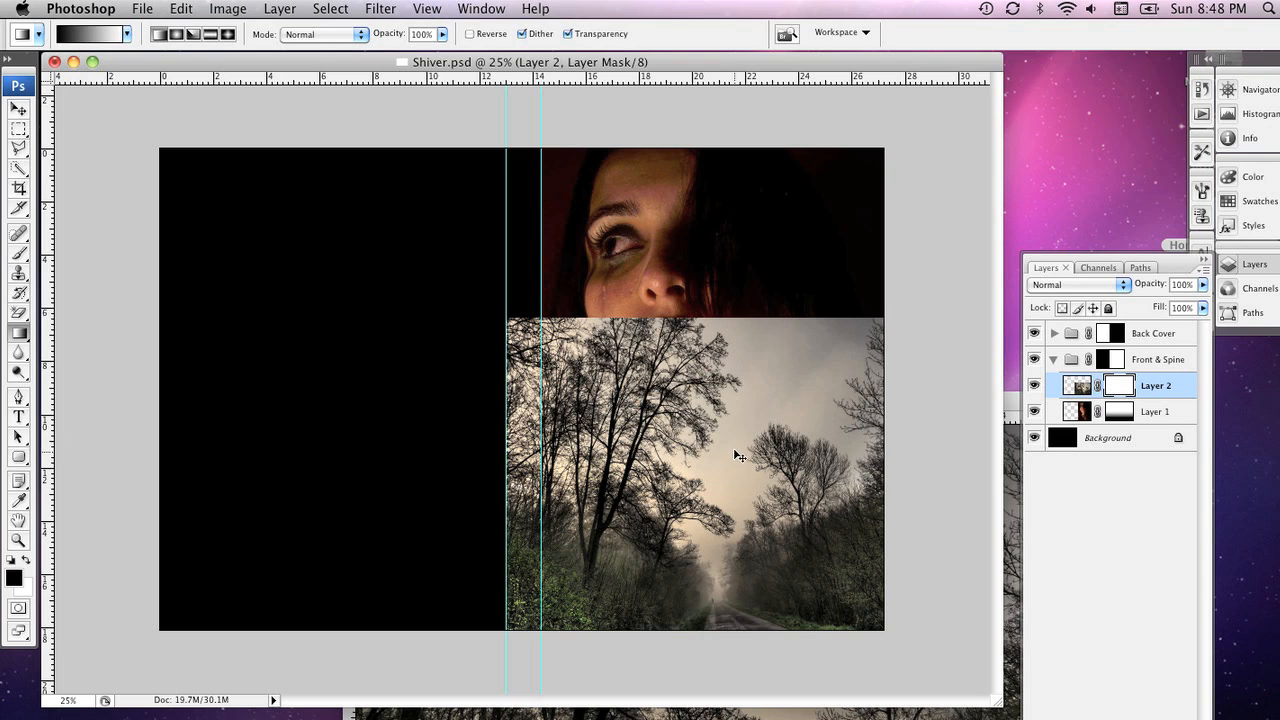
{"action": "mouse_move", "coordinate": [725, 318]}
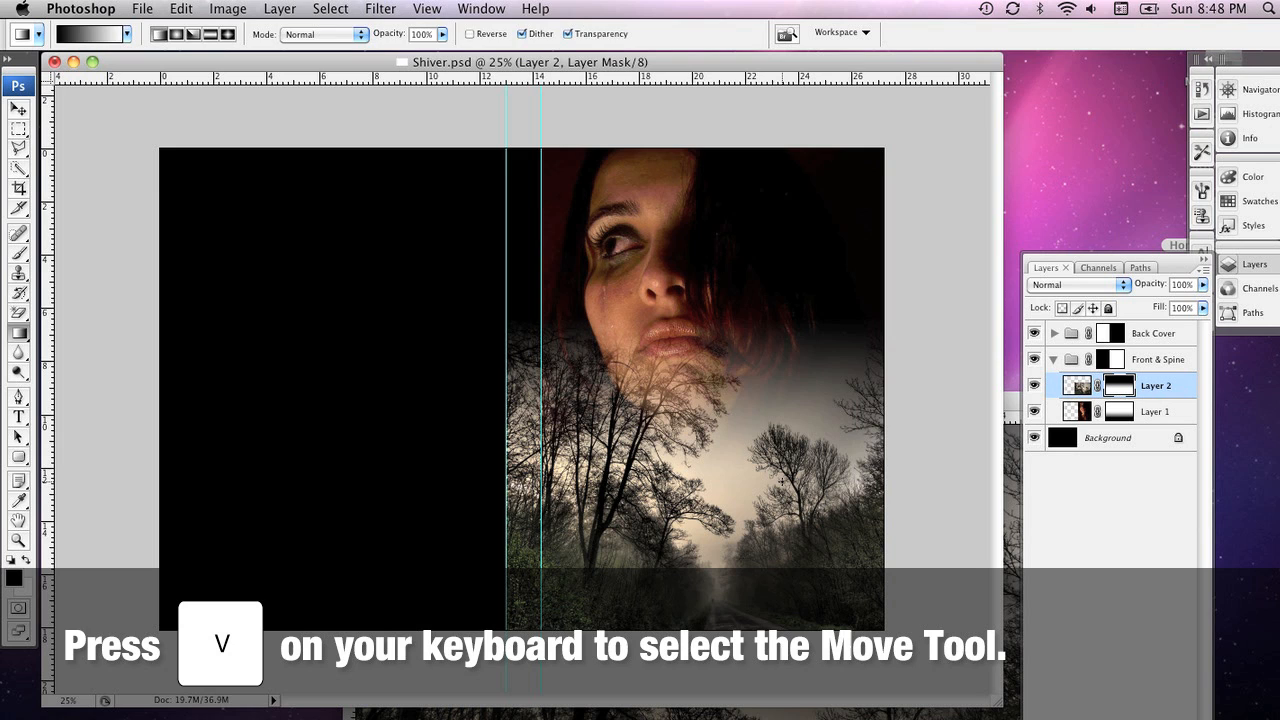
{"action": "key", "text": "v"}
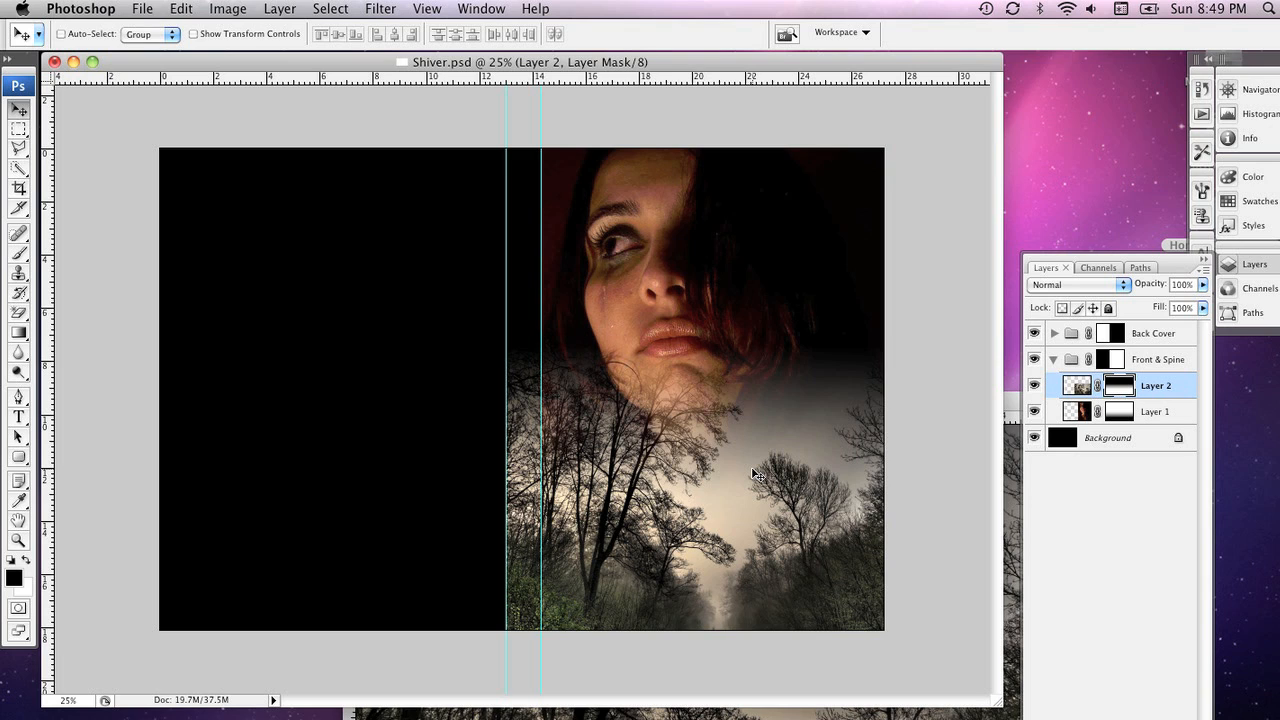
Step: Select the face and trees layers together to move them lower on the cover
{"action": "left_click", "coordinate": [1155, 411]}
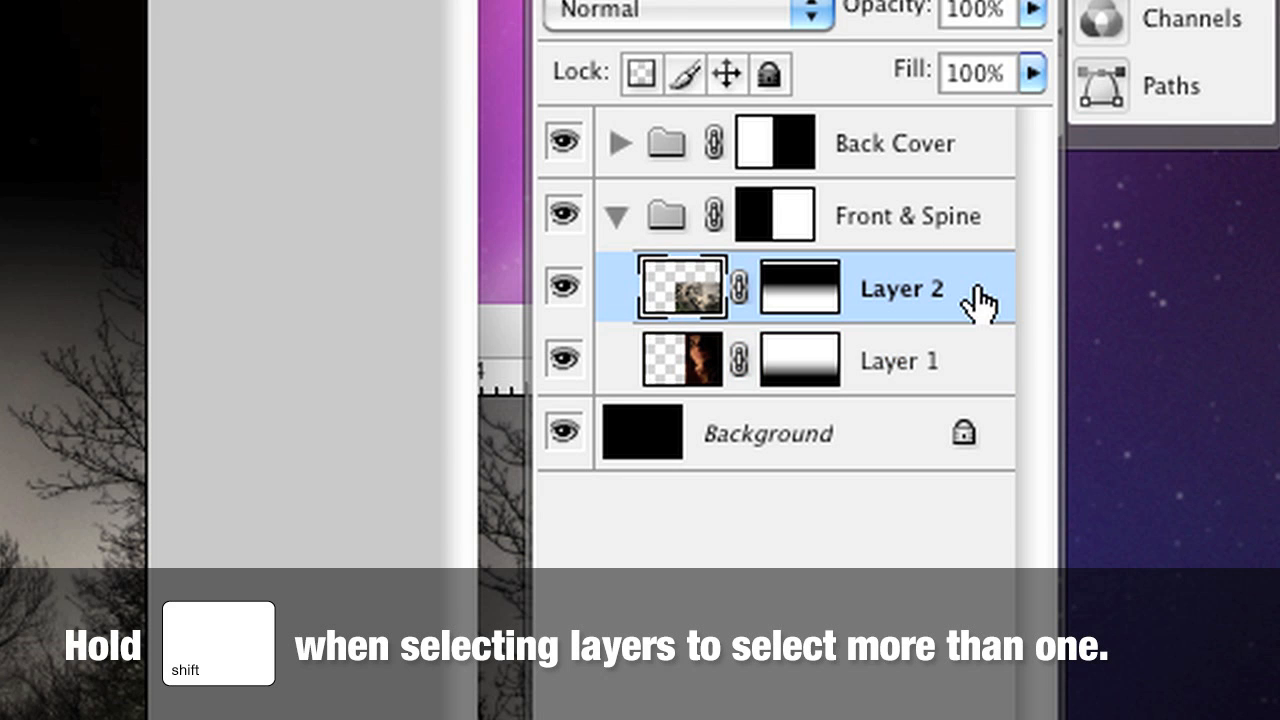
{"action": "mouse_move", "coordinate": [940, 375]}
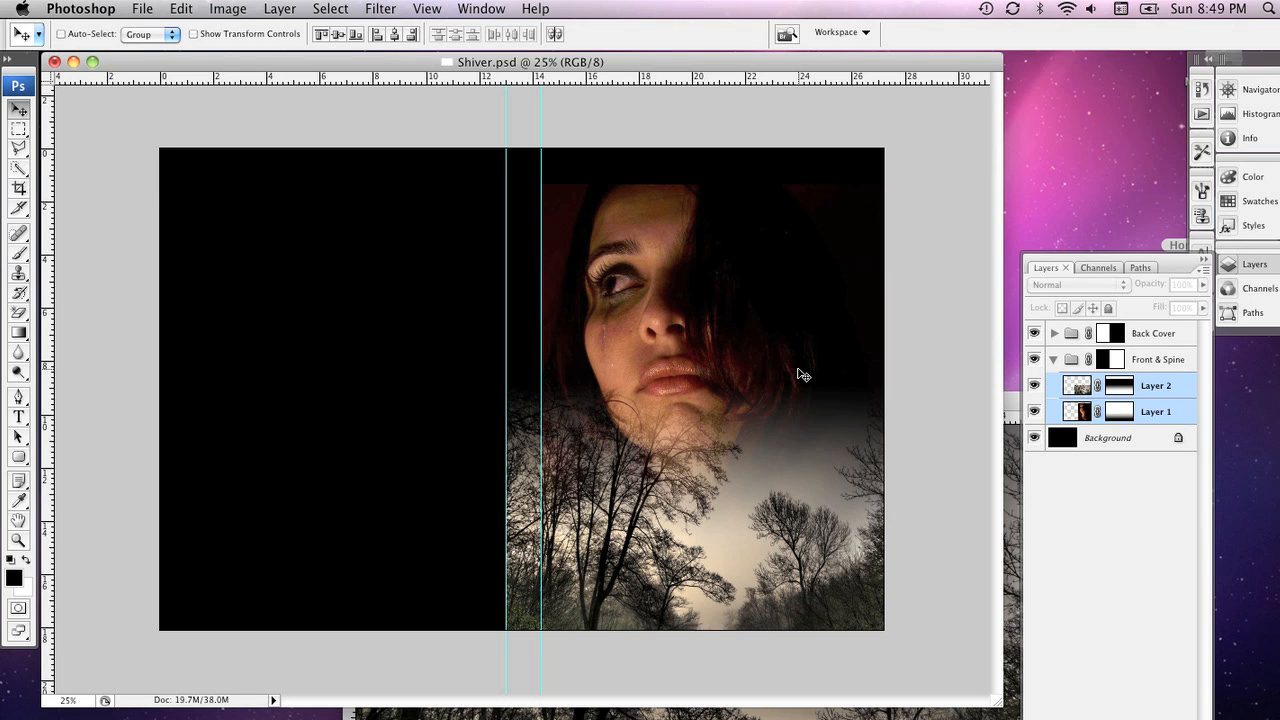
{"action": "mouse_move", "coordinate": [783, 388]}
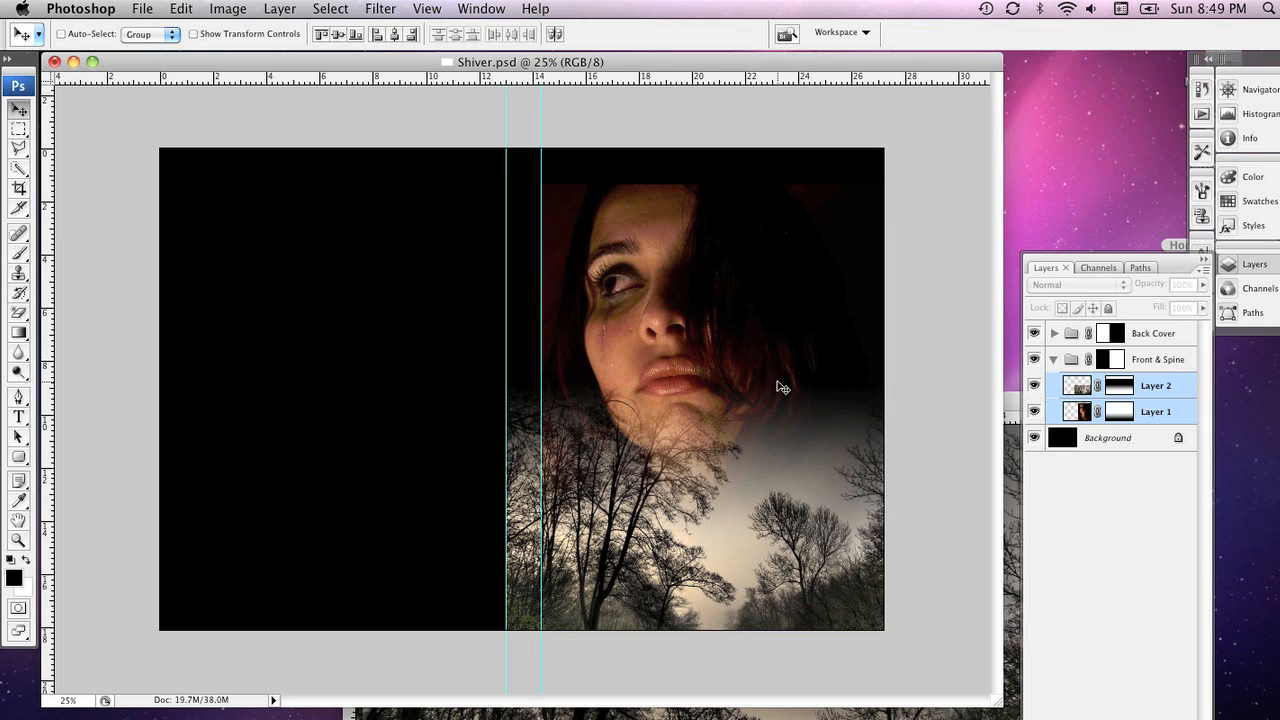
{"action": "mouse_move", "coordinate": [763, 407]}
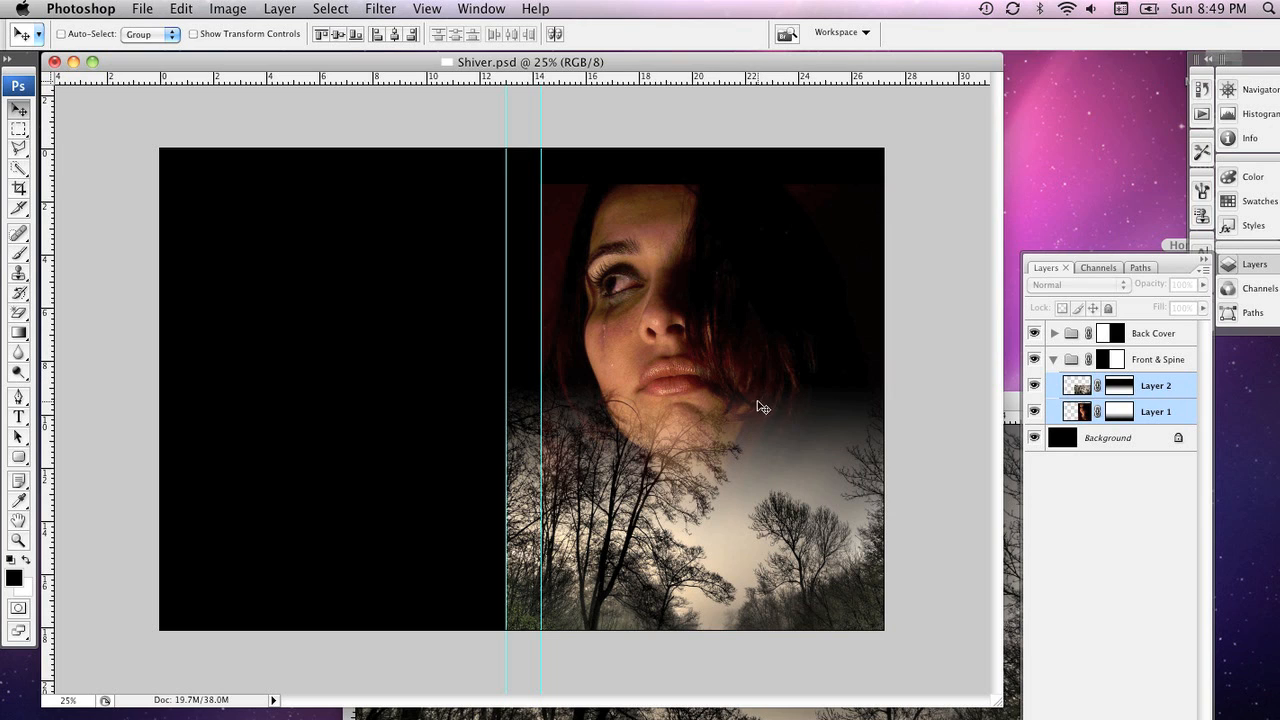
Step: Add a Hue/Saturation adjustment layer and reposition its settings panel to see the face
{"action": "left_click", "coordinate": [279, 8]}
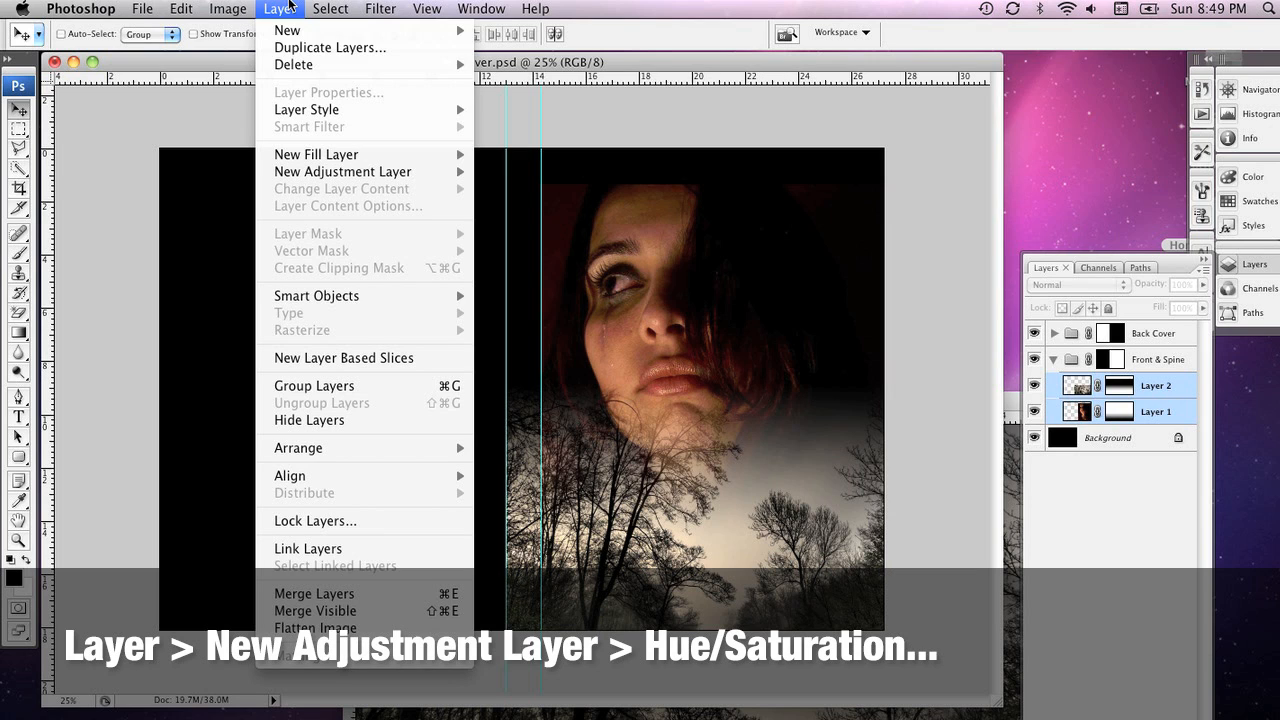
{"action": "mouse_move", "coordinate": [342, 171]}
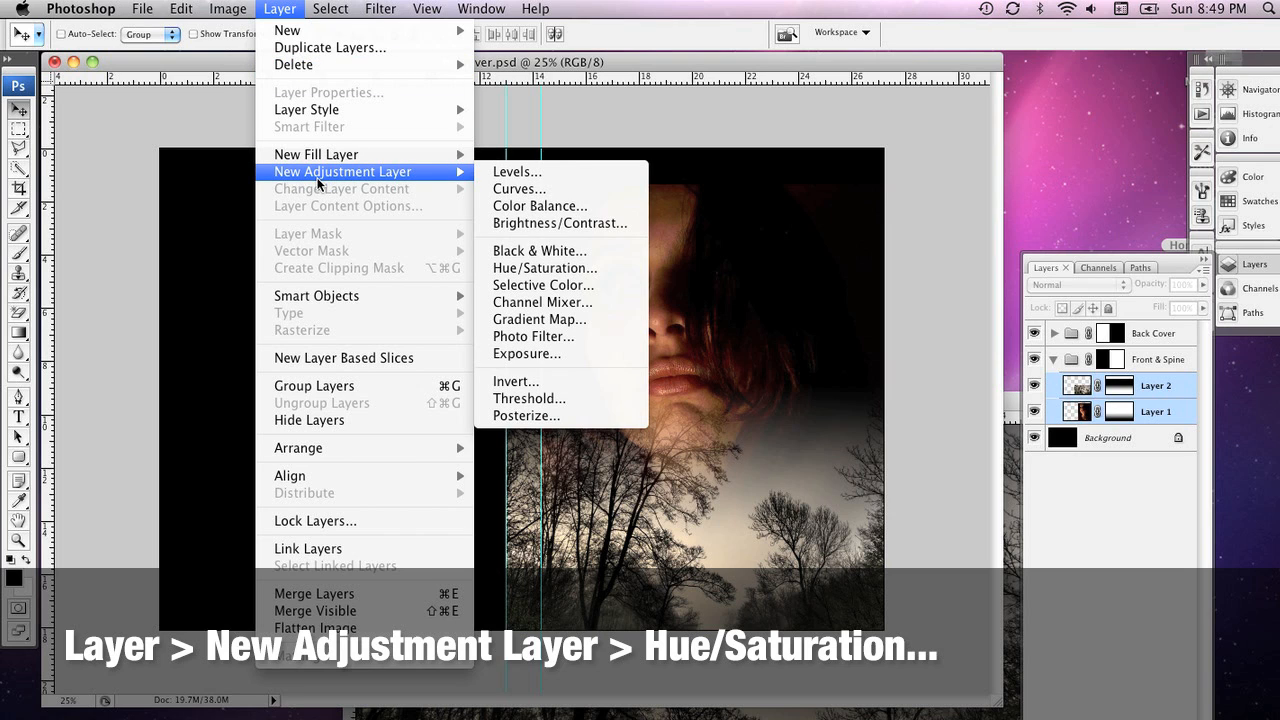
{"action": "mouse_move", "coordinate": [518, 172]}
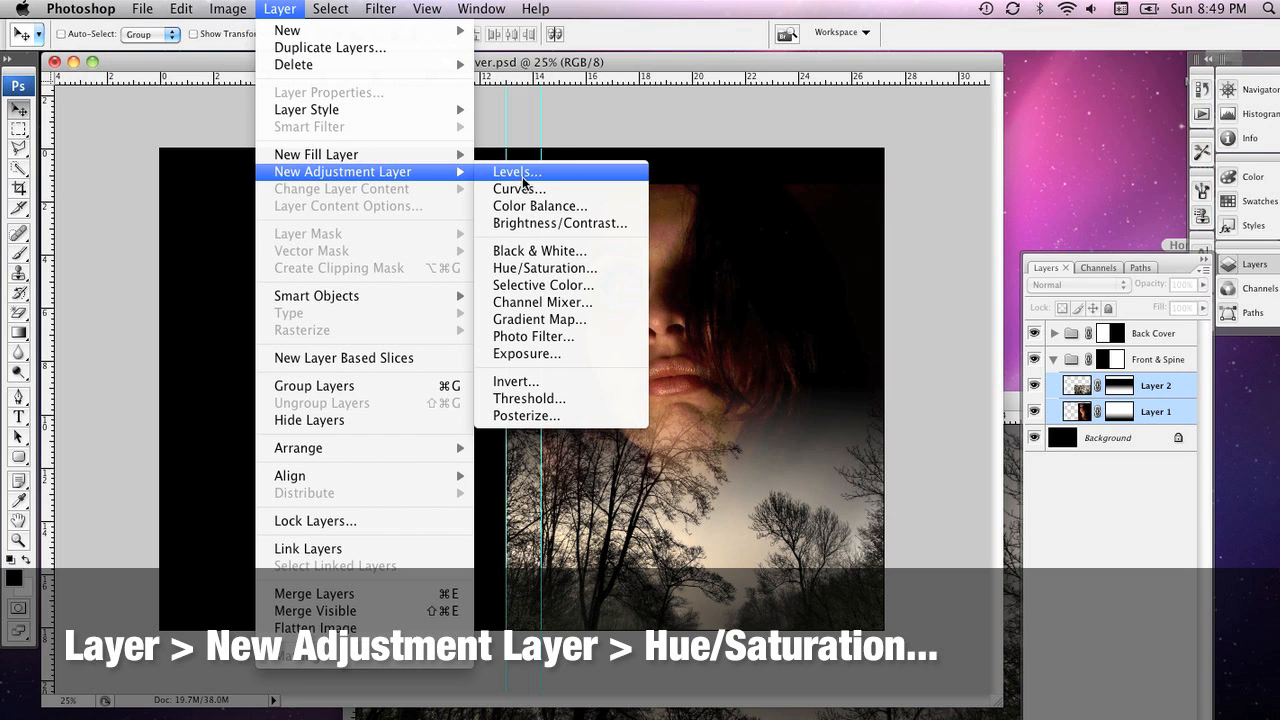
{"action": "left_click", "coordinate": [545, 268]}
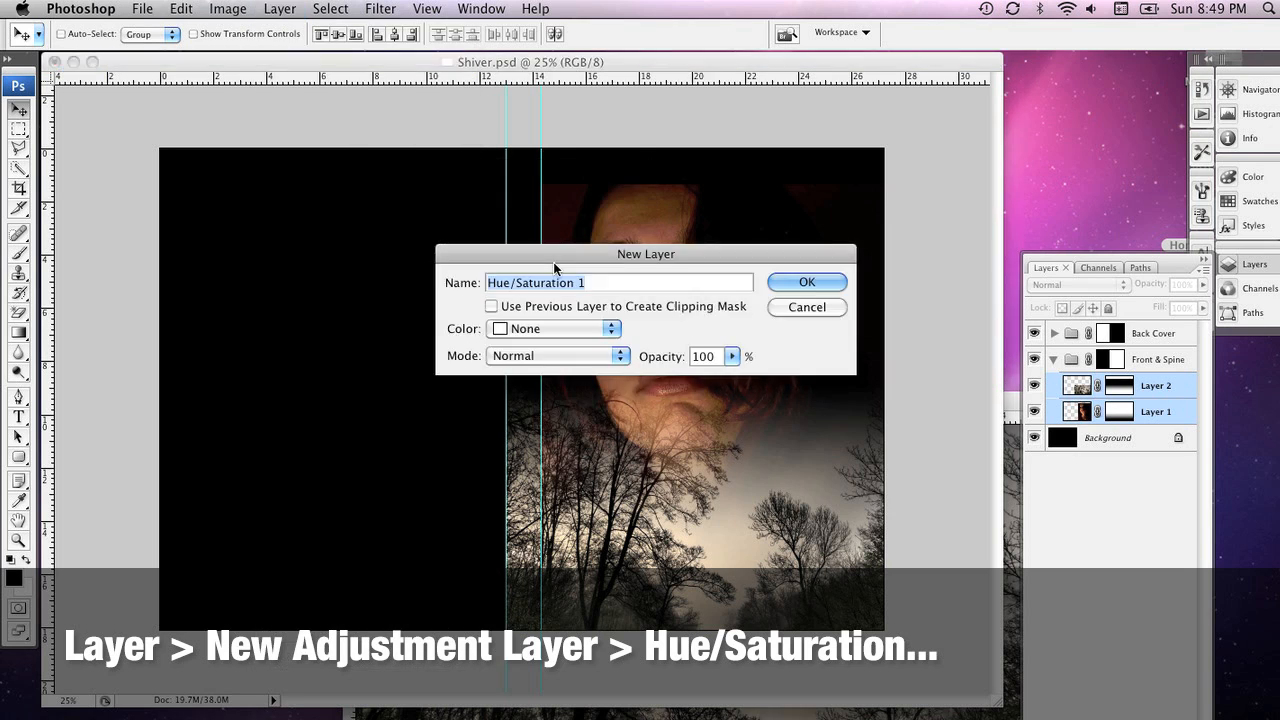
{"action": "mouse_move", "coordinate": [807, 281]}
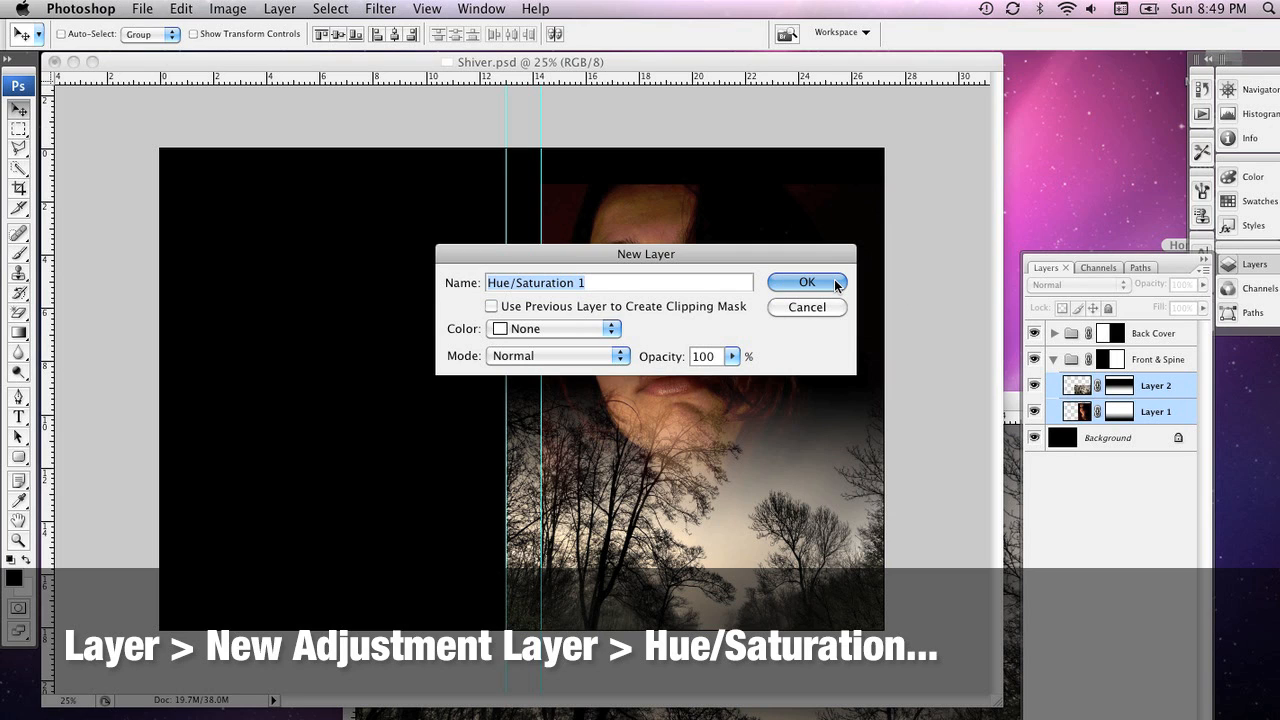
{"action": "left_click", "coordinate": [807, 282]}
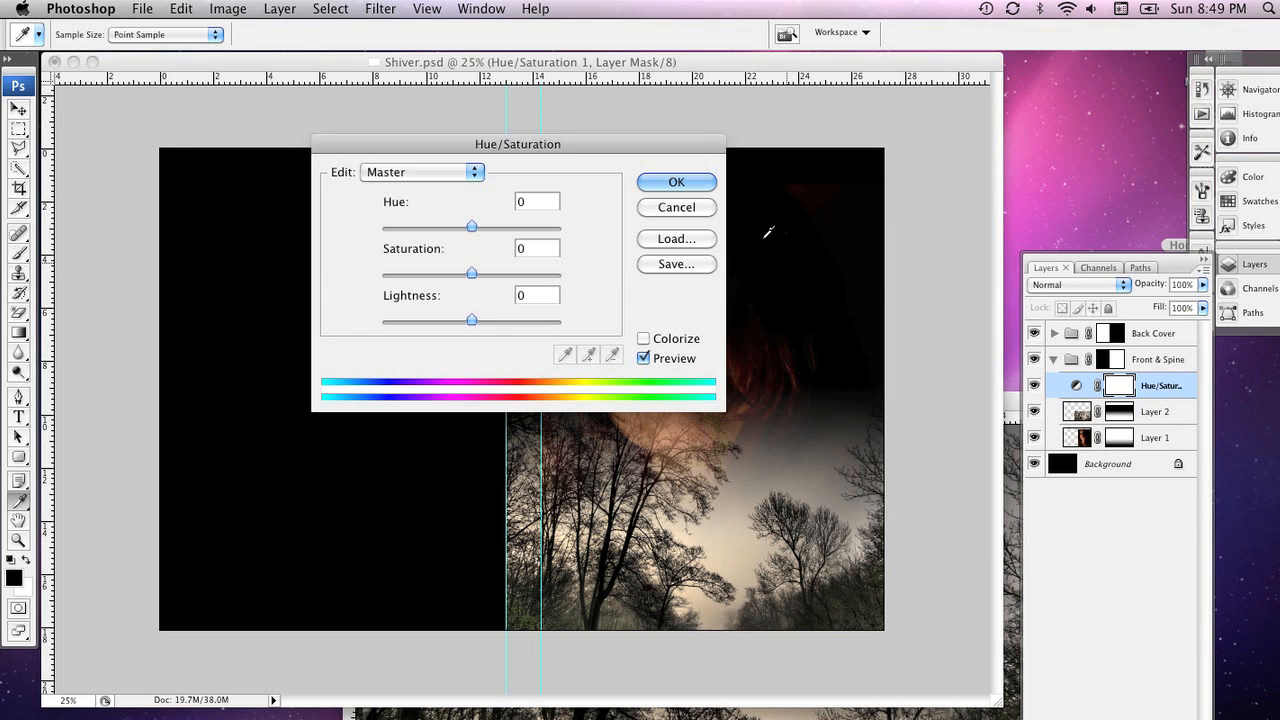
{"action": "left_click_drag", "start_coordinate": [518, 144], "coordinate": [503, 288]}
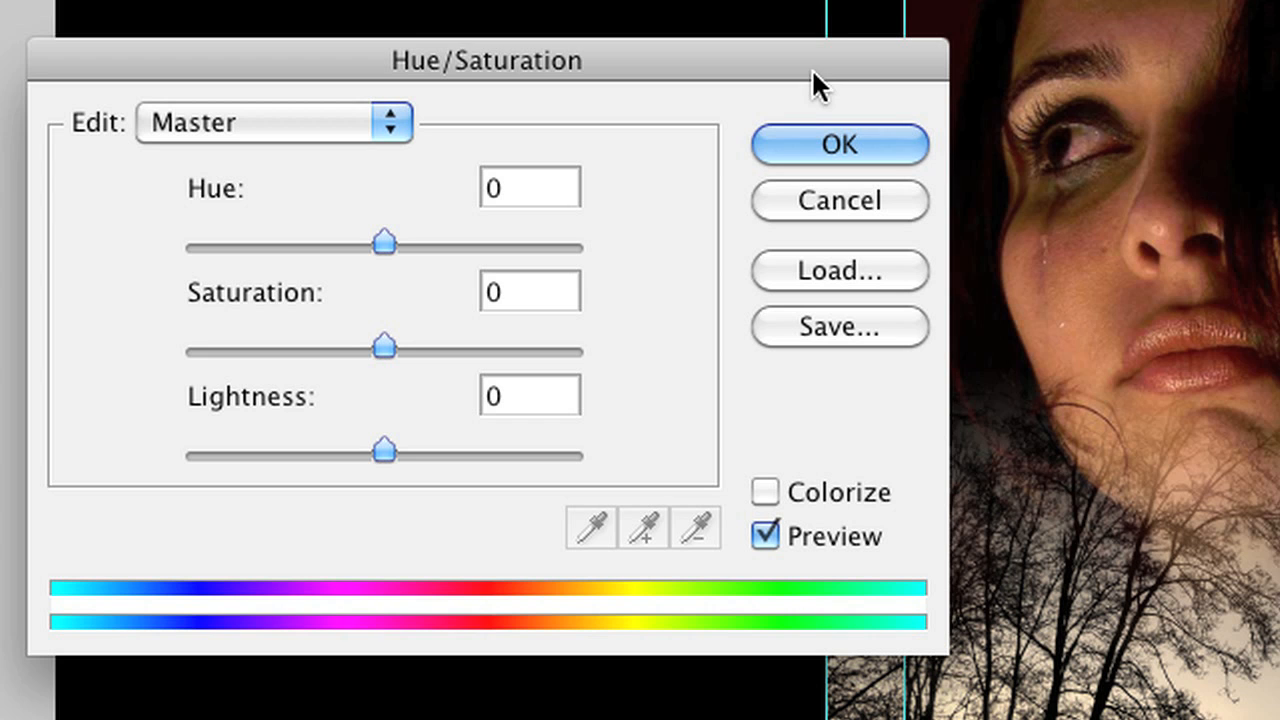
{"action": "mouse_move", "coordinate": [390, 350]}
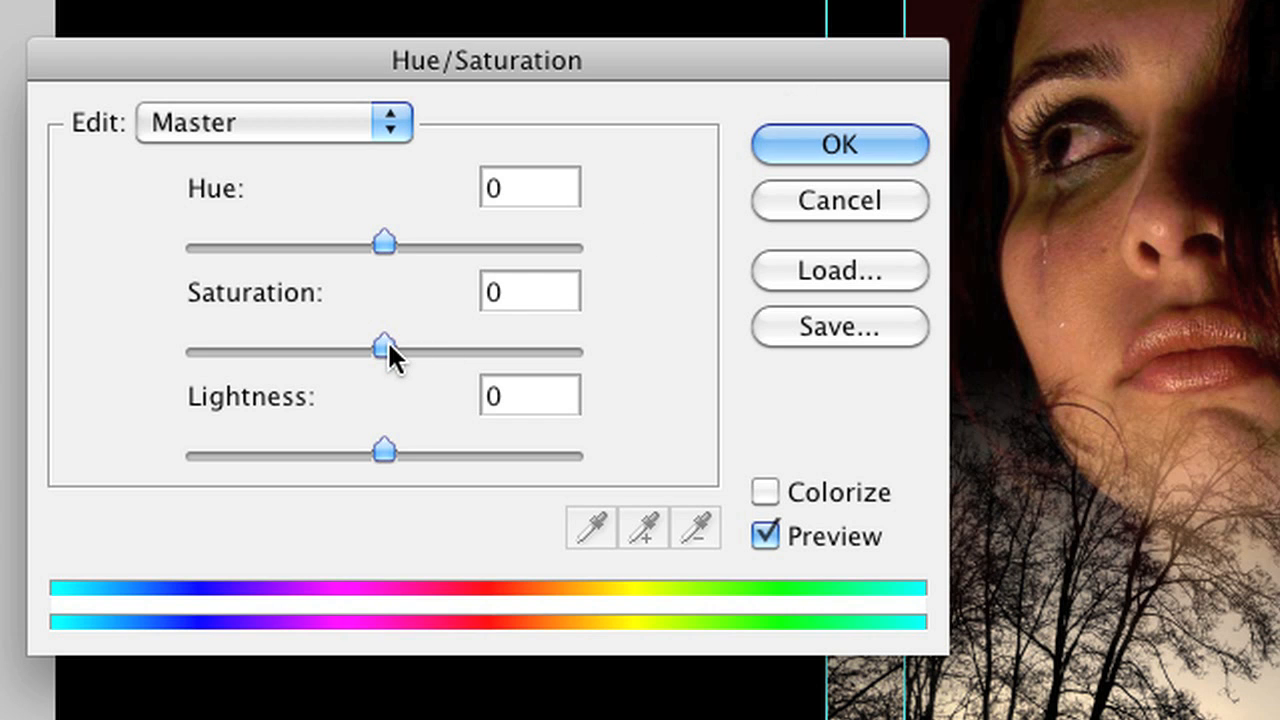
Step: Lower the saturation to -60 and apply it
{"action": "left_click_drag", "start_coordinate": [383, 348], "coordinate": [345, 348]}
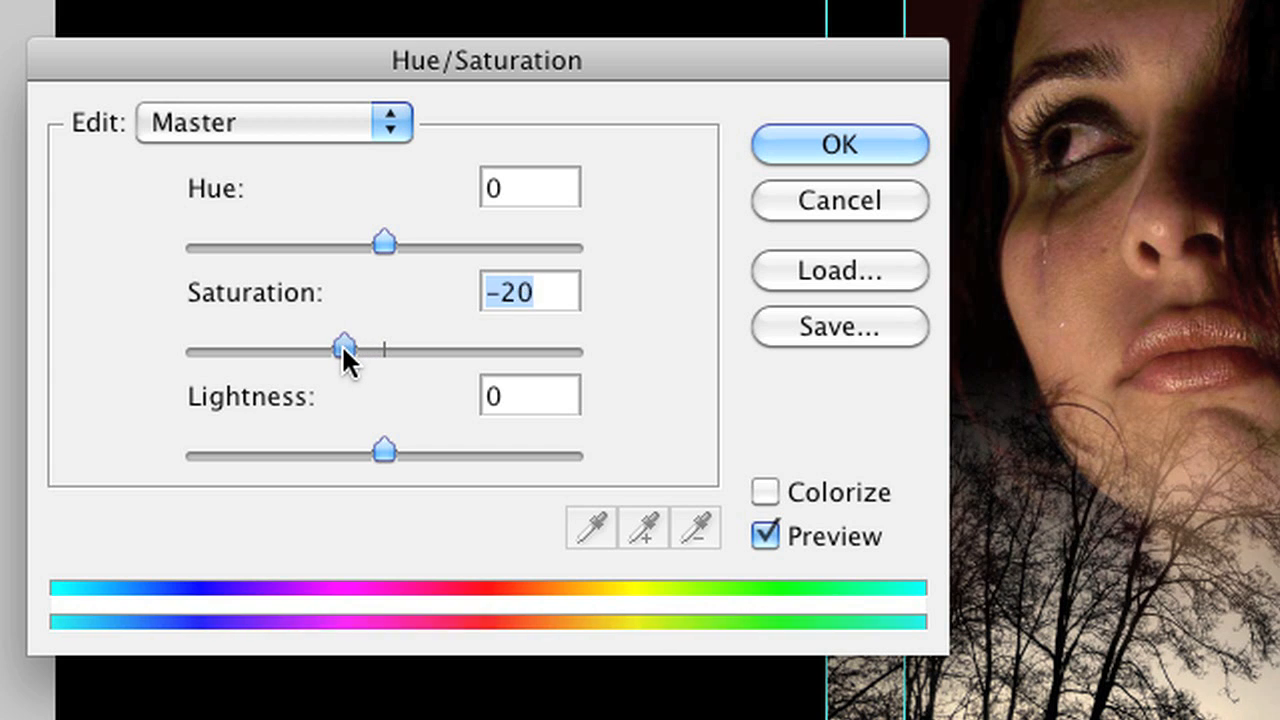
{"action": "left_click_drag", "start_coordinate": [345, 350], "coordinate": [300, 350]}
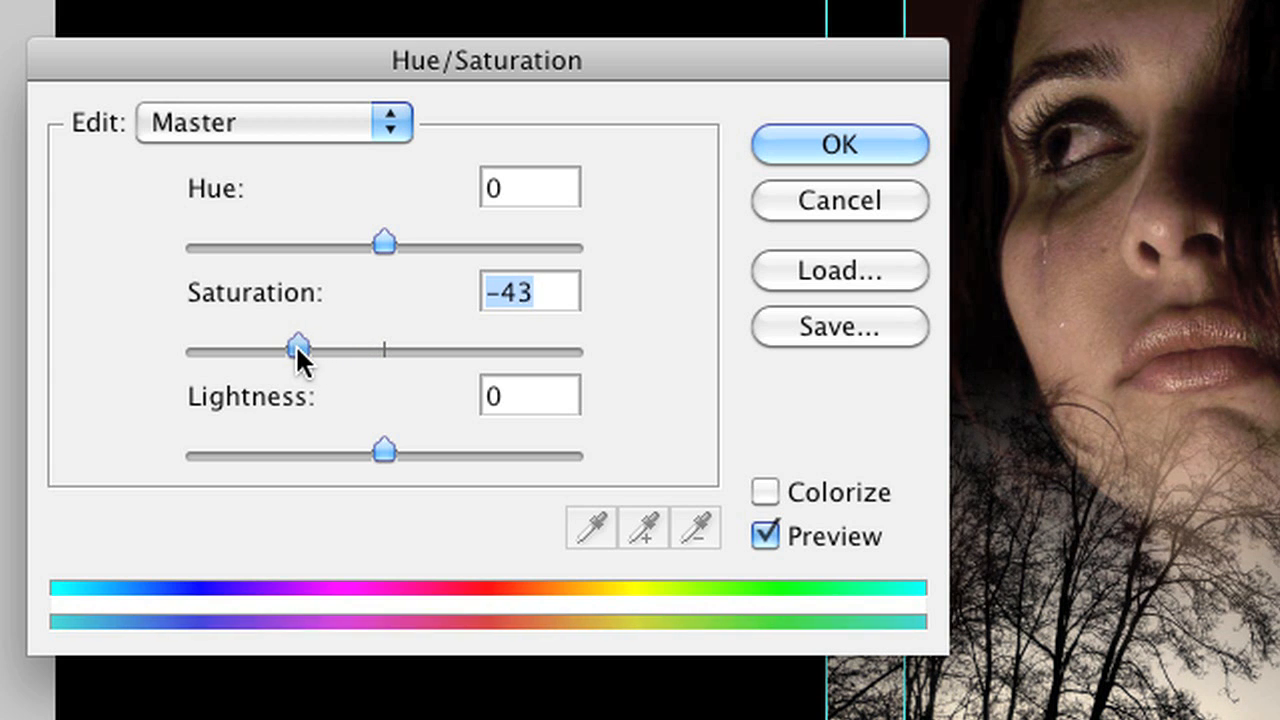
{"action": "left_click_drag", "start_coordinate": [300, 351], "coordinate": [265, 351]}
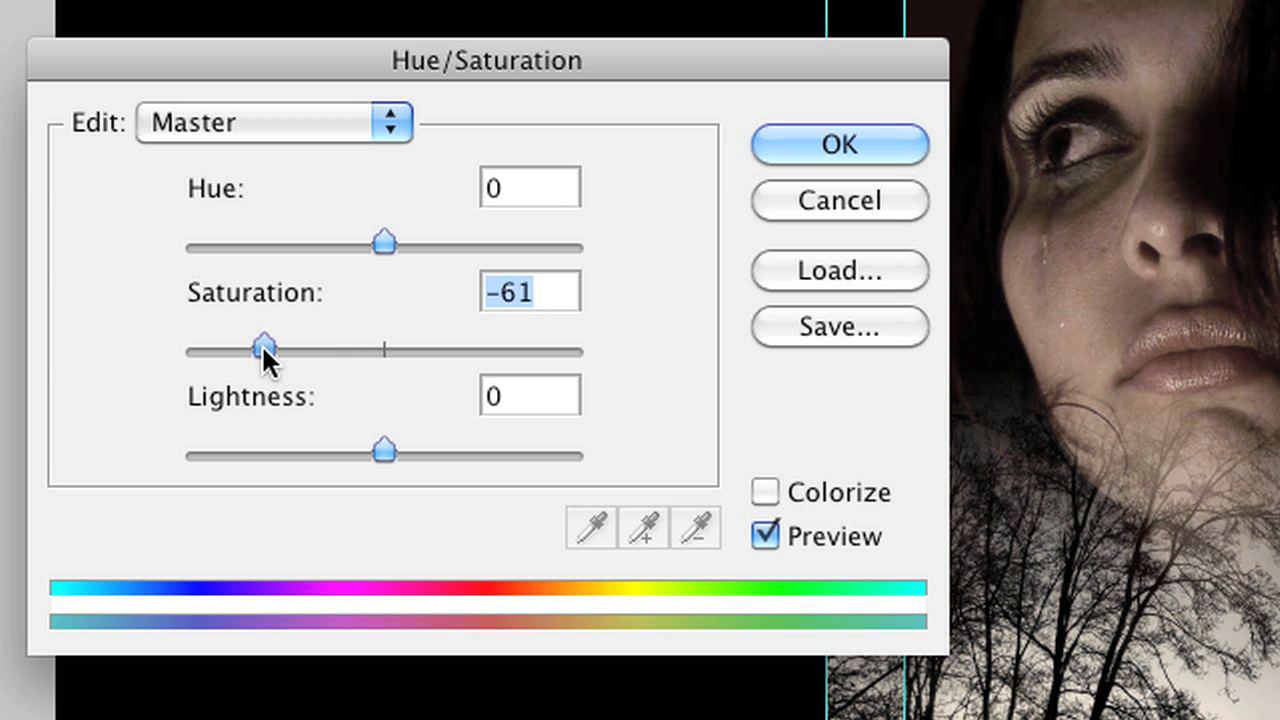
{"action": "left_click_drag", "start_coordinate": [262, 351], "coordinate": [268, 351]}
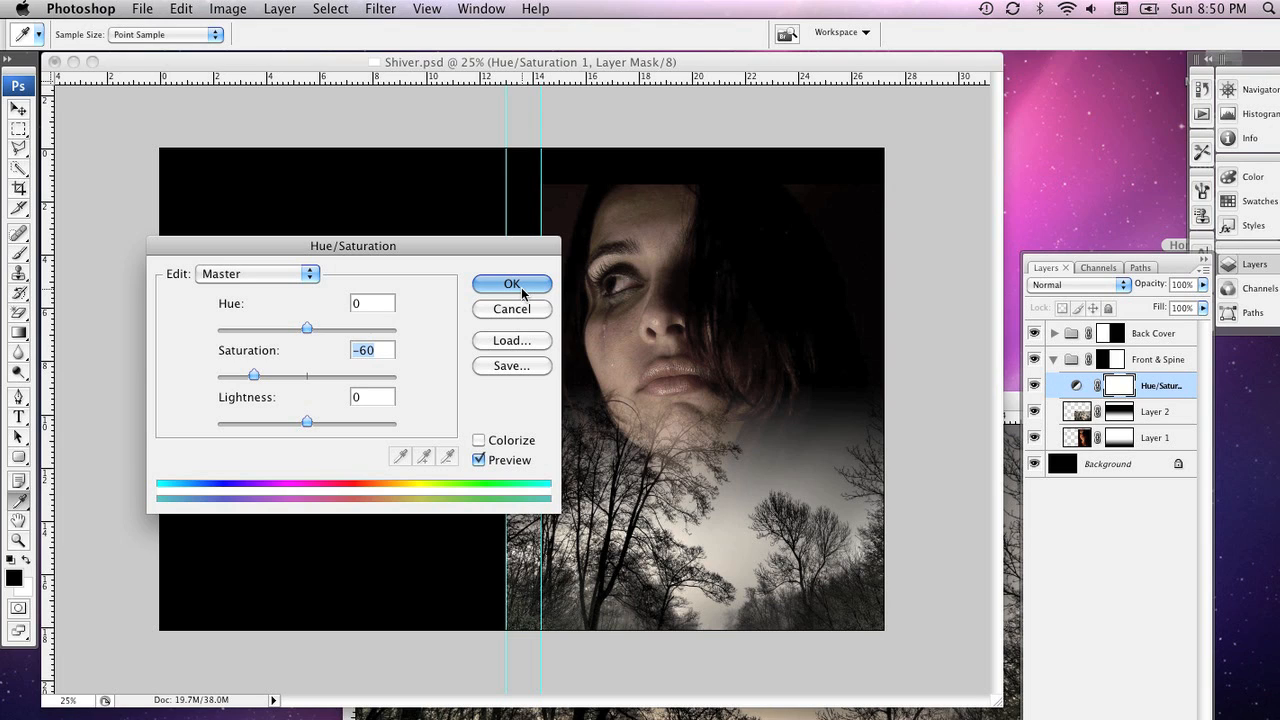
{"action": "left_click", "coordinate": [511, 284]}
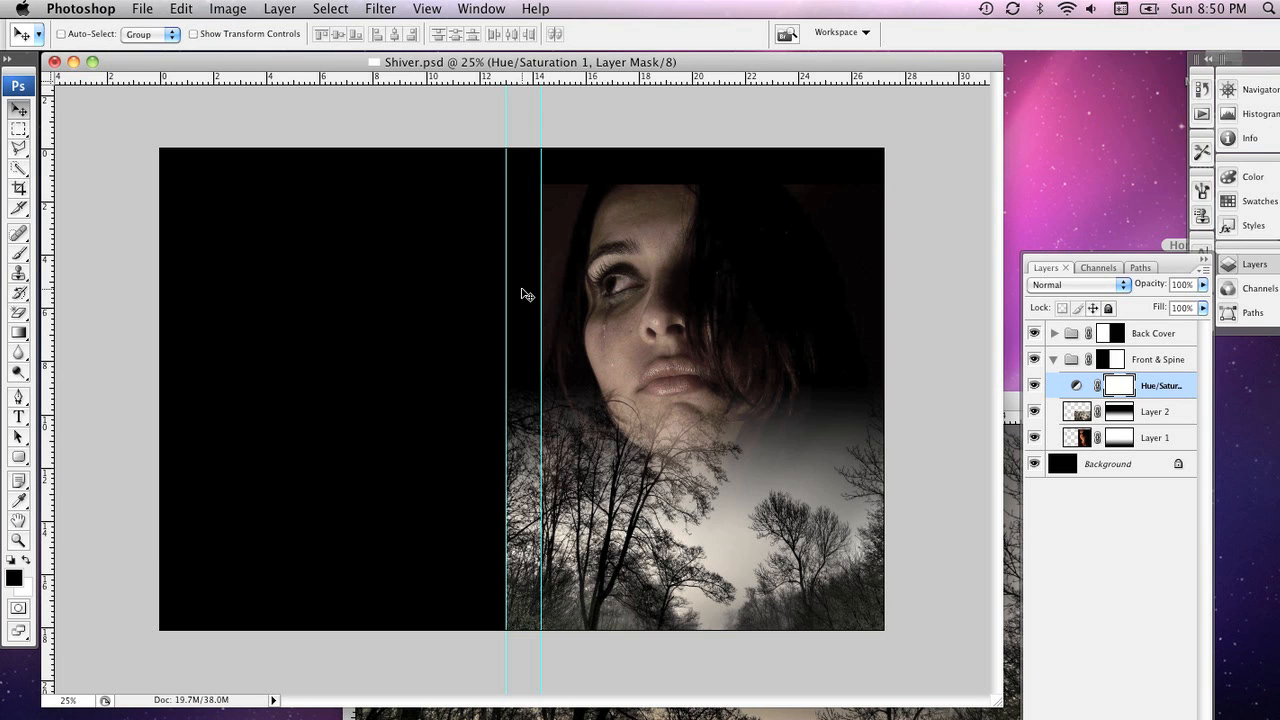
{"action": "mouse_move", "coordinate": [610, 365]}
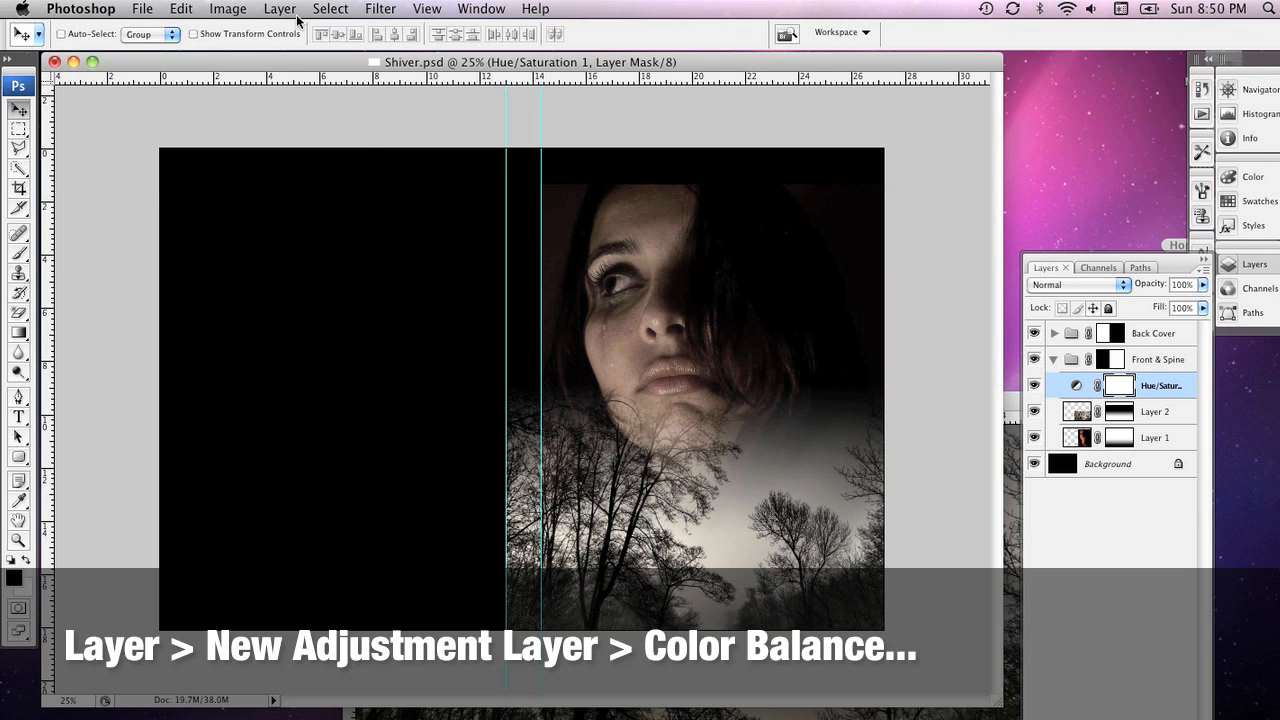
Step: Add a Color Balance adjustment layer with Cyan -100 and Yellow -100
{"action": "left_click", "coordinate": [279, 8]}
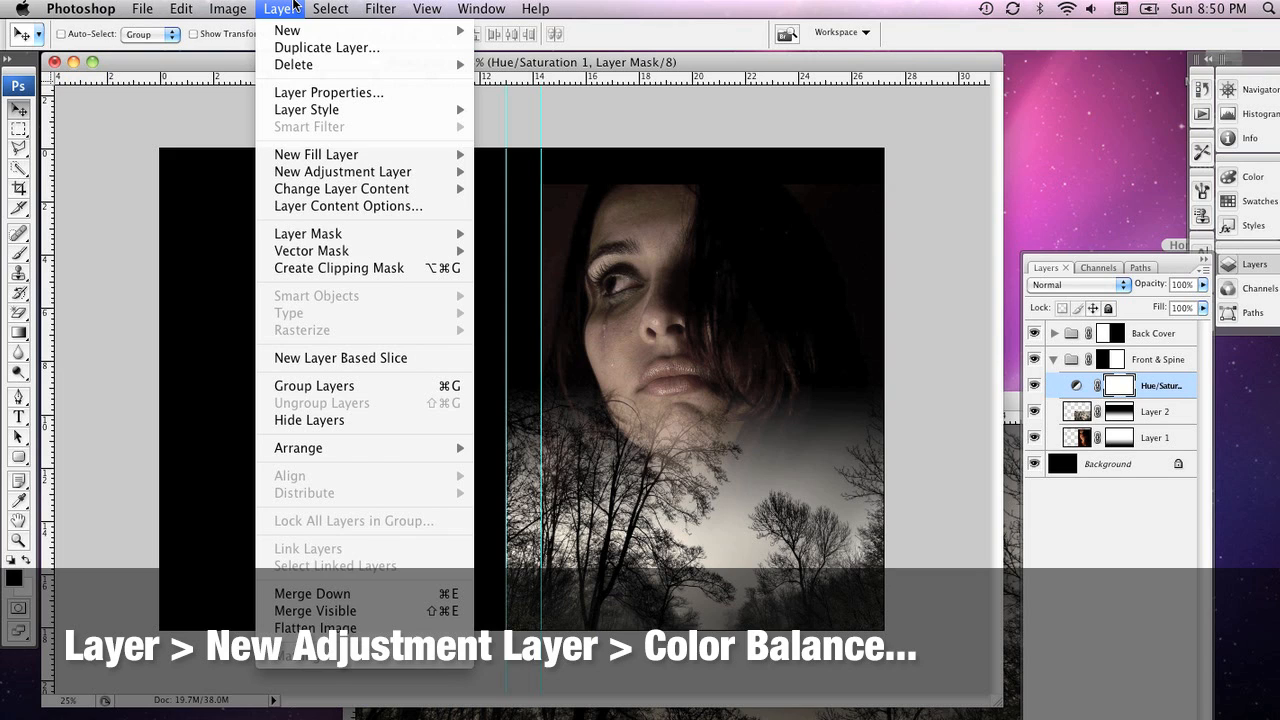
{"action": "mouse_move", "coordinate": [342, 171]}
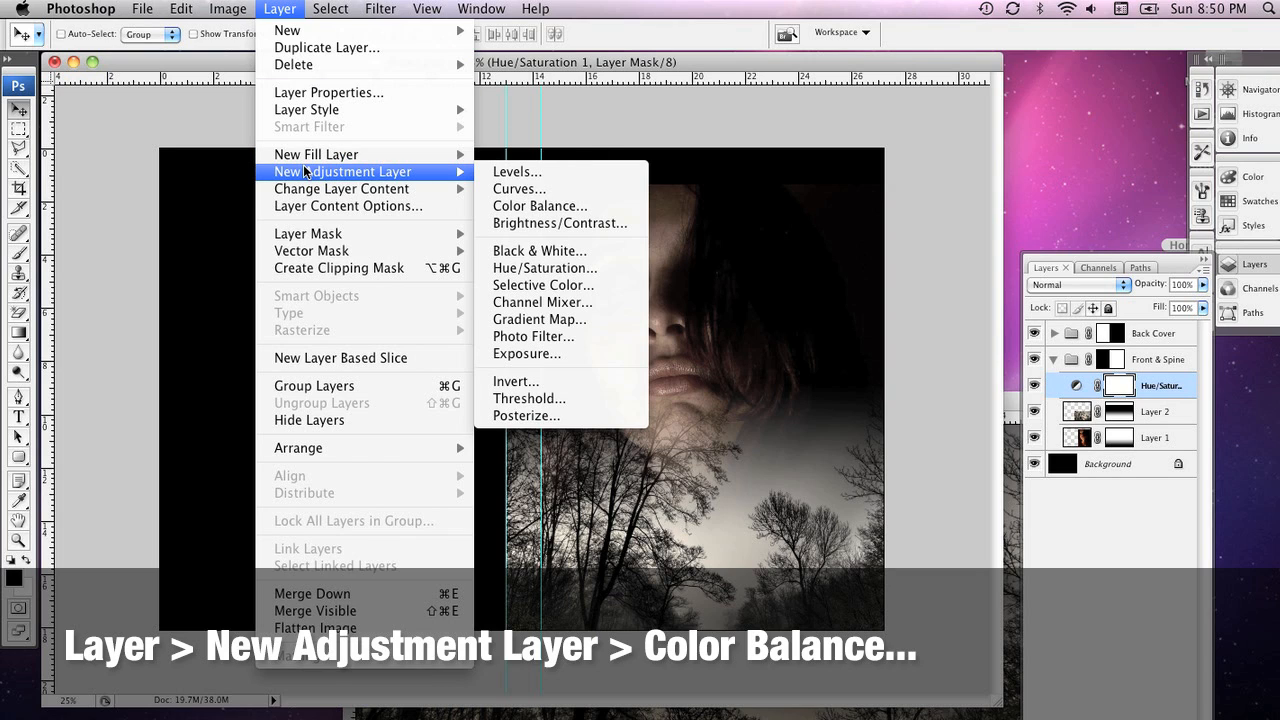
{"action": "mouse_move", "coordinate": [540, 206]}
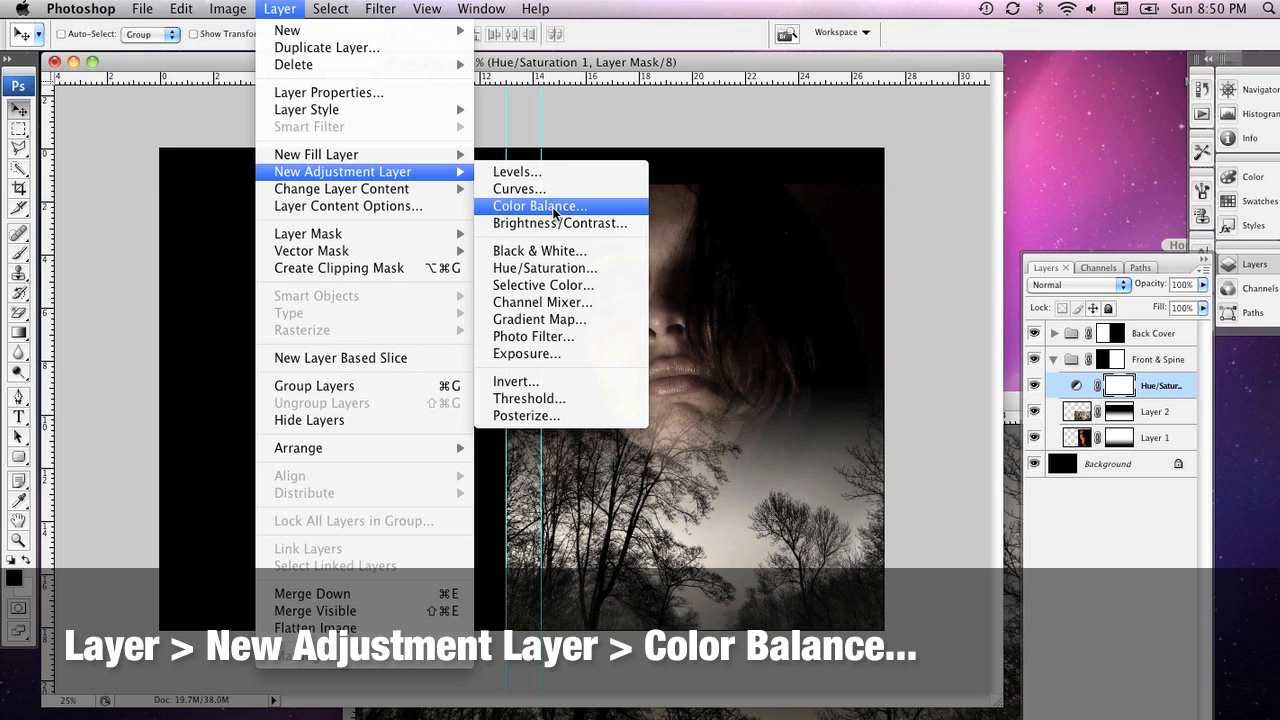
{"action": "left_click", "coordinate": [539, 206]}
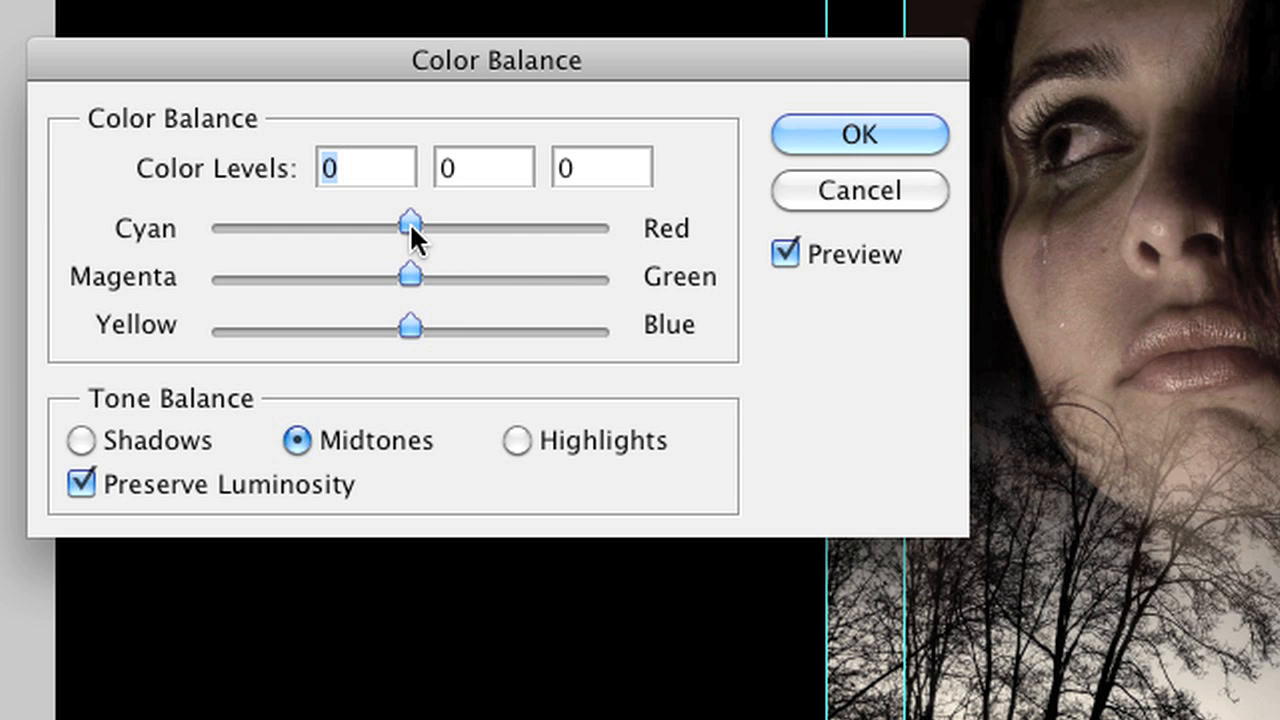
{"action": "left_click_drag", "start_coordinate": [410, 227], "coordinate": [208, 227]}
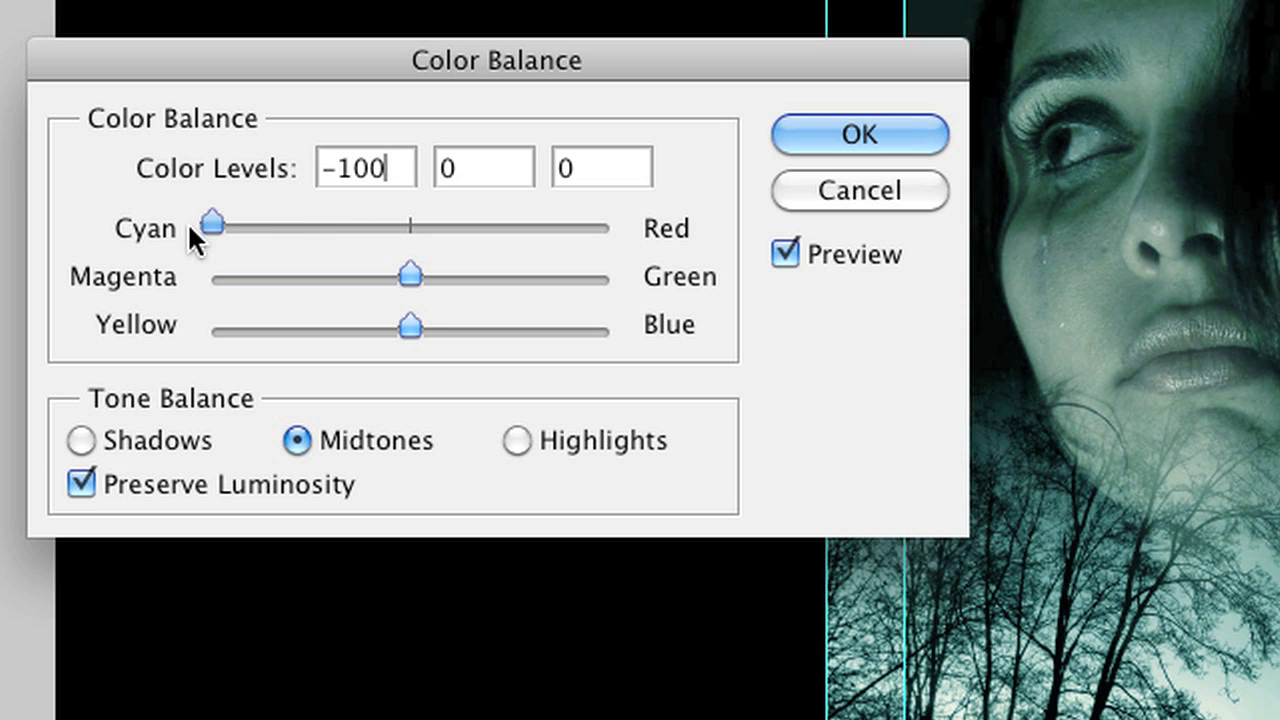
{"action": "left_click_drag", "start_coordinate": [408, 325], "coordinate": [258, 325]}
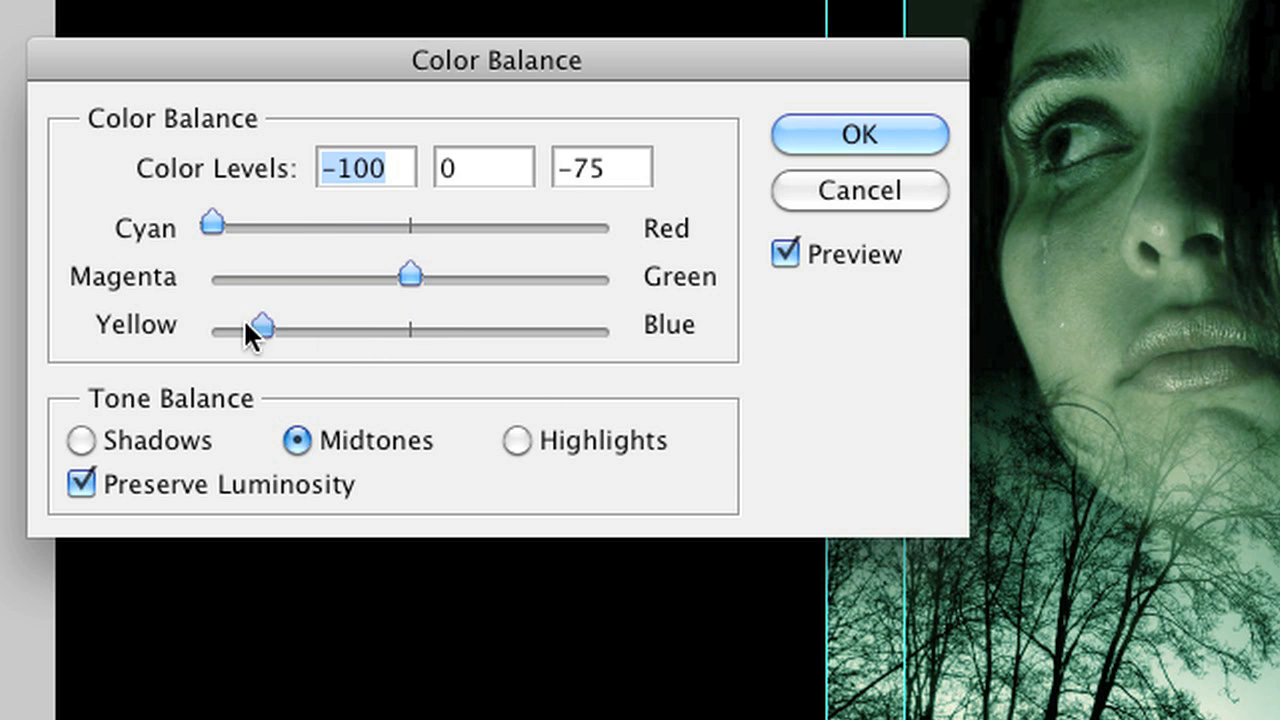
{"action": "left_click_drag", "start_coordinate": [260, 325], "coordinate": [210, 325]}
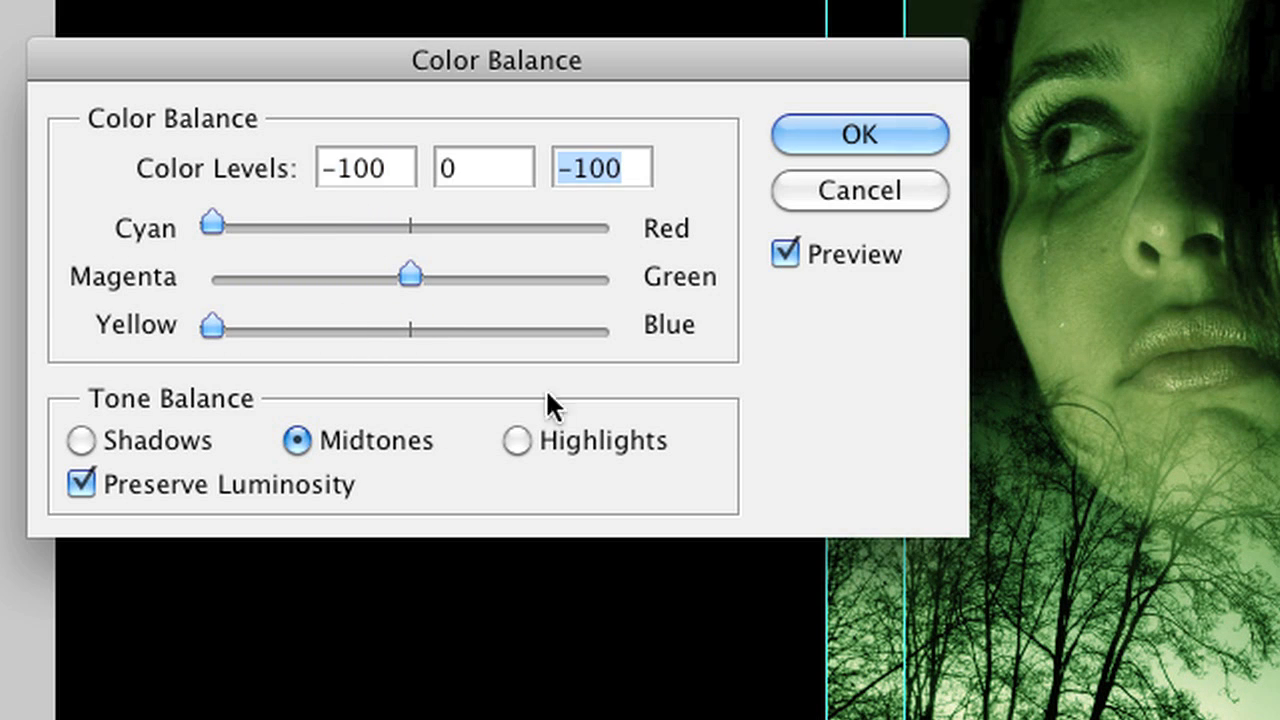
{"action": "left_click", "coordinate": [858, 133]}
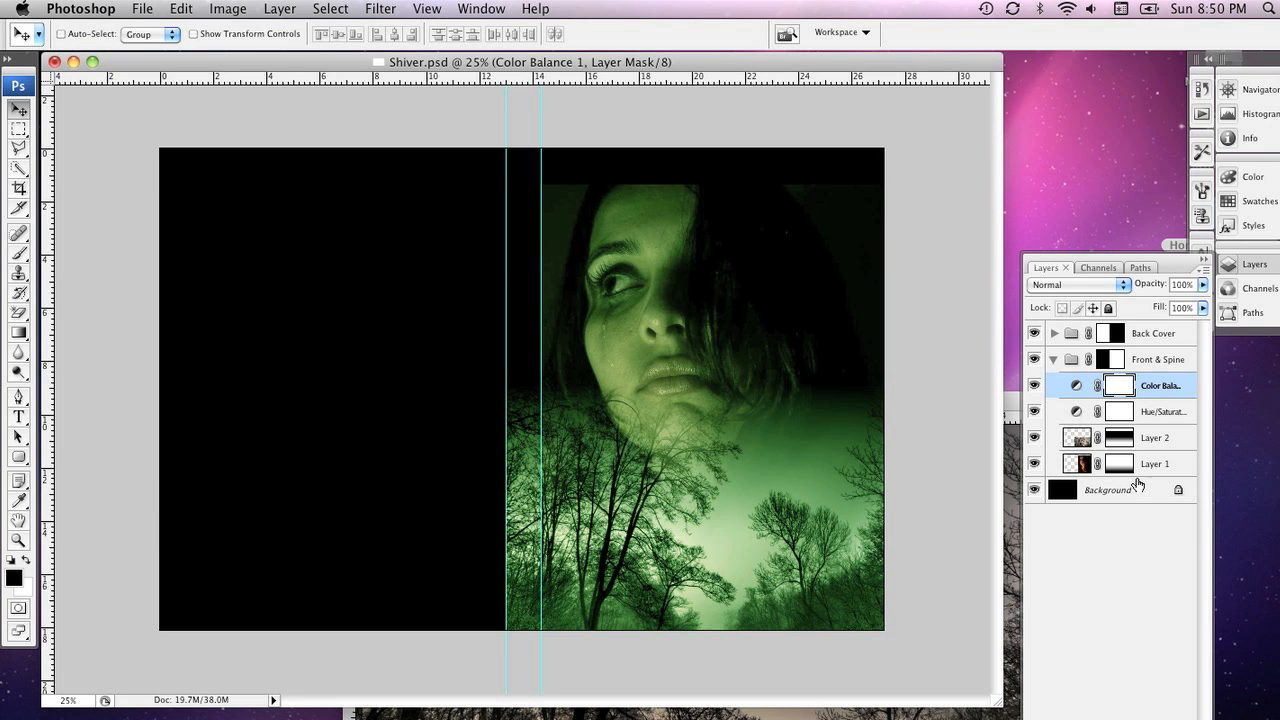
{"action": "mouse_move", "coordinate": [1115, 388]}
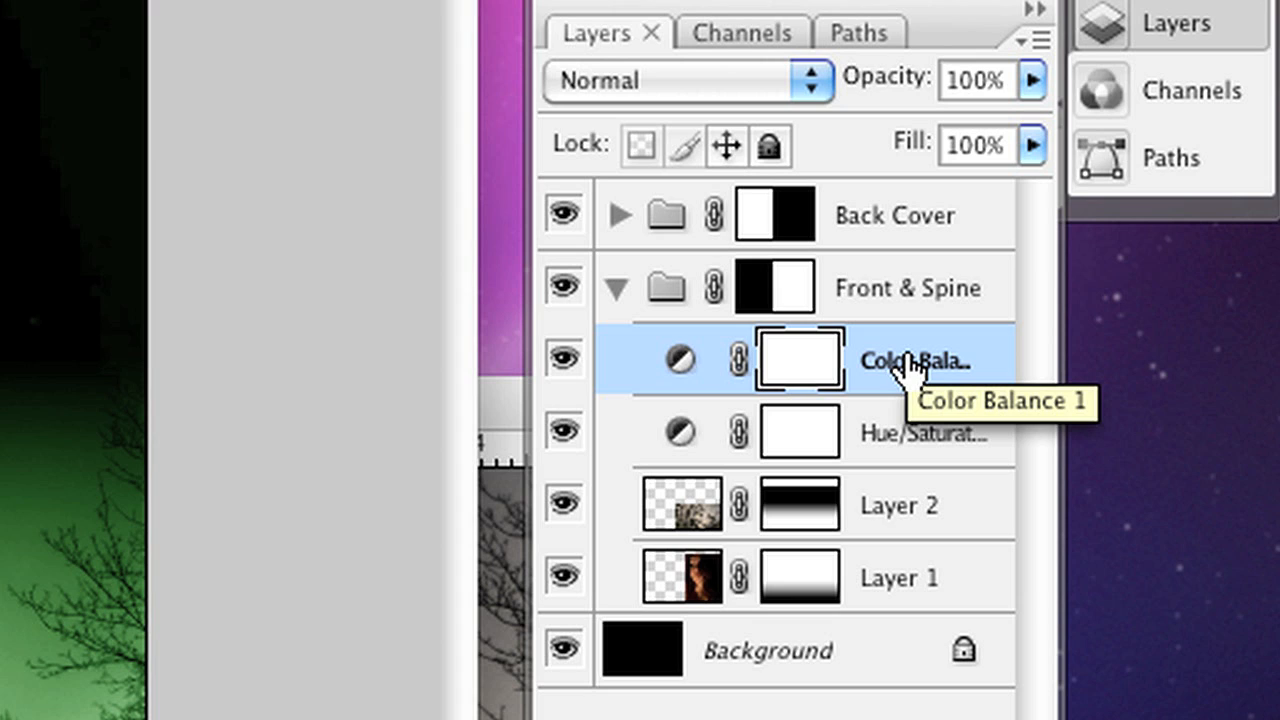
Step: Try Vivid Light, Linear Light, Overlay and Soft Light on Color Balance 1, then choose Hard Light
{"action": "left_click", "coordinate": [685, 80]}
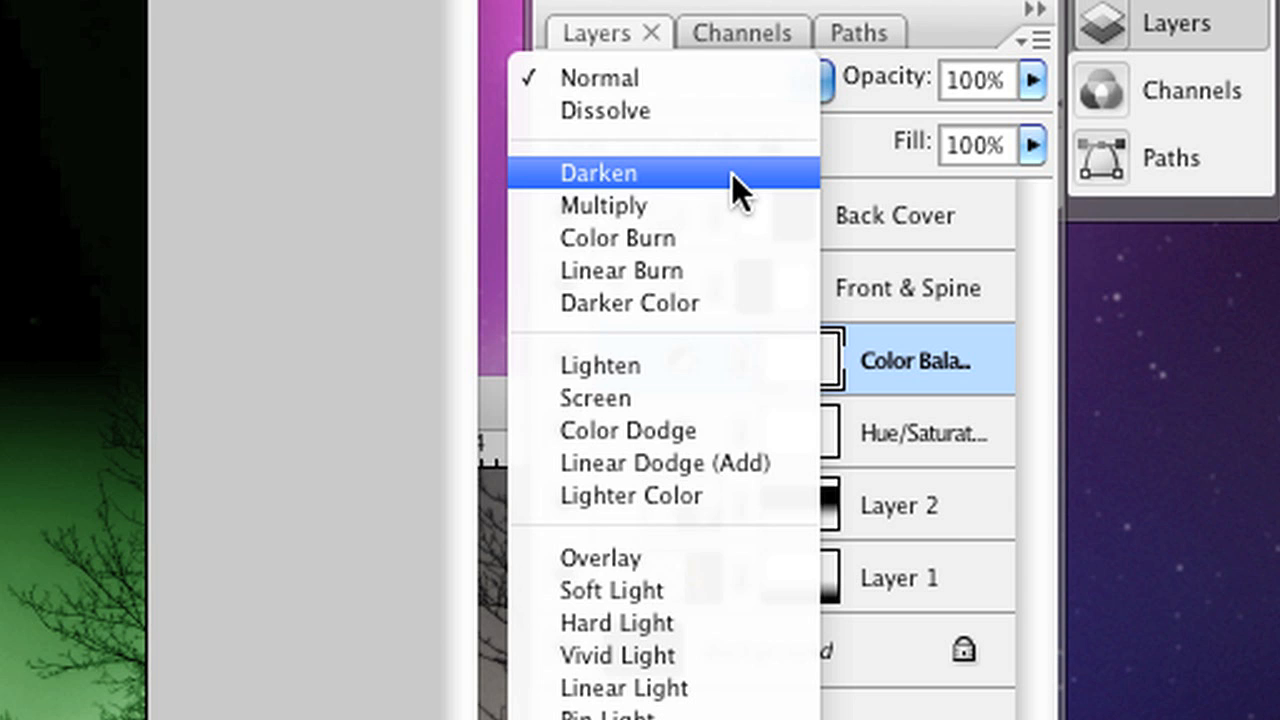
{"action": "mouse_move", "coordinate": [745, 510]}
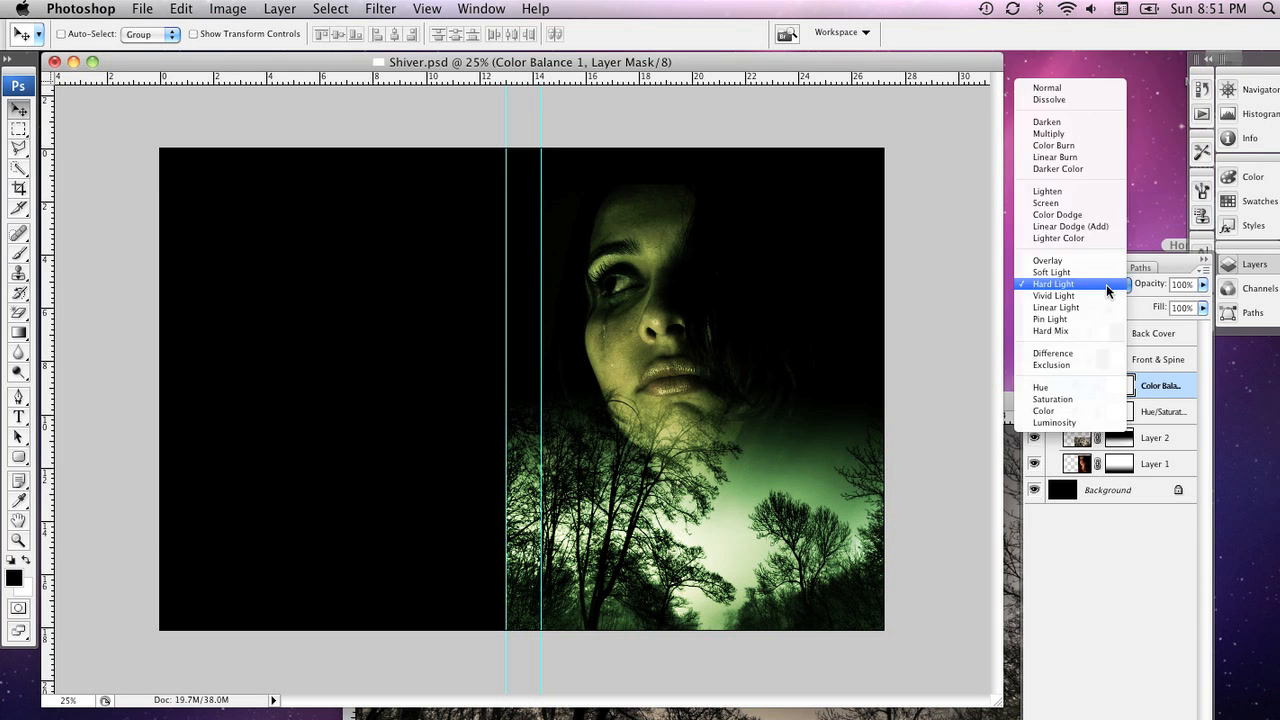
{"action": "left_click", "coordinate": [1053, 295]}
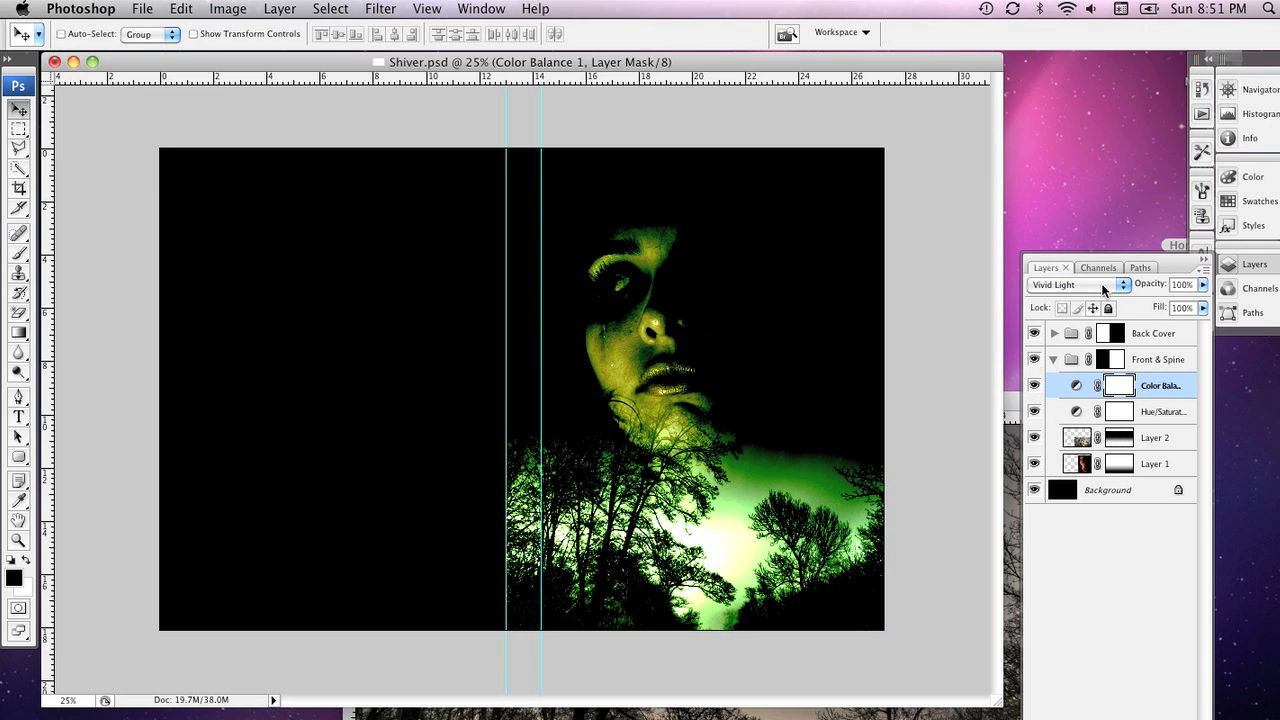
{"action": "left_click", "coordinate": [1075, 285]}
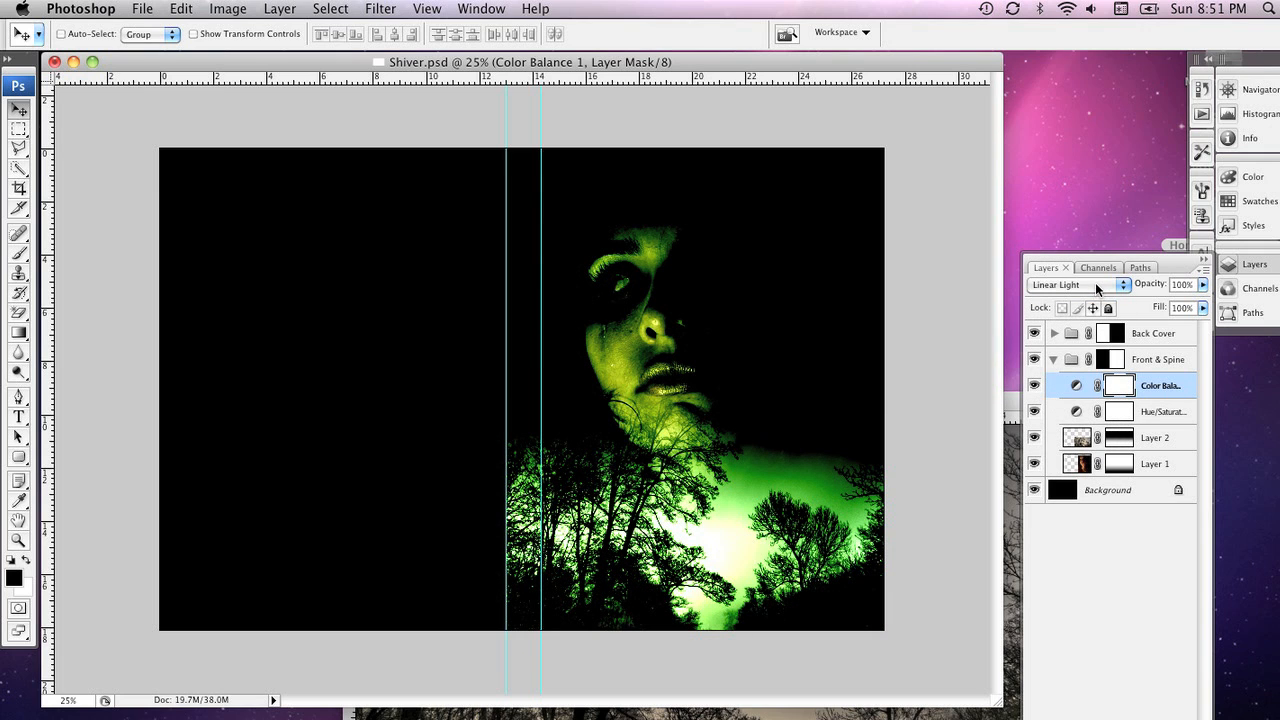
{"action": "left_click", "coordinate": [1080, 285]}
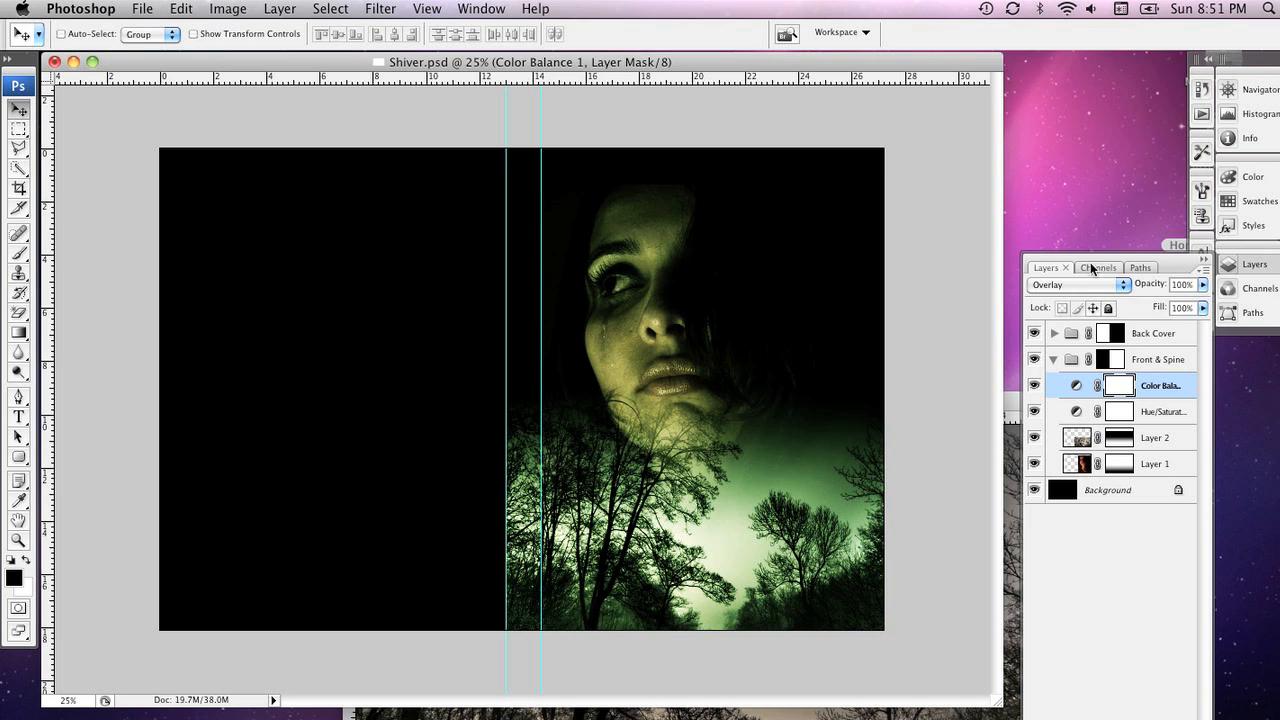
{"action": "left_click", "coordinate": [1078, 284]}
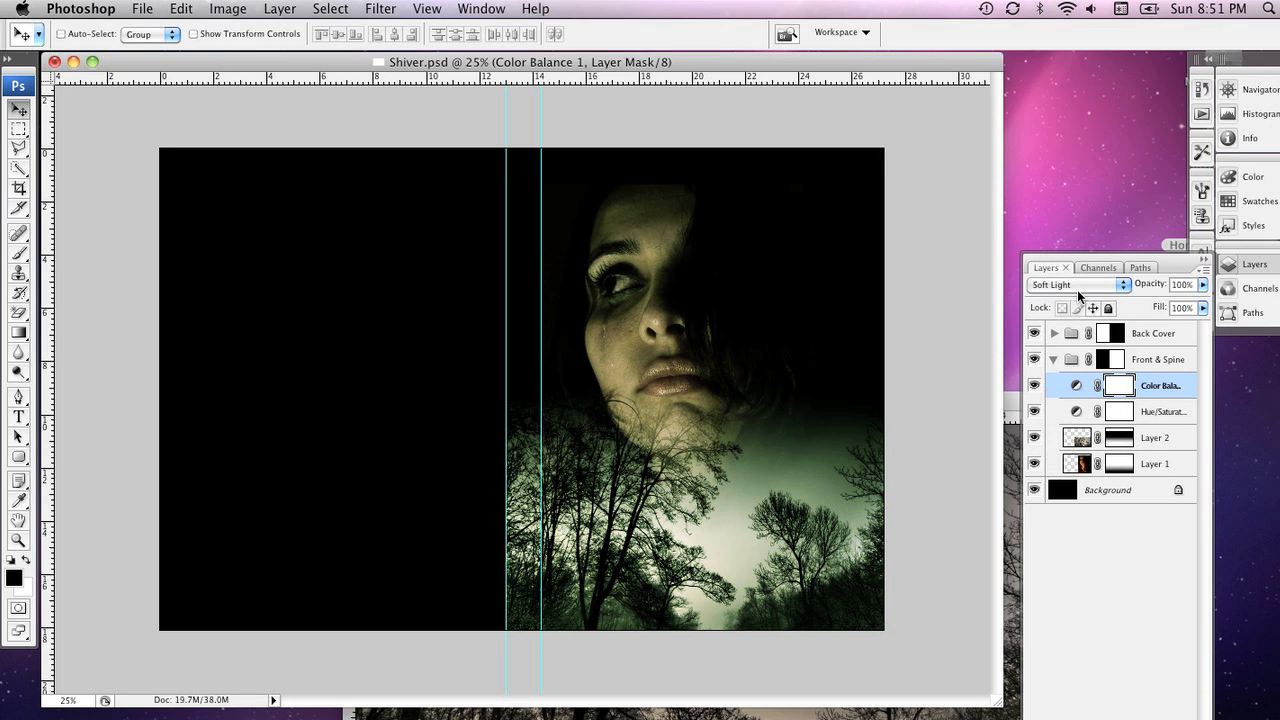
{"action": "left_click", "coordinate": [1078, 285]}
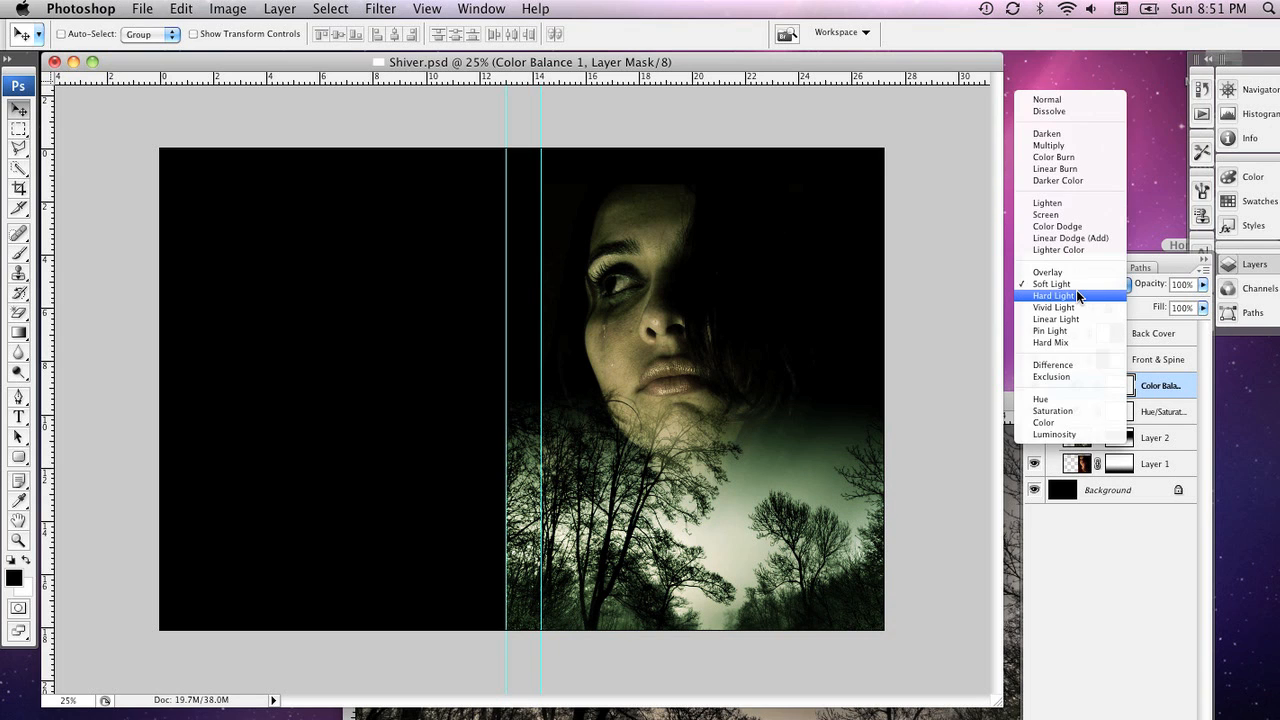
{"action": "left_click", "coordinate": [1054, 295]}
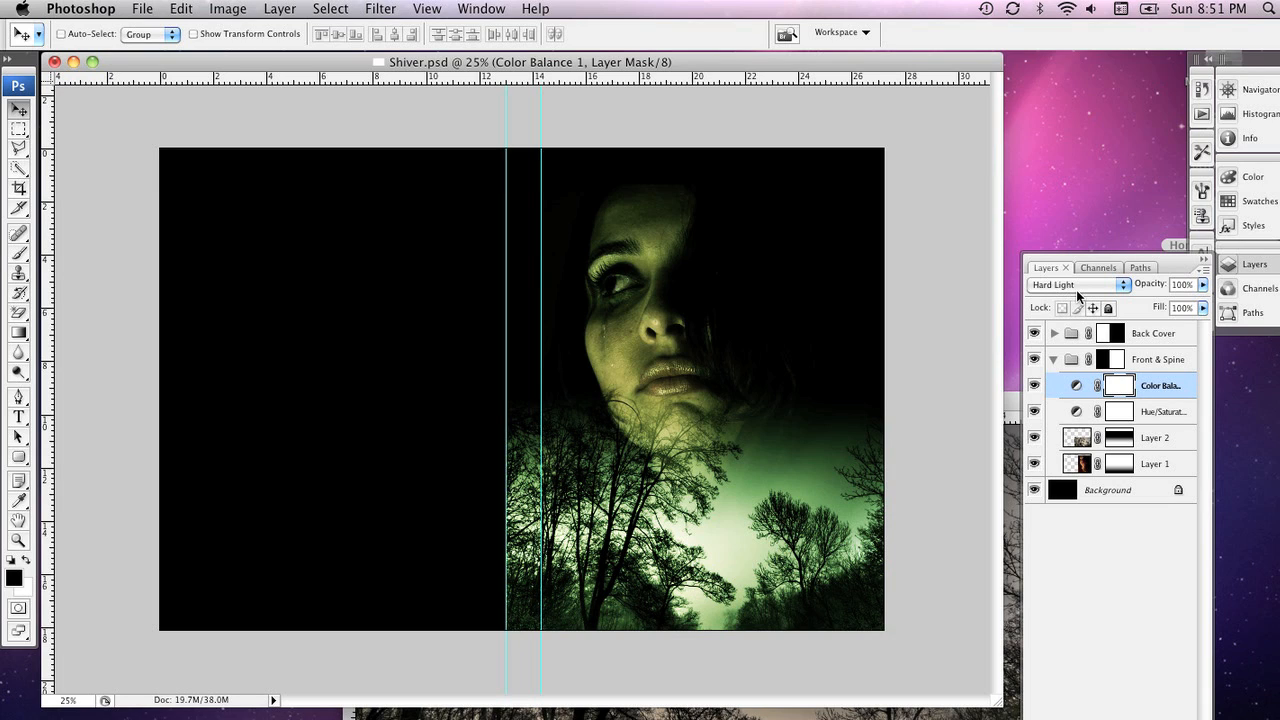
{"action": "mouse_move", "coordinate": [404, 352]}
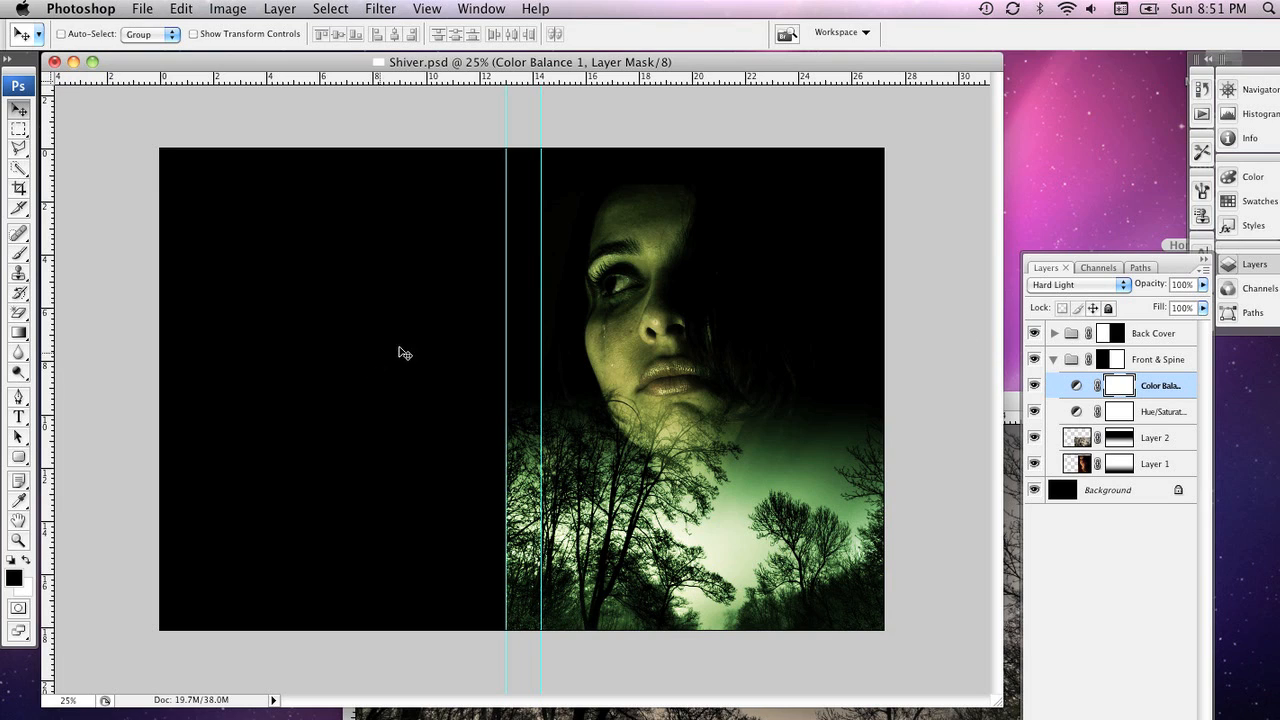
{"action": "mouse_move", "coordinate": [822, 430]}
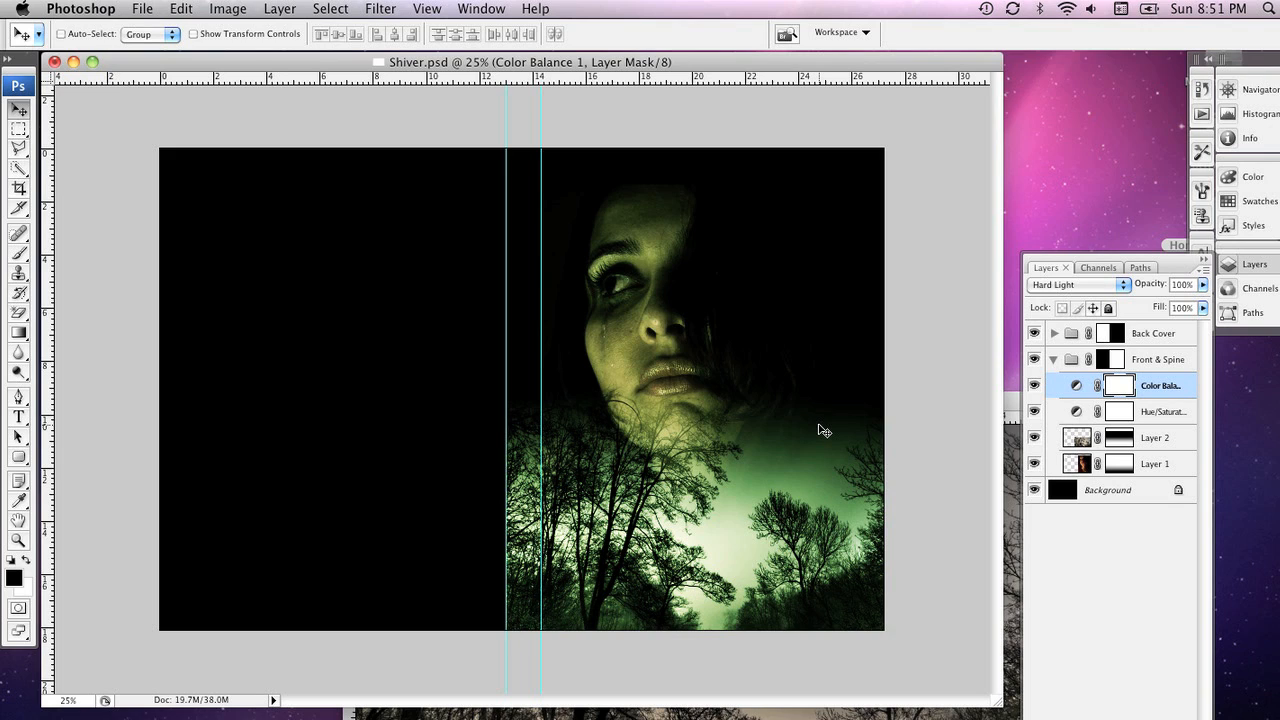
{"action": "mouse_move", "coordinate": [348, 147]}
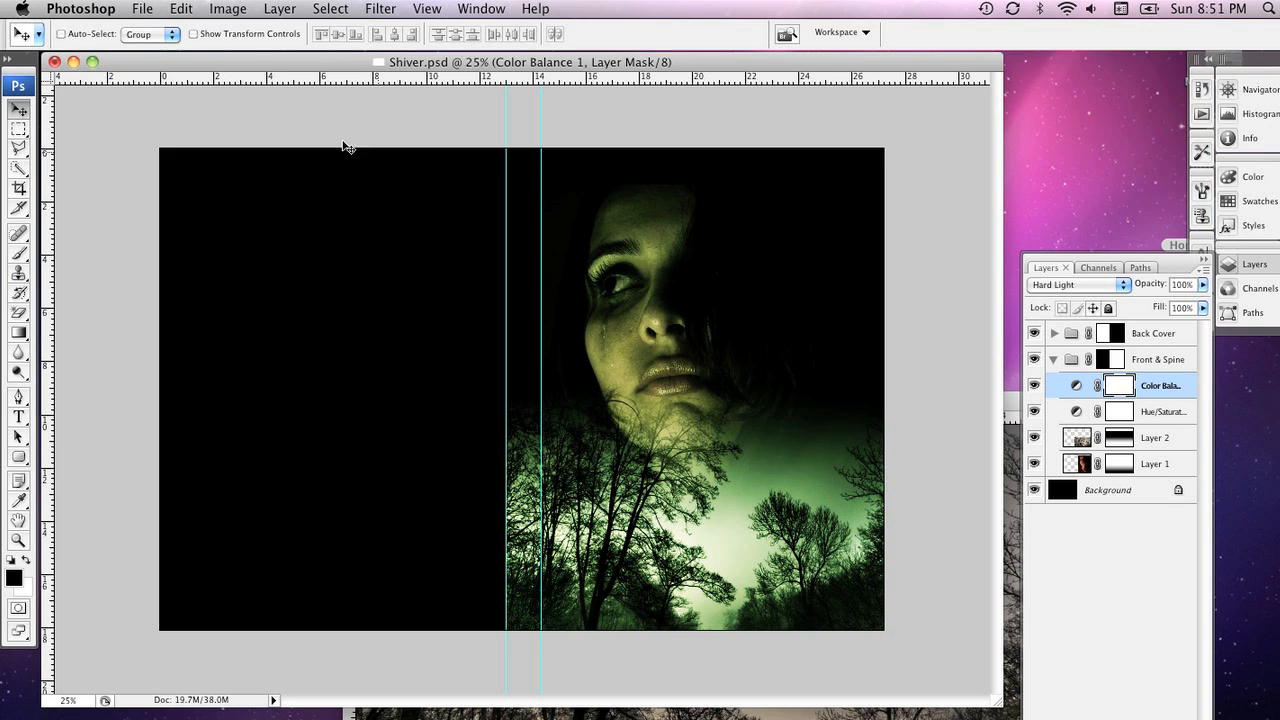
Step: Open the orange concrete texture image from the file browser
{"action": "left_click", "coordinate": [142, 8]}
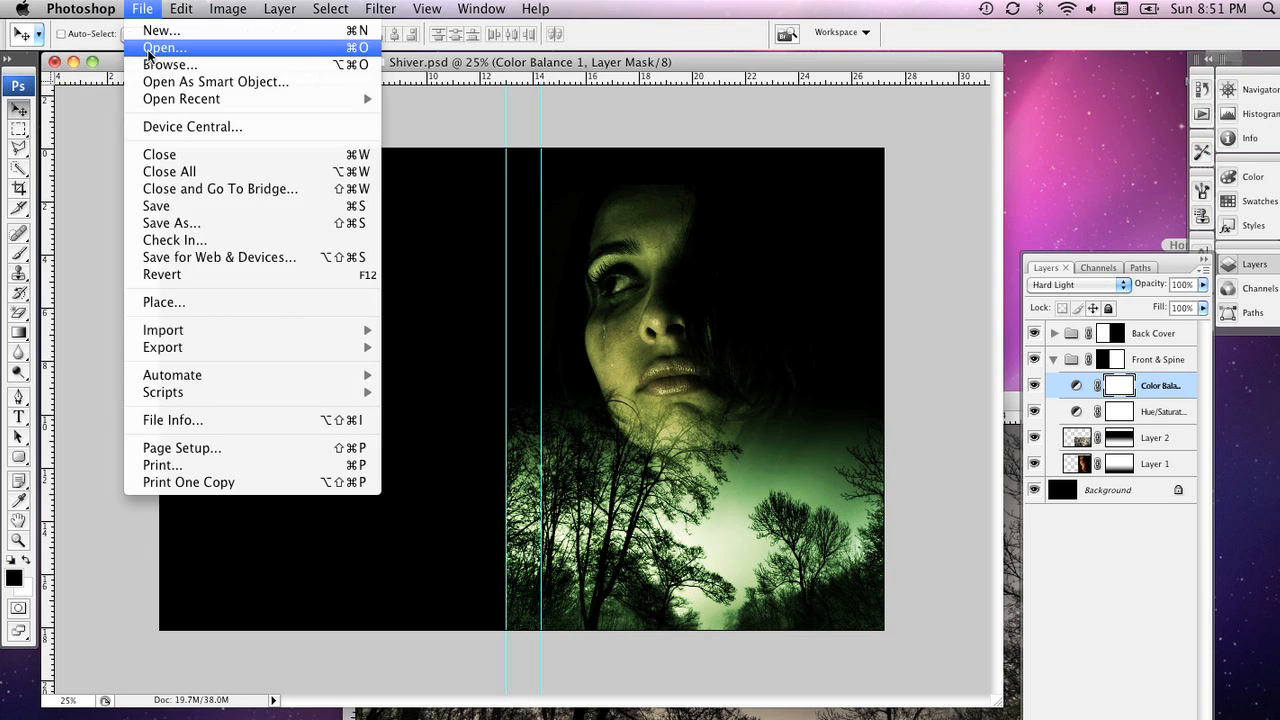
{"action": "left_click", "coordinate": [164, 47]}
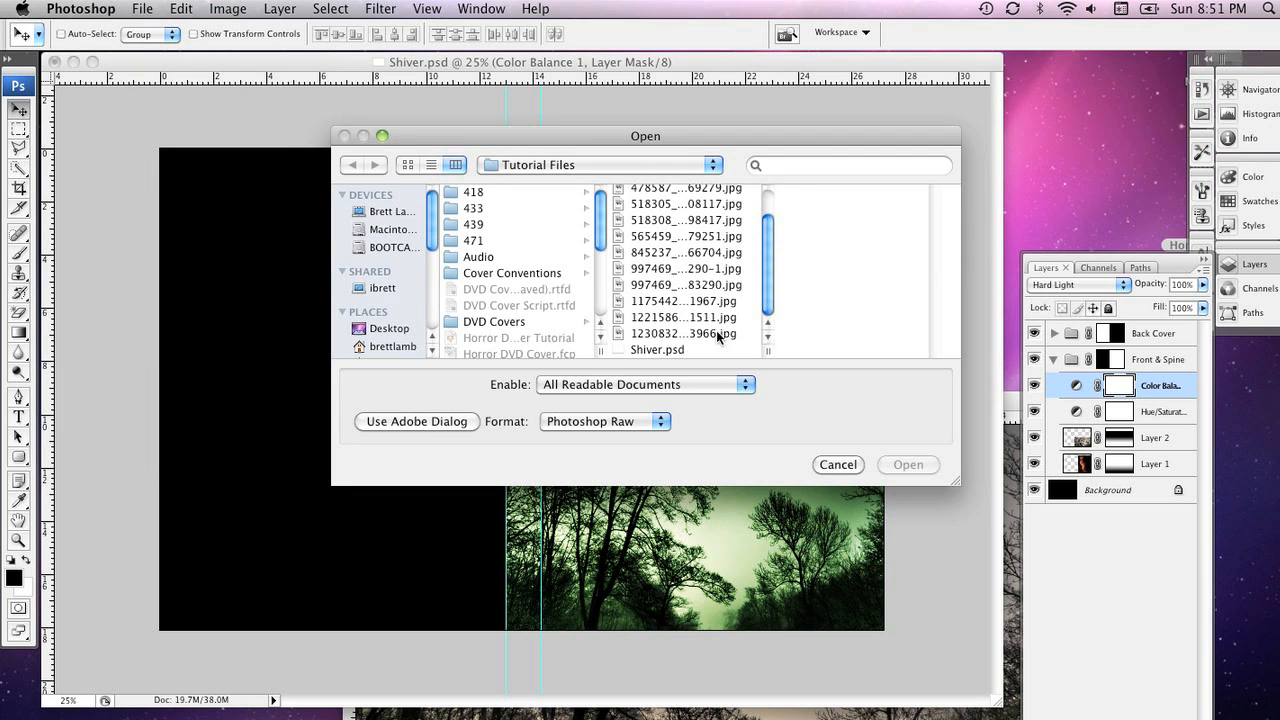
{"action": "left_click", "coordinate": [684, 333]}
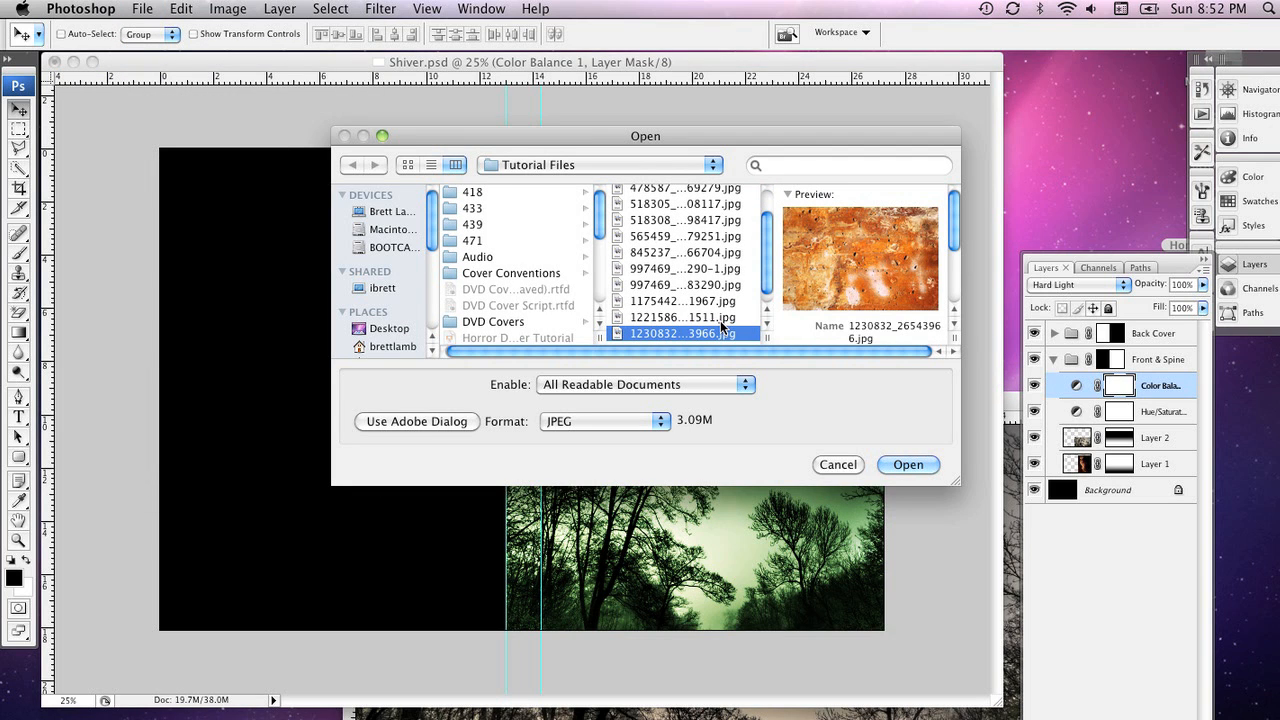
{"action": "left_click", "coordinate": [907, 464]}
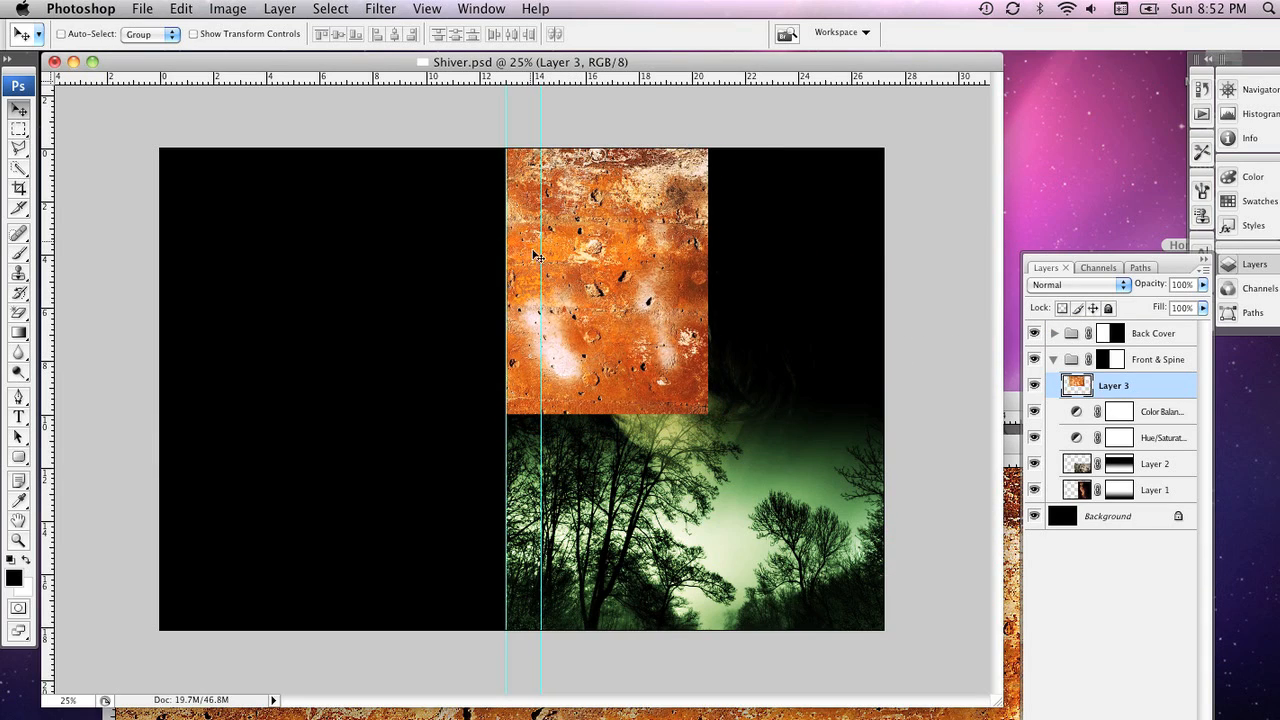
{"action": "mouse_move", "coordinate": [700, 433]}
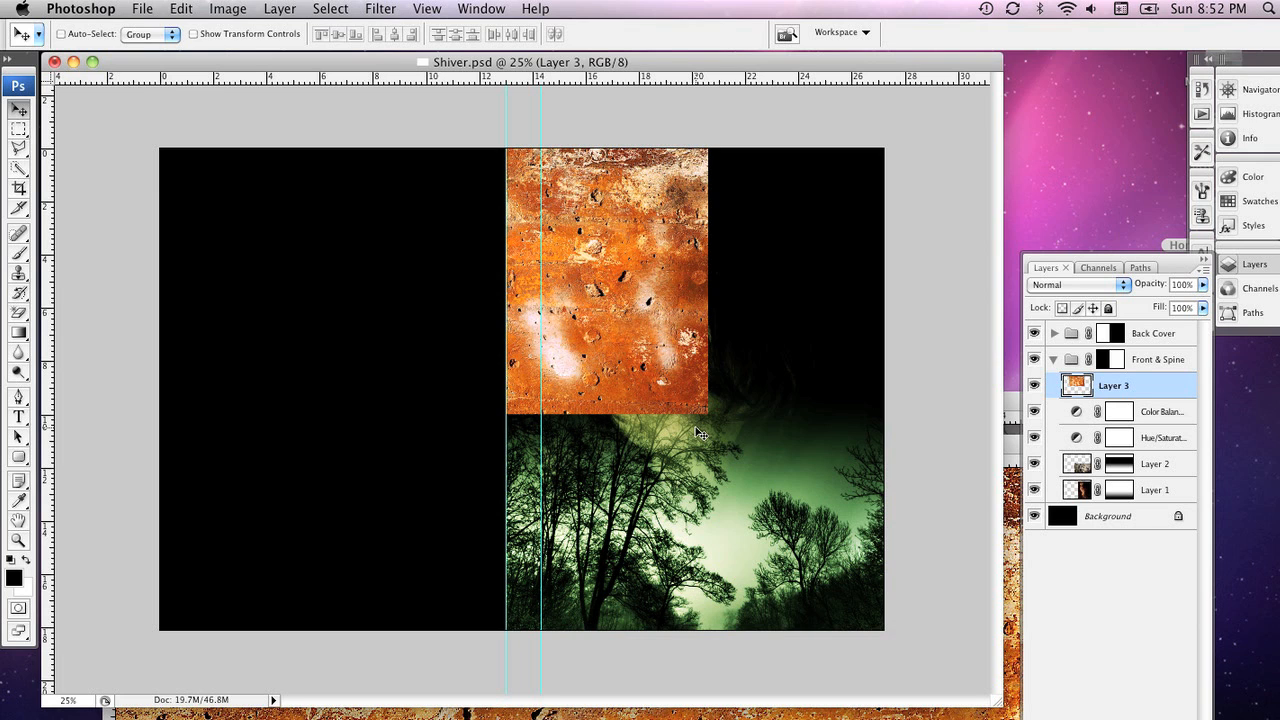
Step: Scale Layer 3 over the front cover and place it below the adjustment layers
{"action": "key", "text": "cmd+t"}
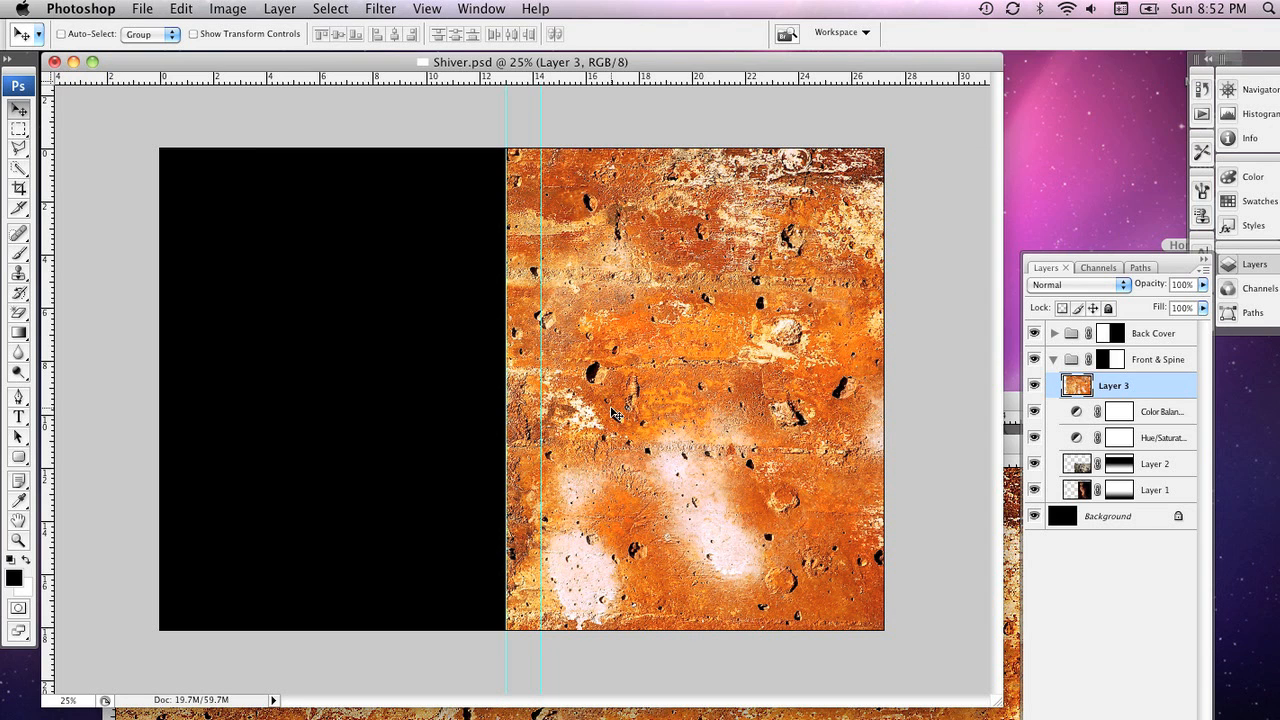
{"action": "mouse_move", "coordinate": [563, 391]}
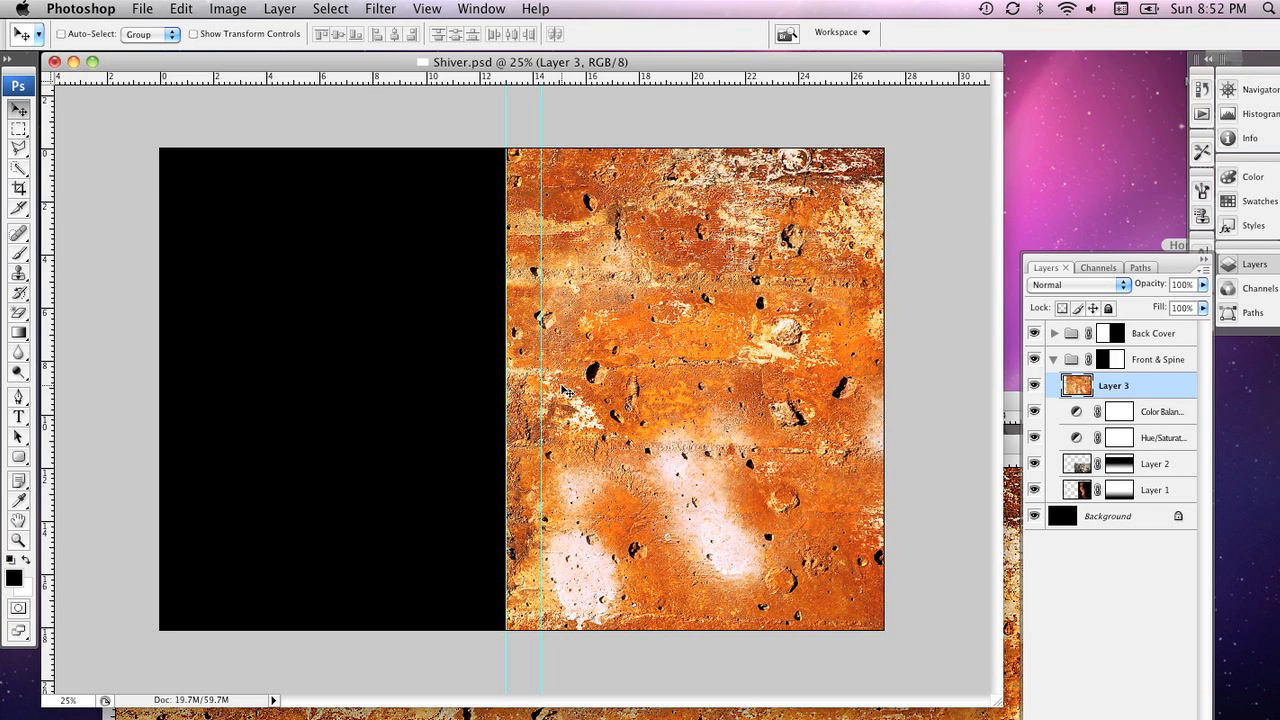
{"action": "mouse_move", "coordinate": [610, 374]}
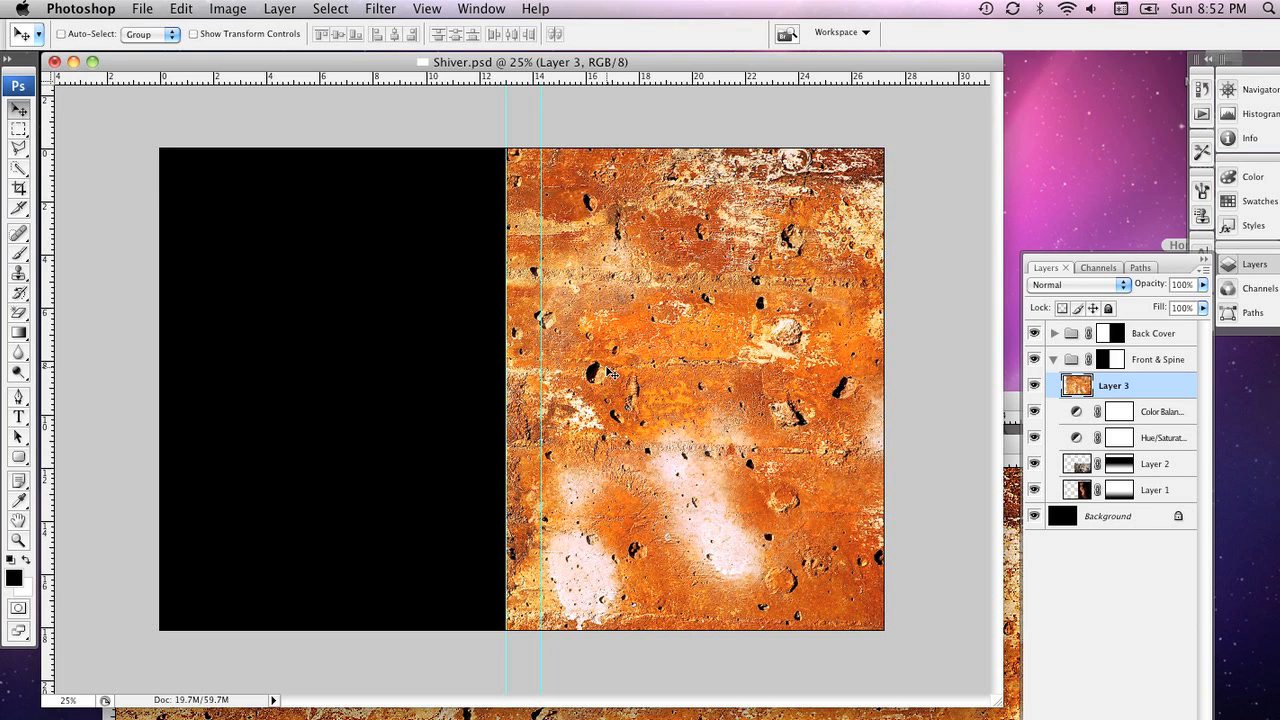
{"action": "mouse_move", "coordinate": [605, 373]}
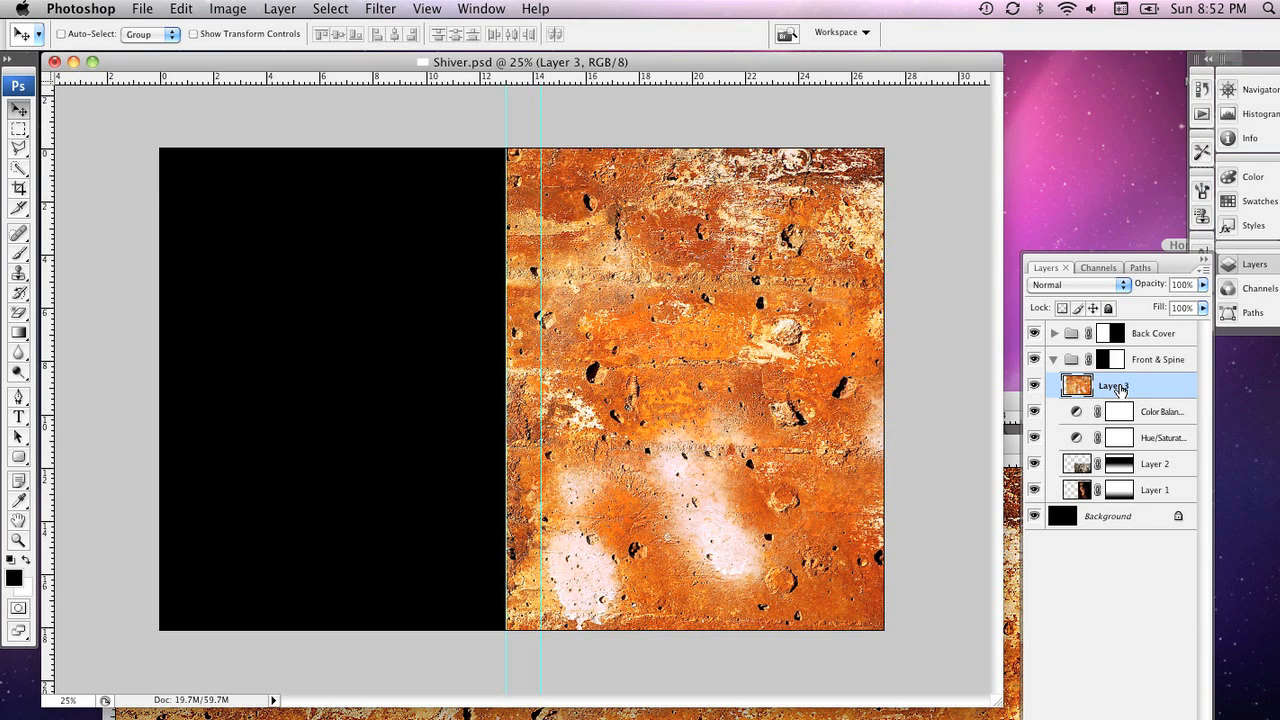
{"action": "left_click_drag", "start_coordinate": [1113, 386], "coordinate": [1113, 437]}
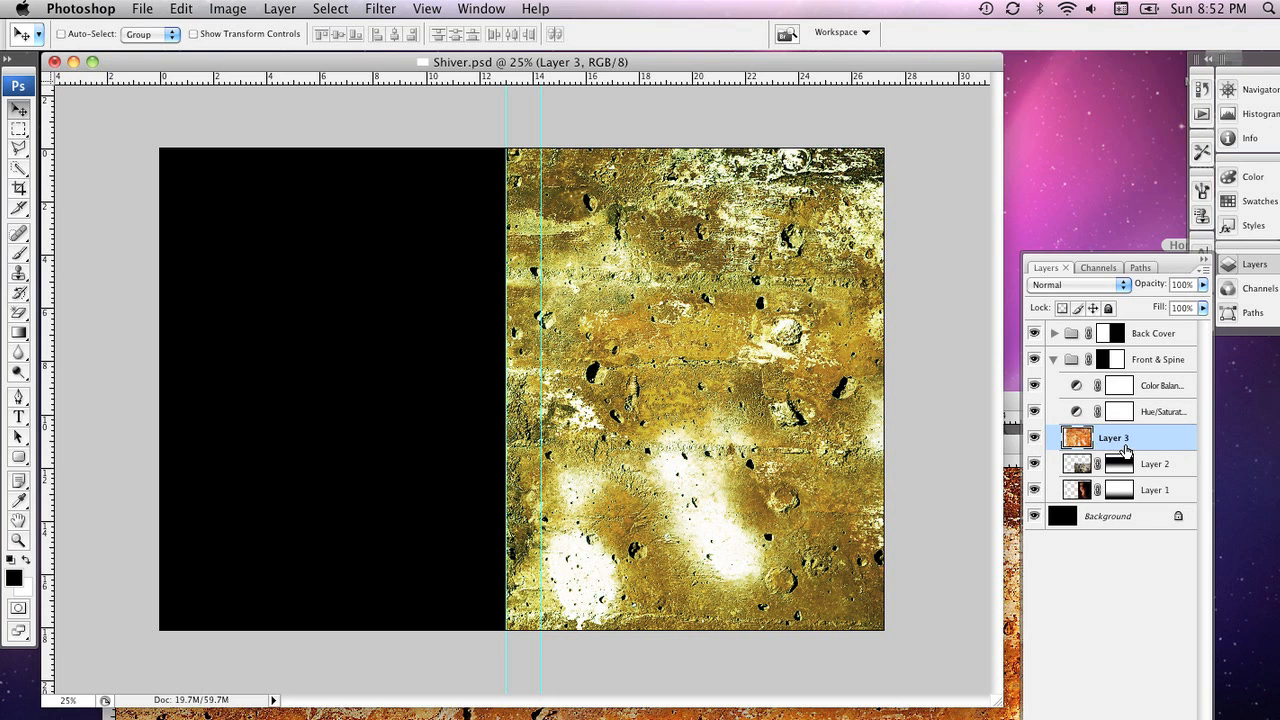
{"action": "mouse_move", "coordinate": [260, 14]}
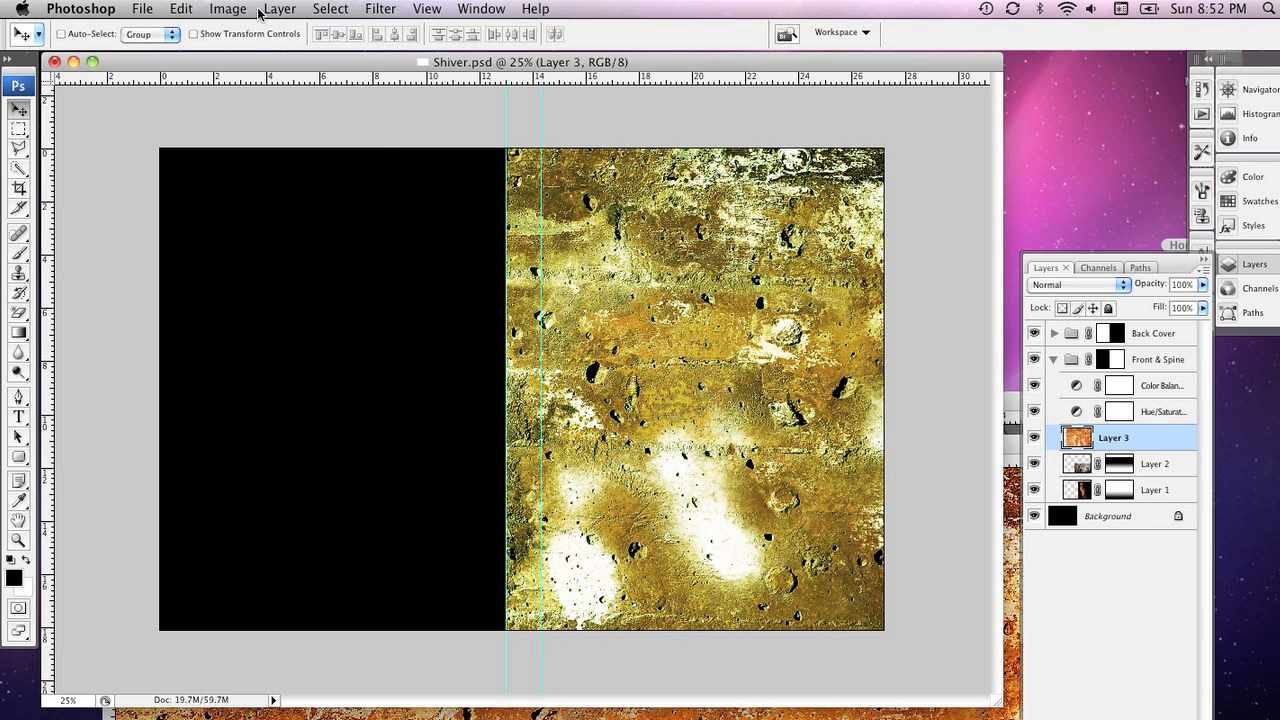